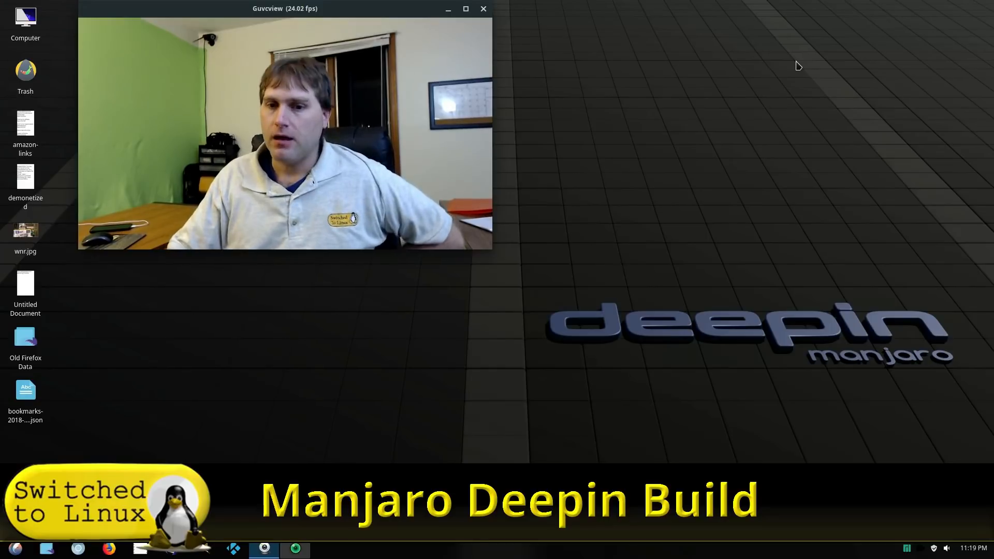
pyautogui.moveTo(520, 427)
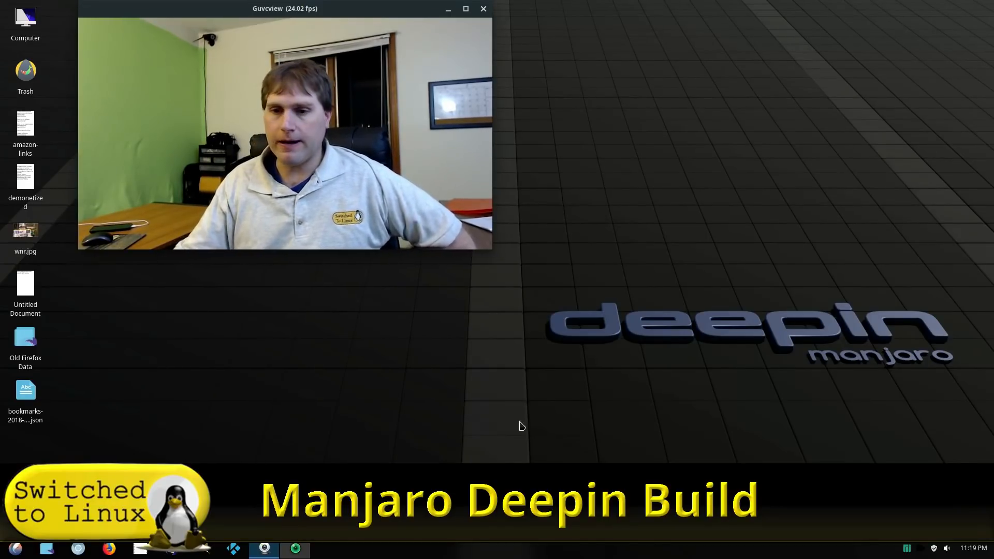
pyautogui.moveTo(478, 333)
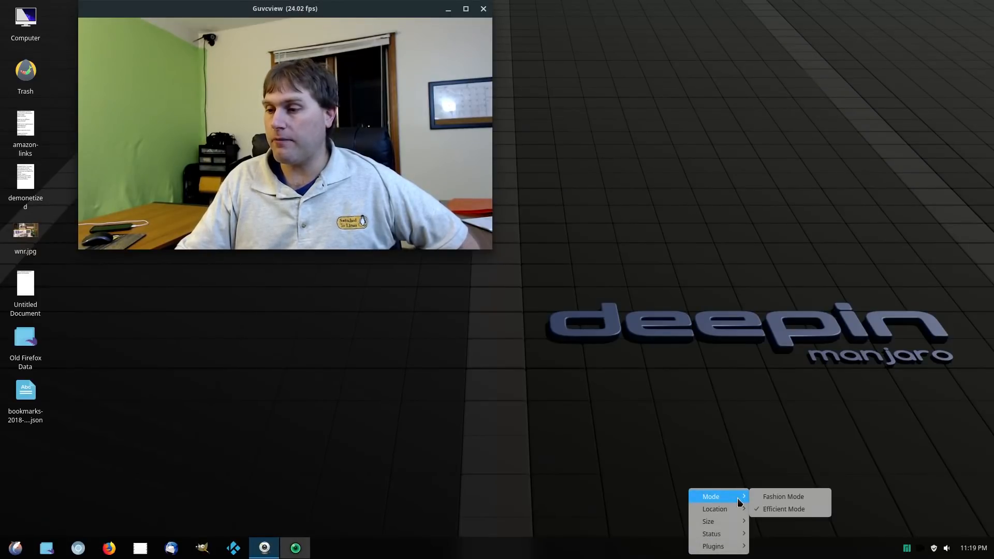
pyautogui.moveTo(783, 508)
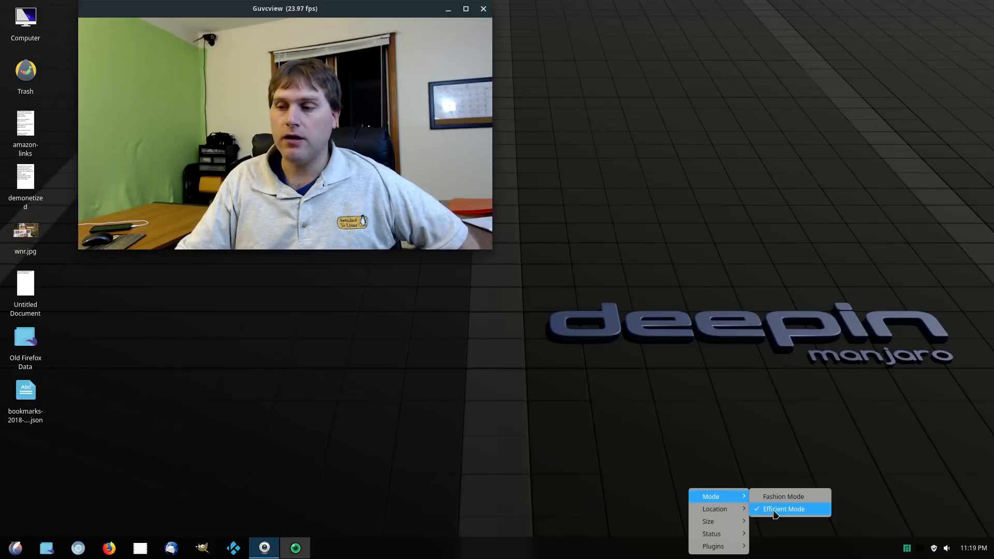
pyautogui.moveTo(784, 497)
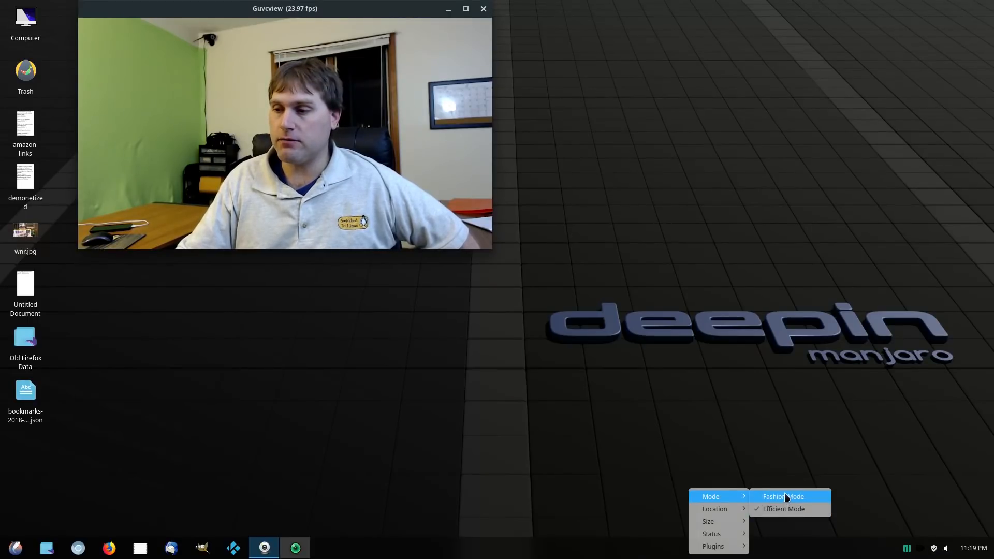
pyautogui.moveTo(762, 485)
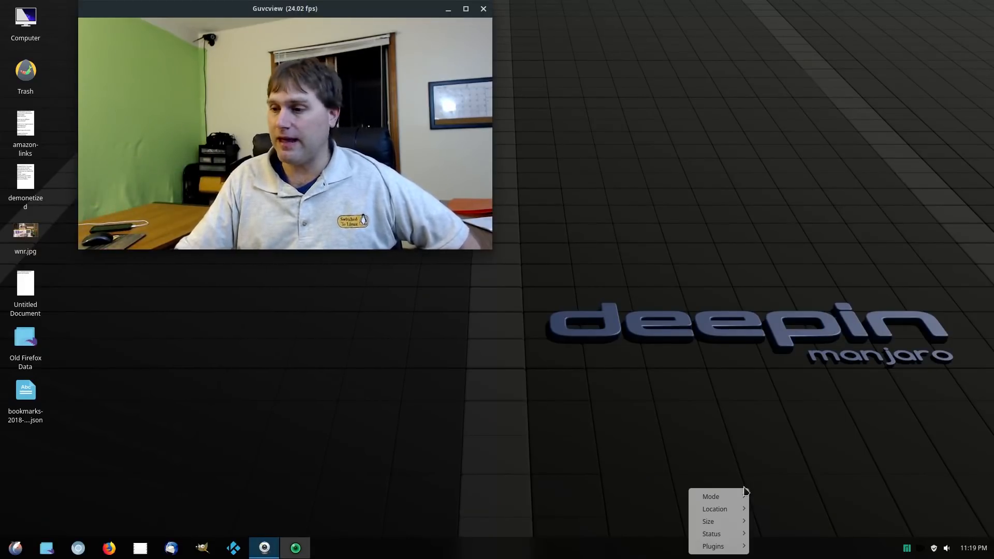
pyautogui.moveTo(715, 508)
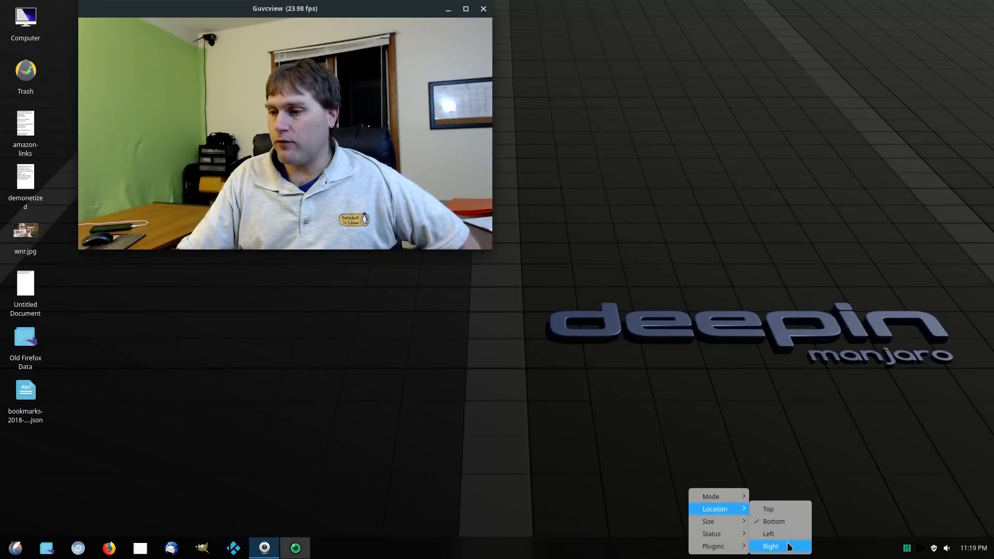
pyautogui.moveTo(783, 521)
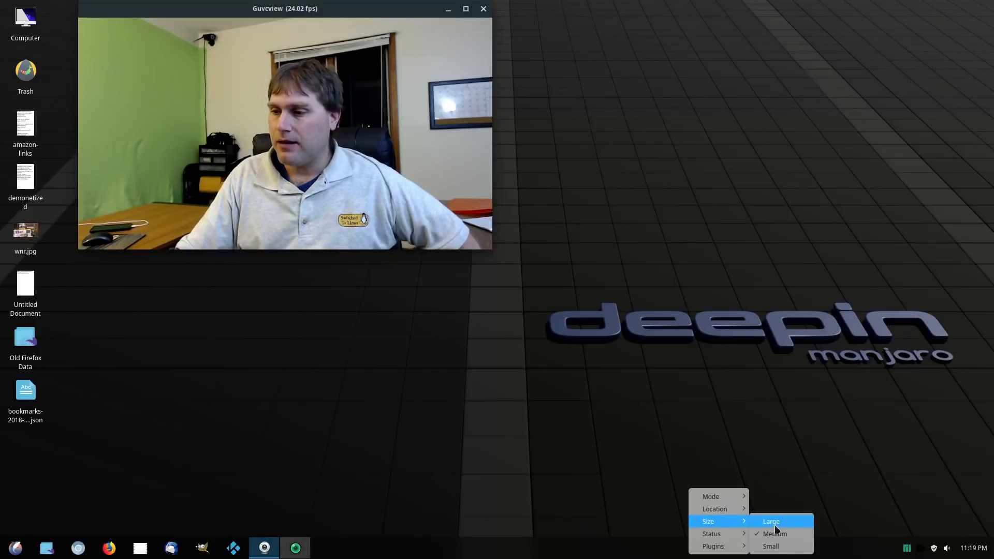
# Step: Resize the dock to Large and then down to Small
pyautogui.click(771, 520)
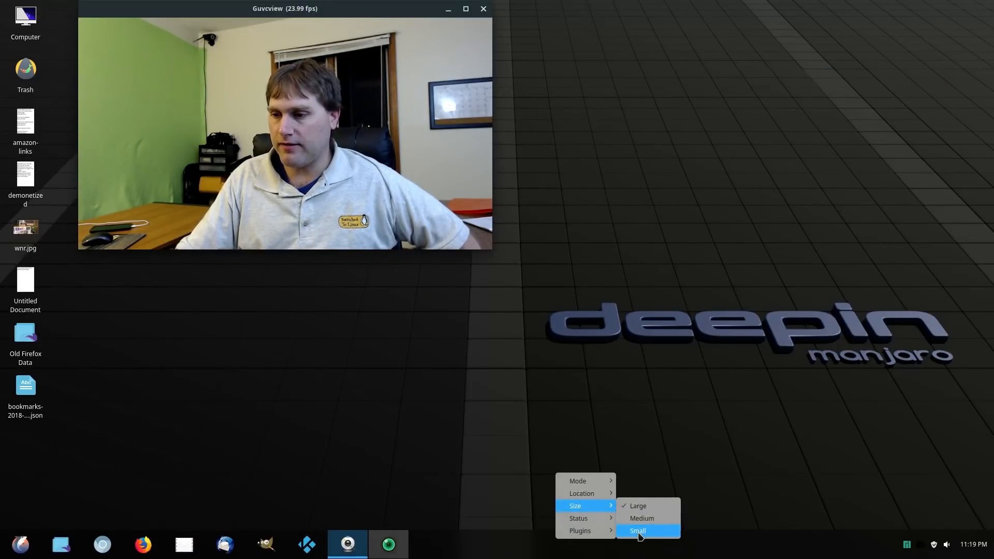
pyautogui.click(638, 530)
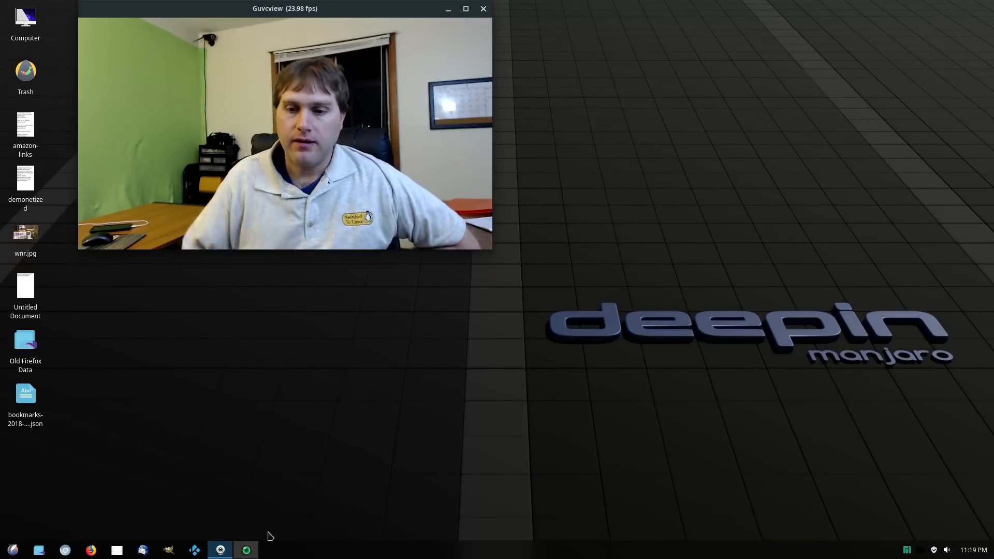
# Step: Toggle the Power plugin from the dock's Plugins menu
pyautogui.rightClick(488, 552)
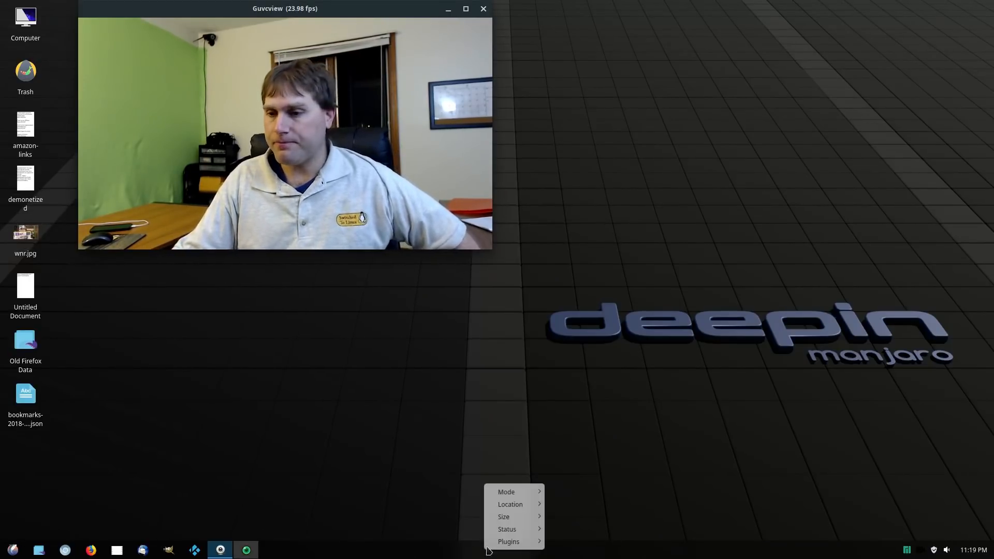
pyautogui.click(509, 541)
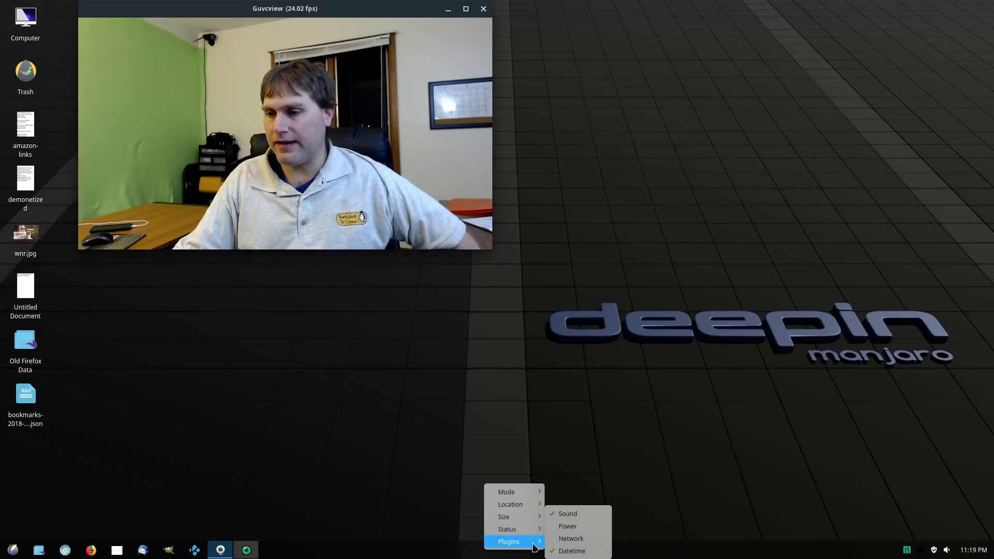
pyautogui.moveTo(589, 527)
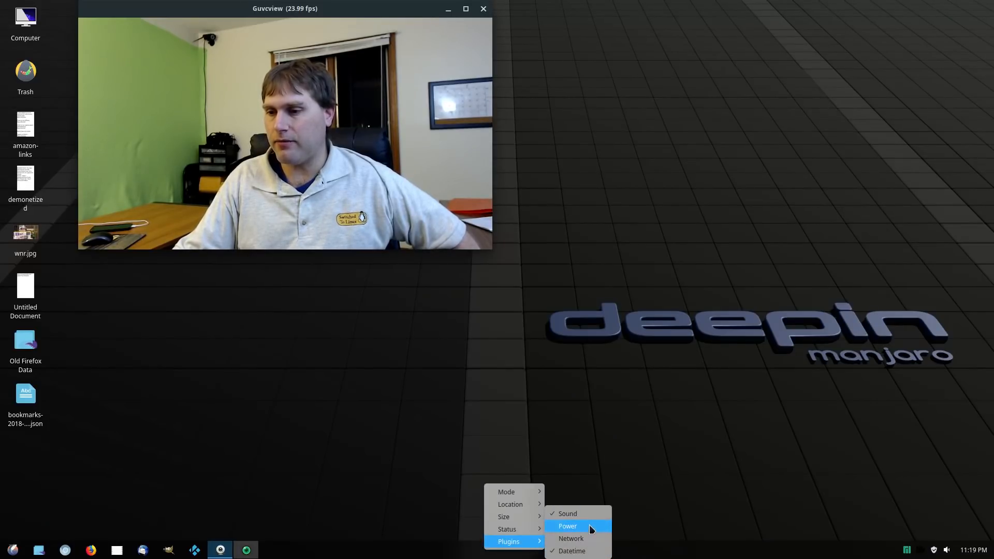
pyautogui.click(627, 449)
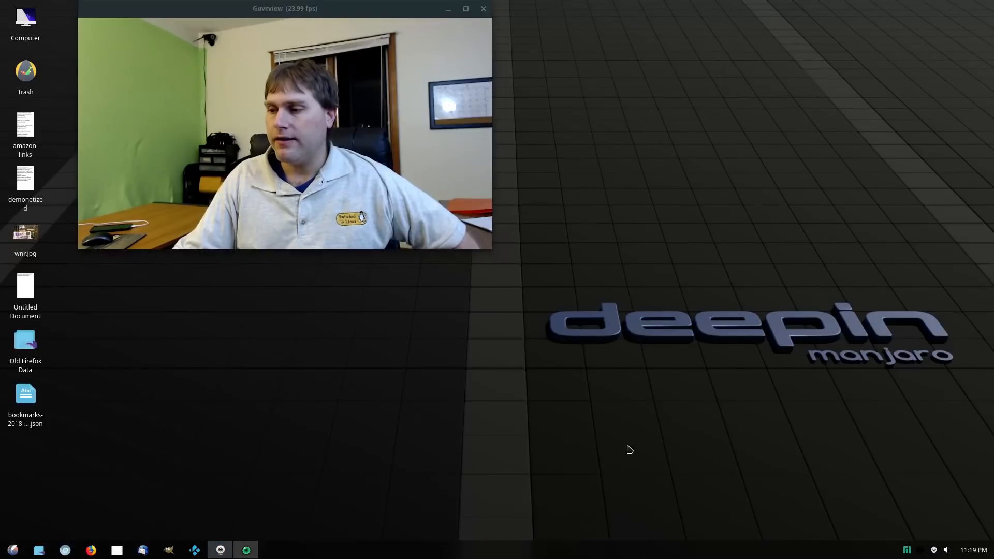
pyautogui.moveTo(722, 469)
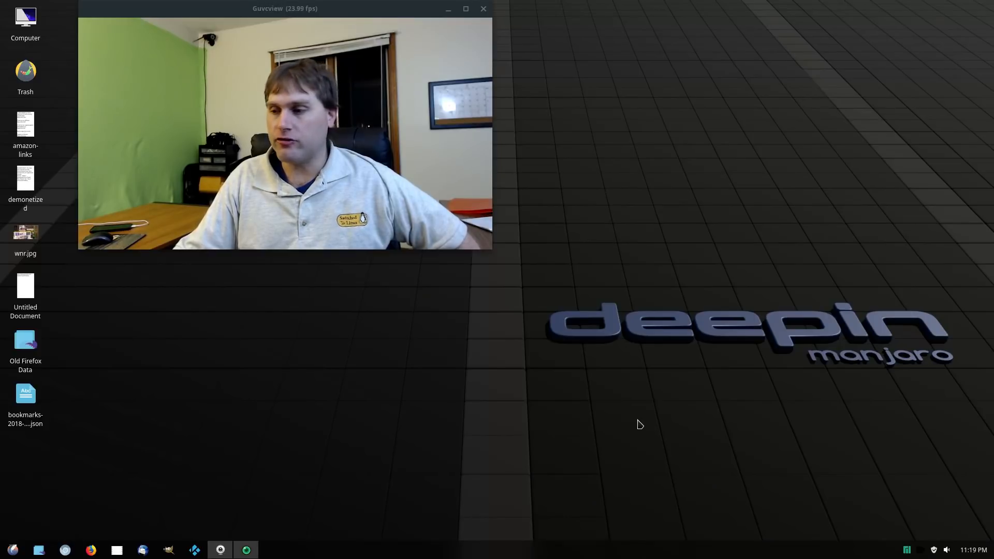
pyautogui.moveTo(744, 493)
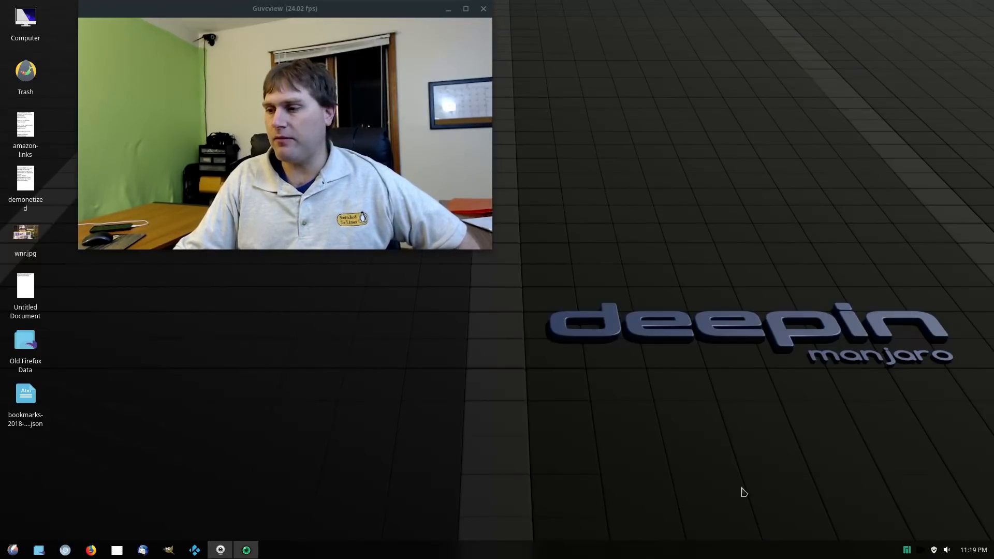
pyautogui.moveTo(909, 551)
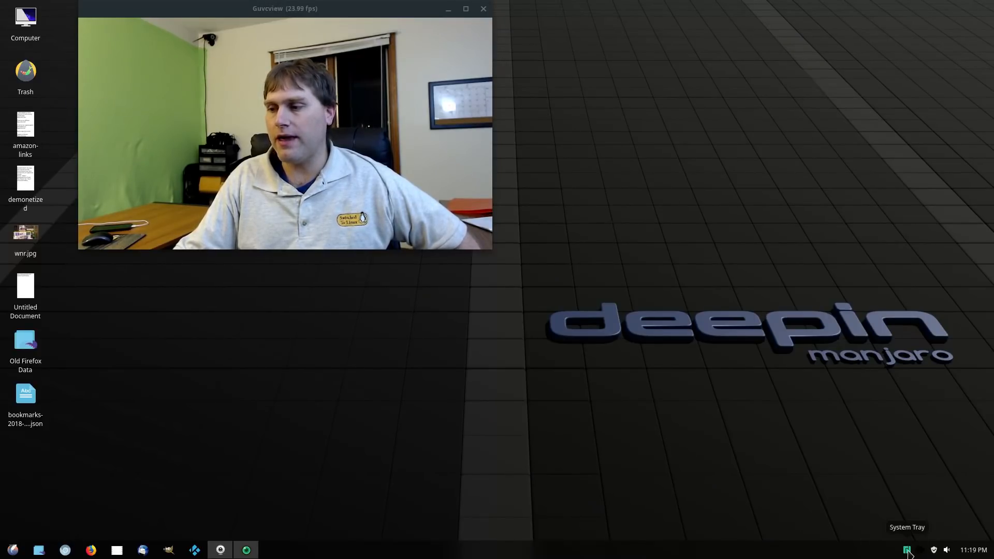
pyautogui.click(905, 549)
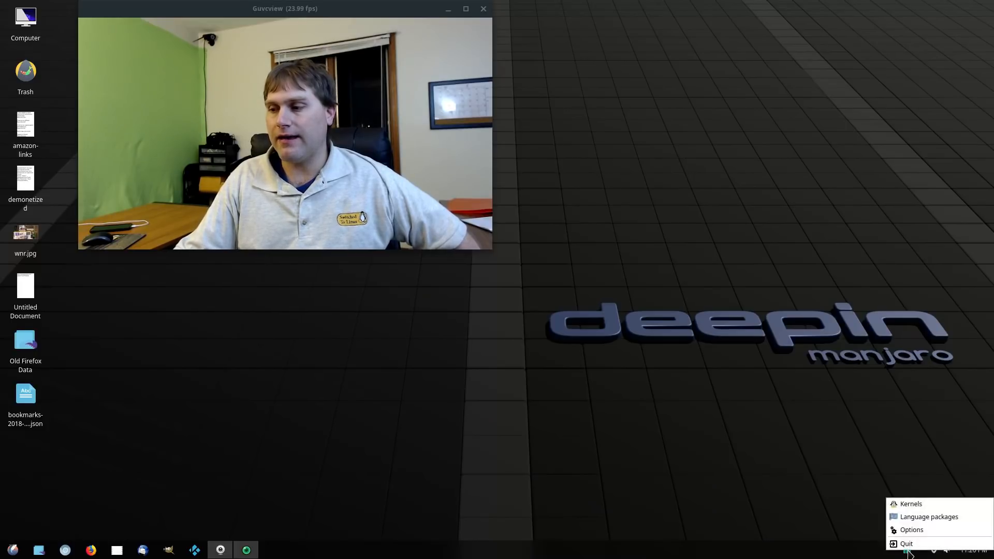
pyautogui.moveTo(921, 544)
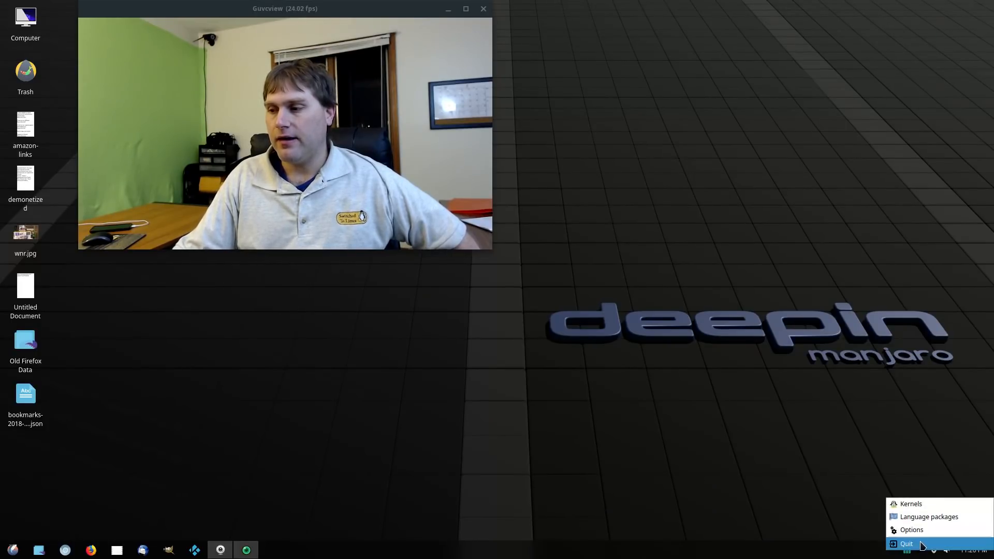
pyautogui.moveTo(928, 530)
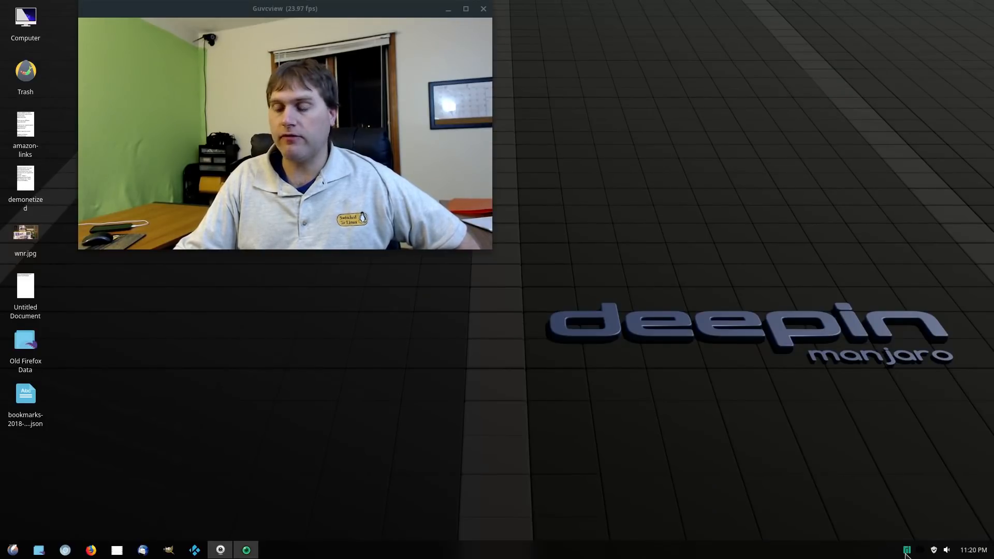
pyautogui.moveTo(333, 420)
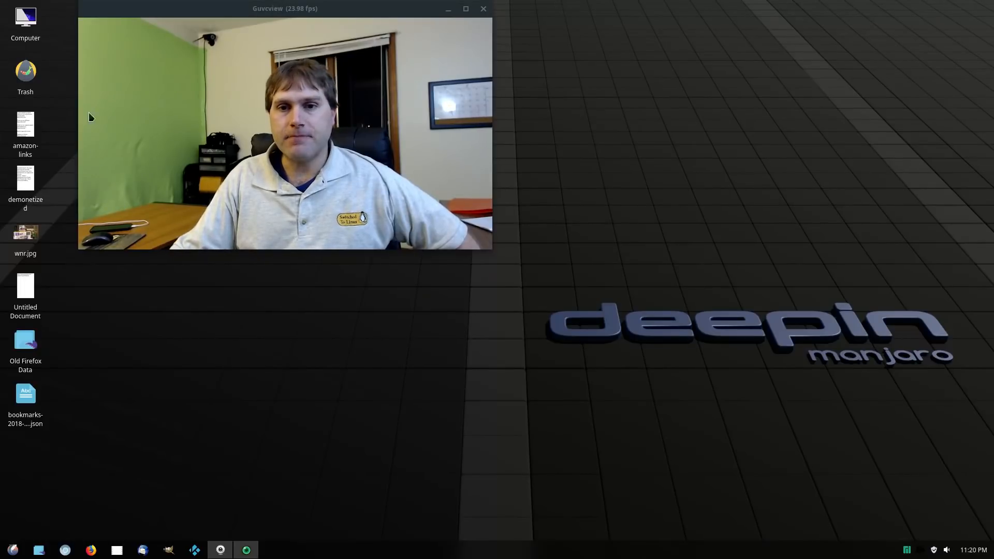
pyautogui.moveTo(515, 294)
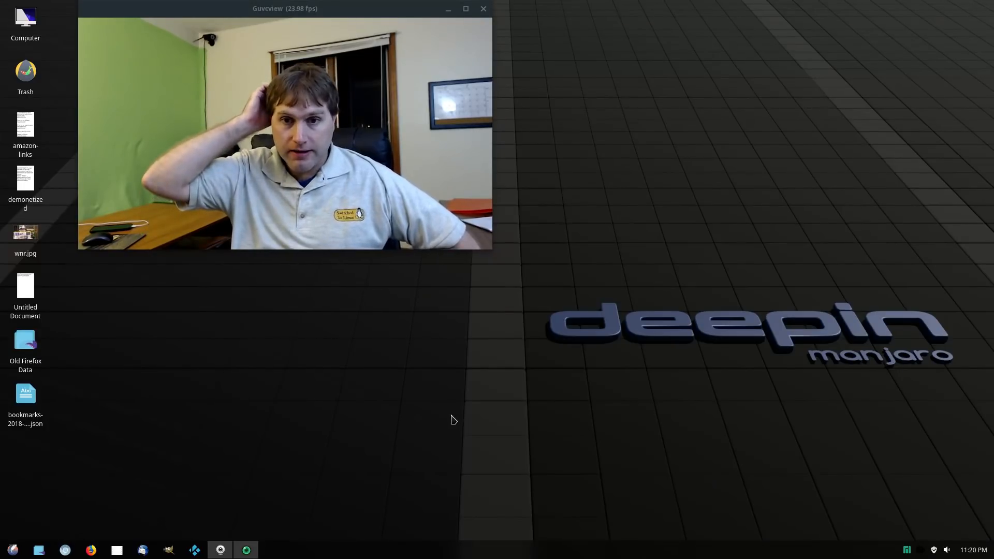
pyautogui.moveTo(652, 214)
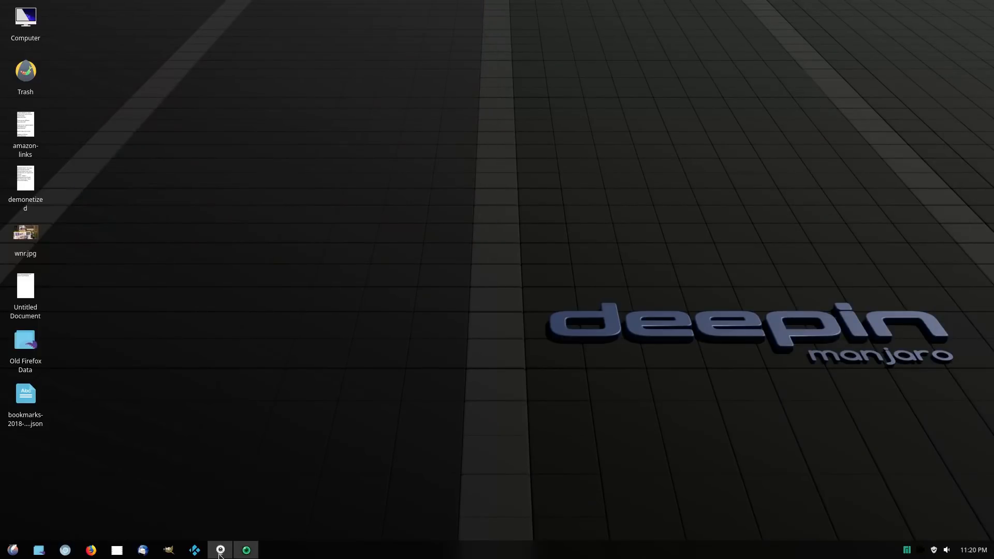
pyautogui.click(220, 549)
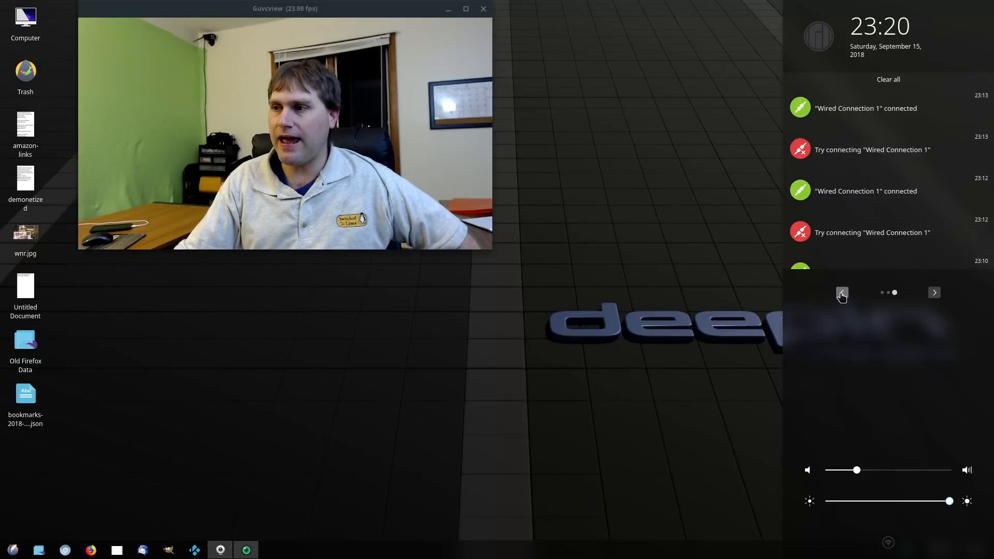
pyautogui.click(842, 292)
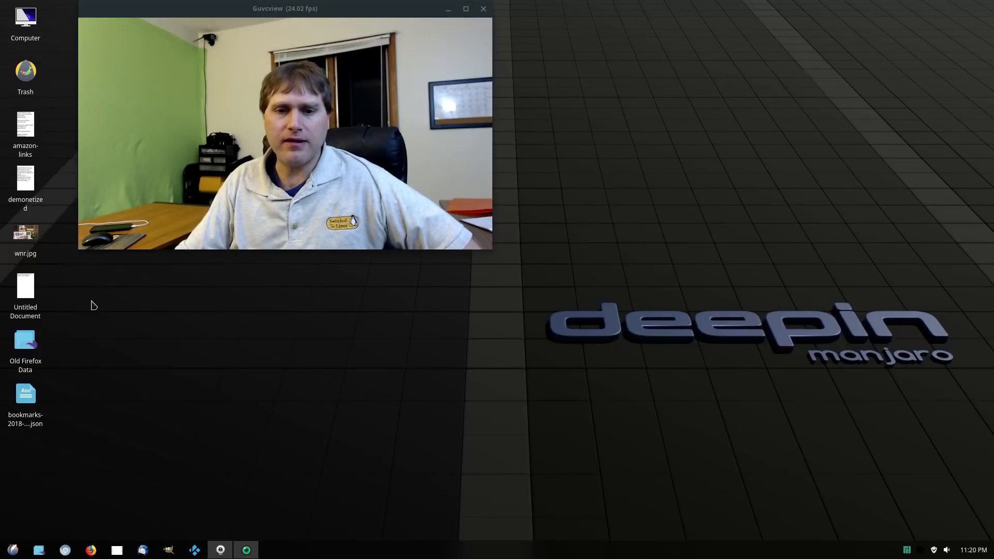
pyautogui.moveTo(45, 29)
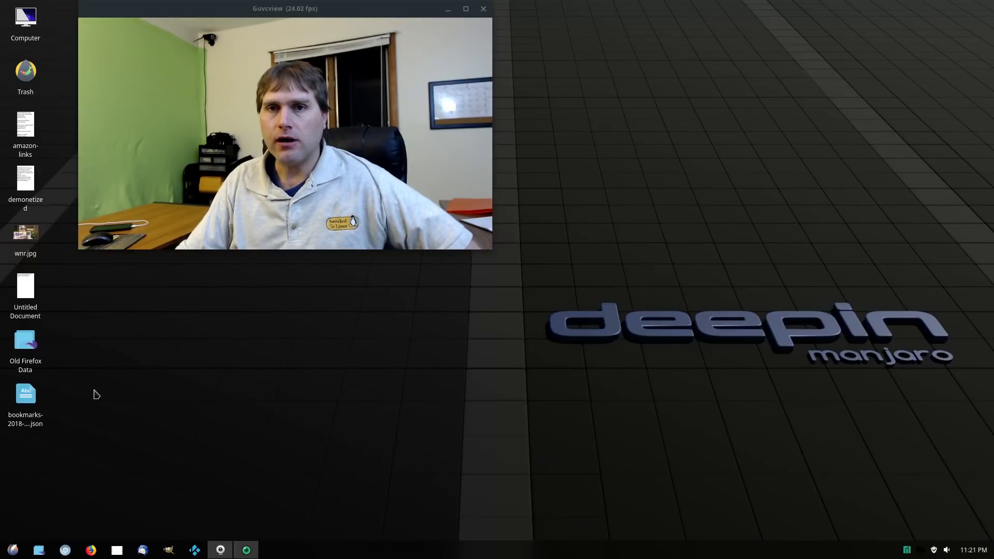
pyautogui.moveTo(116, 429)
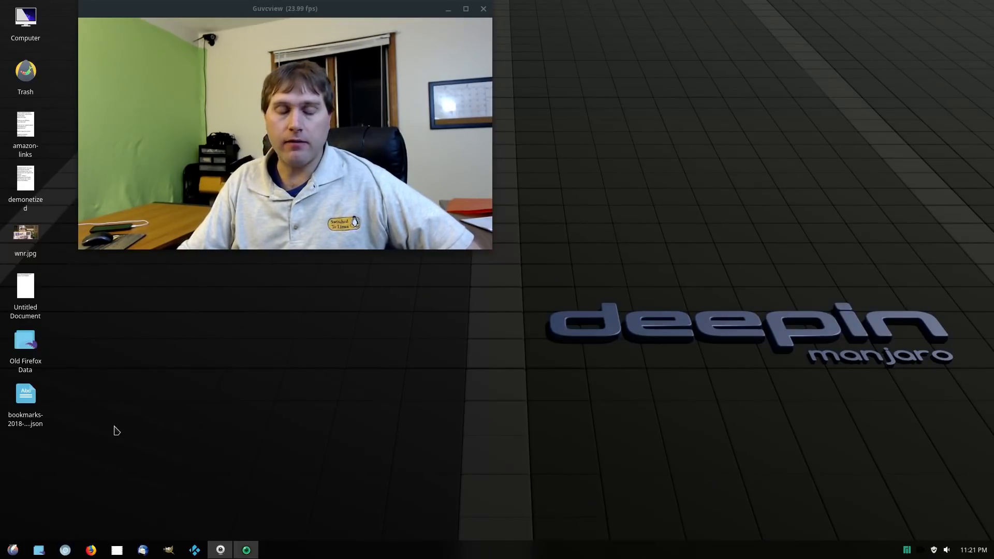
# Step: Search the application launcher for 'netr' (network)
pyautogui.click(12, 549)
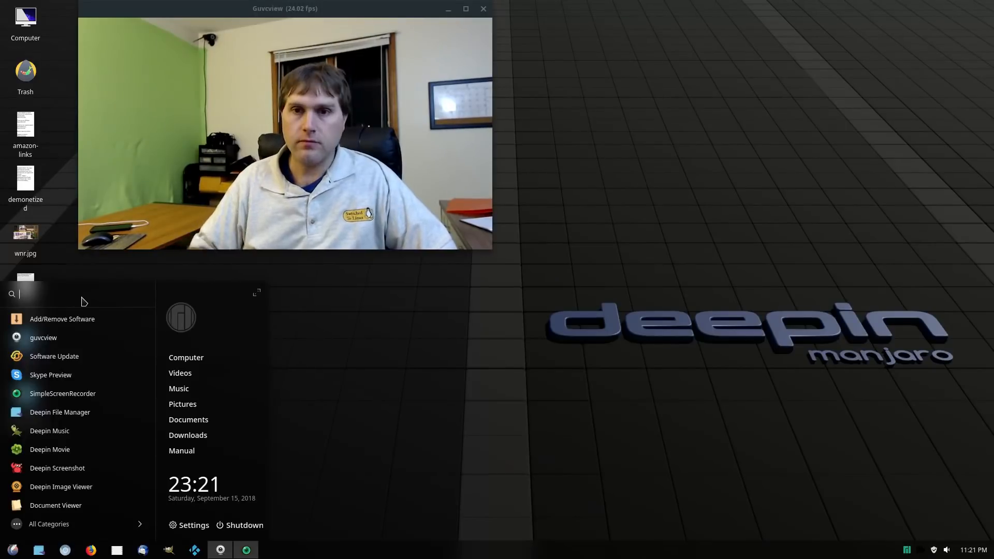
pyautogui.write('netwo')
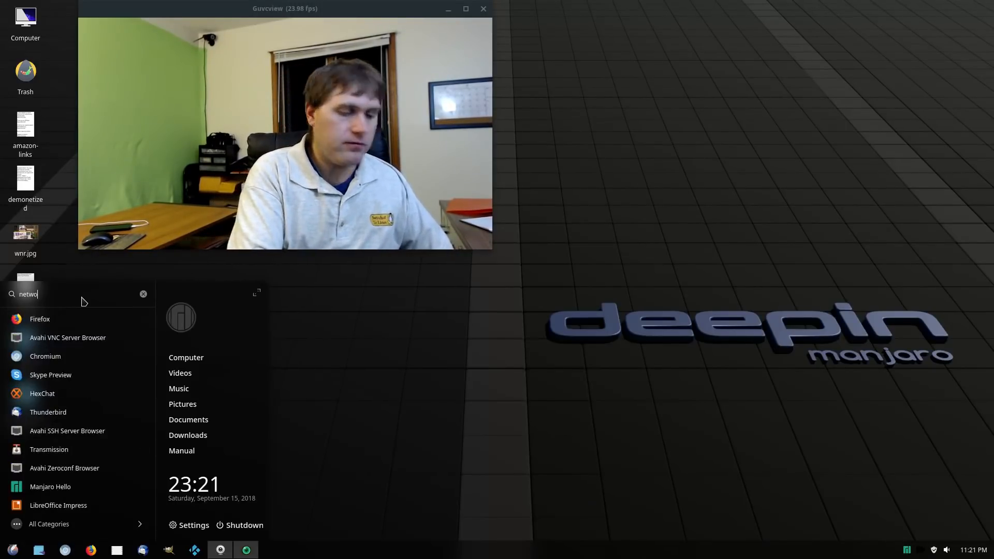
pyautogui.write('r')
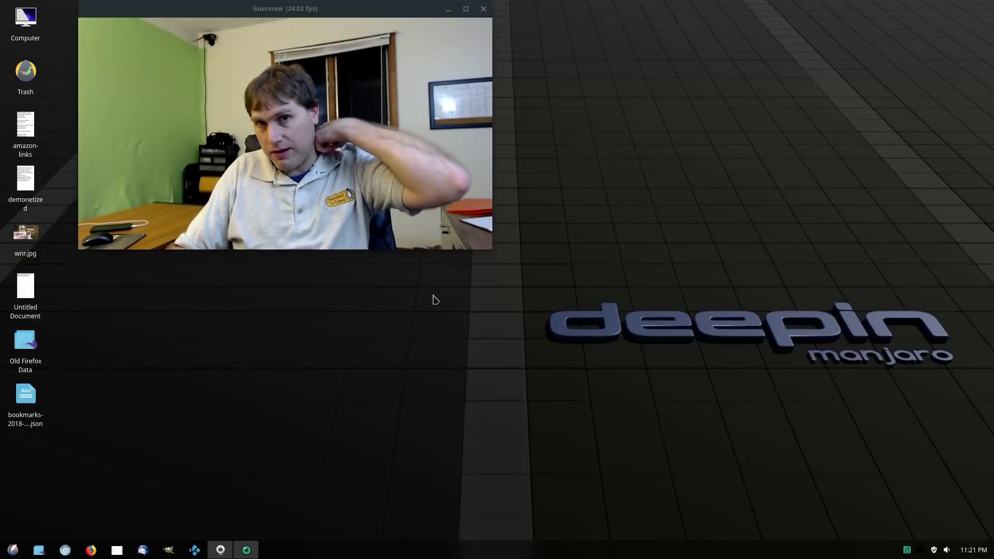
pyautogui.moveTo(85, 515)
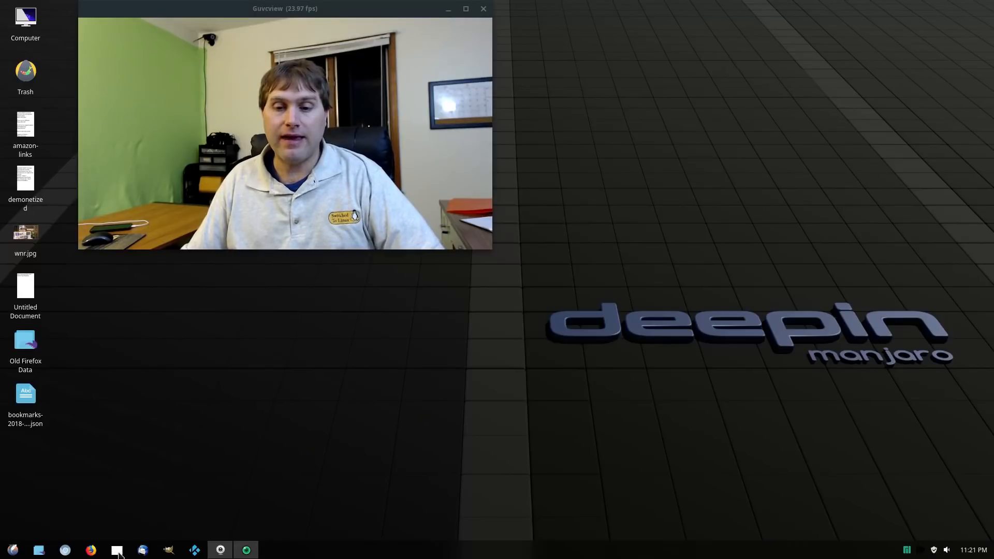
pyautogui.moveTo(155, 538)
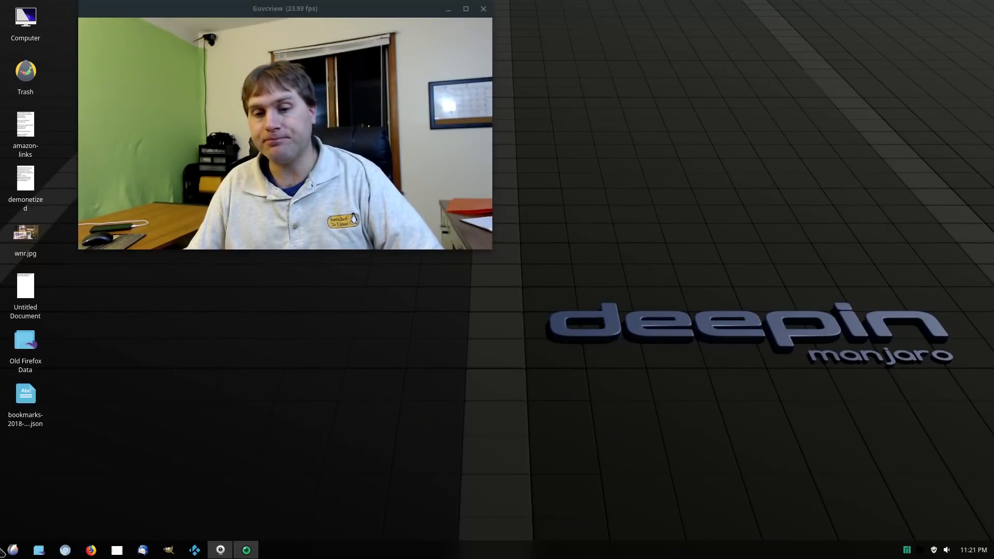
# Step: Browse the launcher's All Categories entries and start the Deepin file manager
pyautogui.click(10, 546)
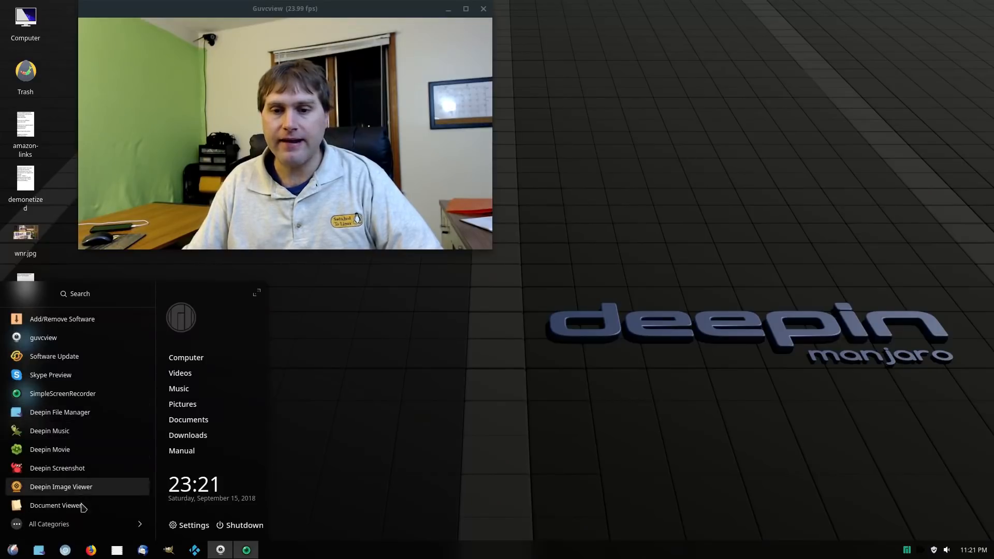
pyautogui.click(47, 524)
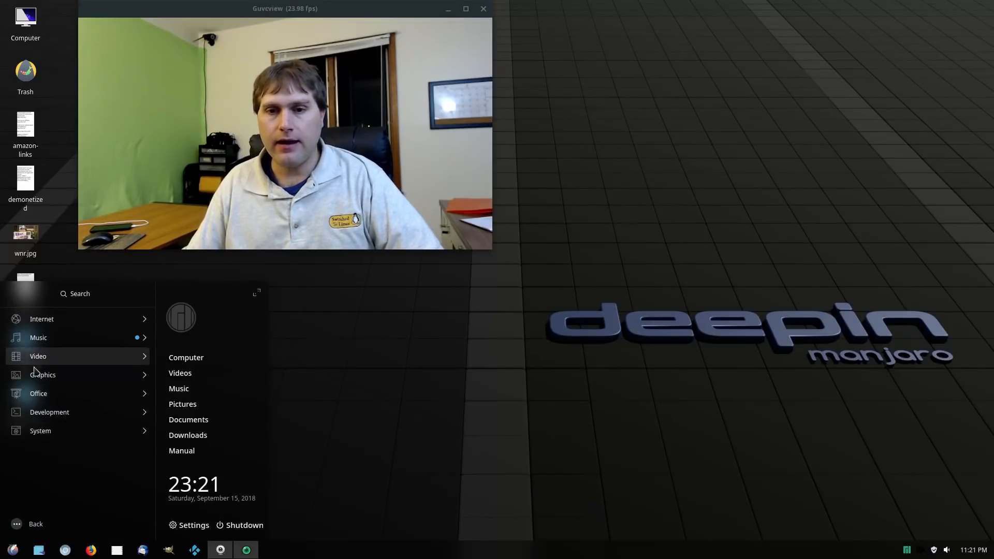
pyautogui.click(39, 393)
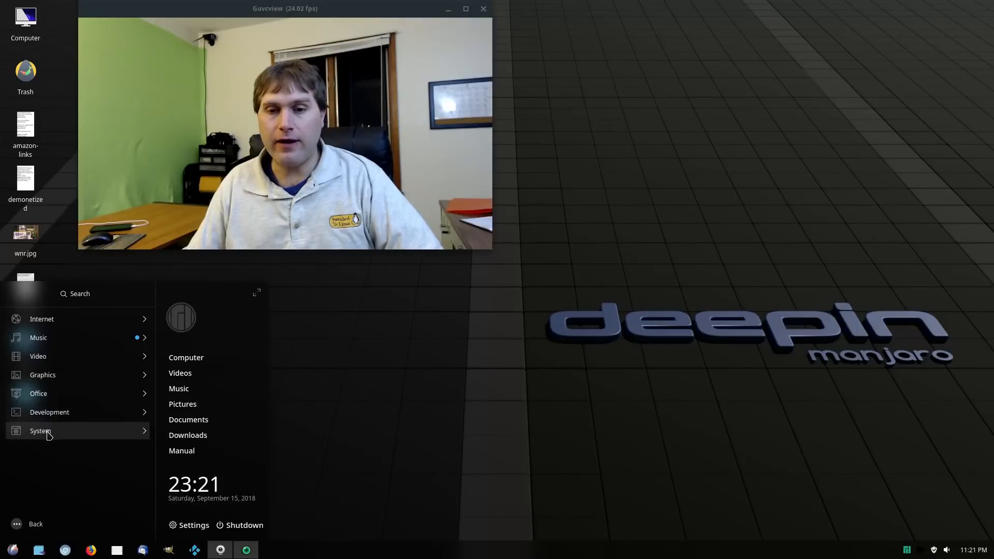
pyautogui.click(41, 431)
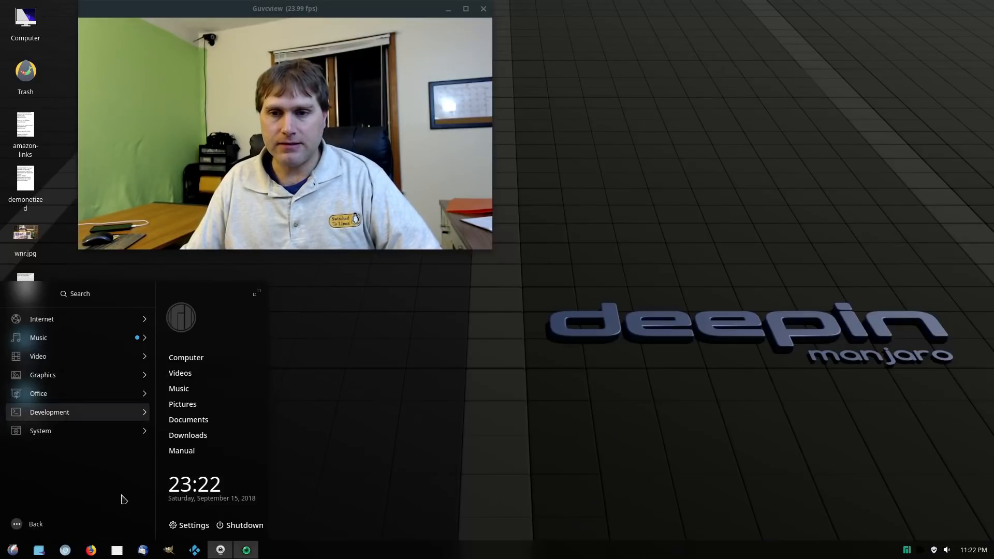
pyautogui.click(255, 419)
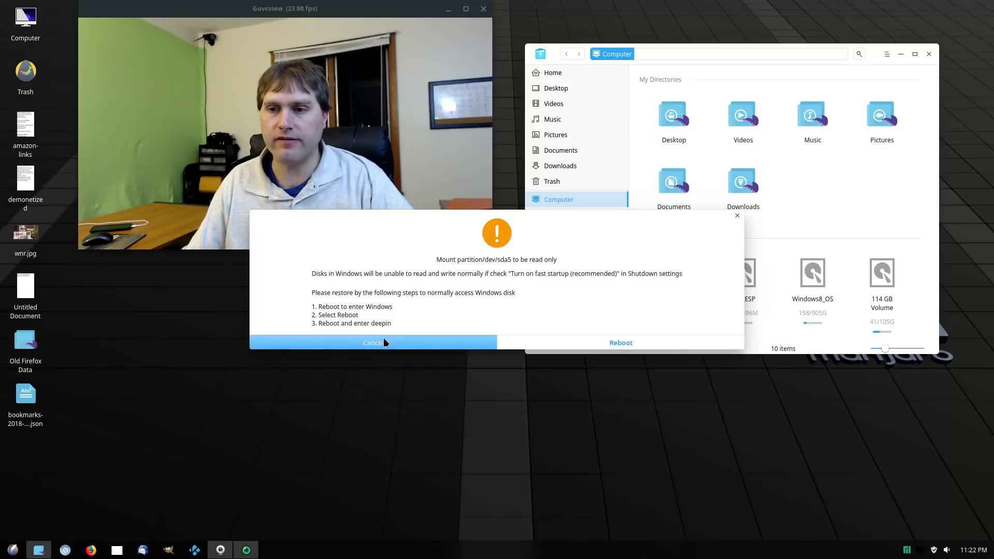
# Step: Dismiss the read-only Windows partition warning and head toward the Home folder
pyautogui.click(372, 343)
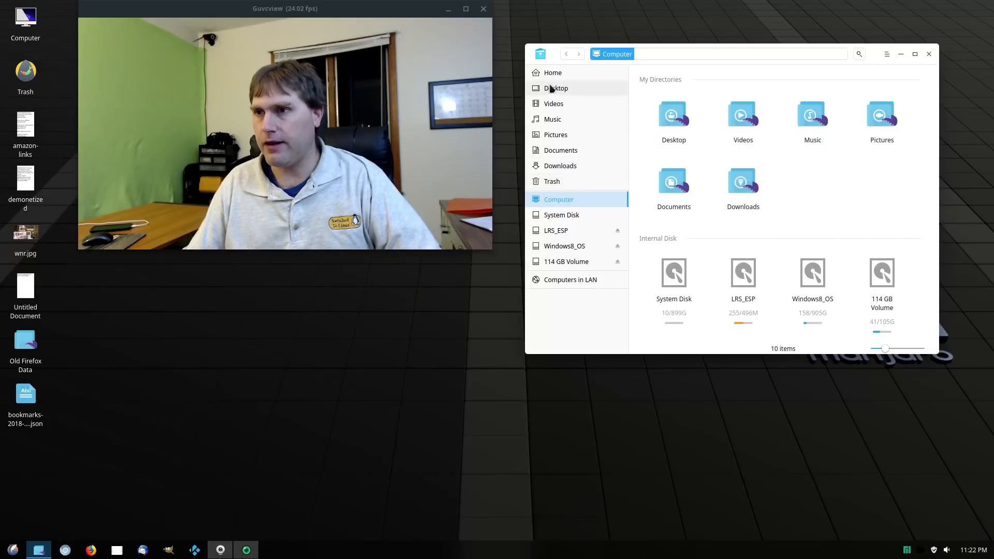
pyautogui.click(553, 73)
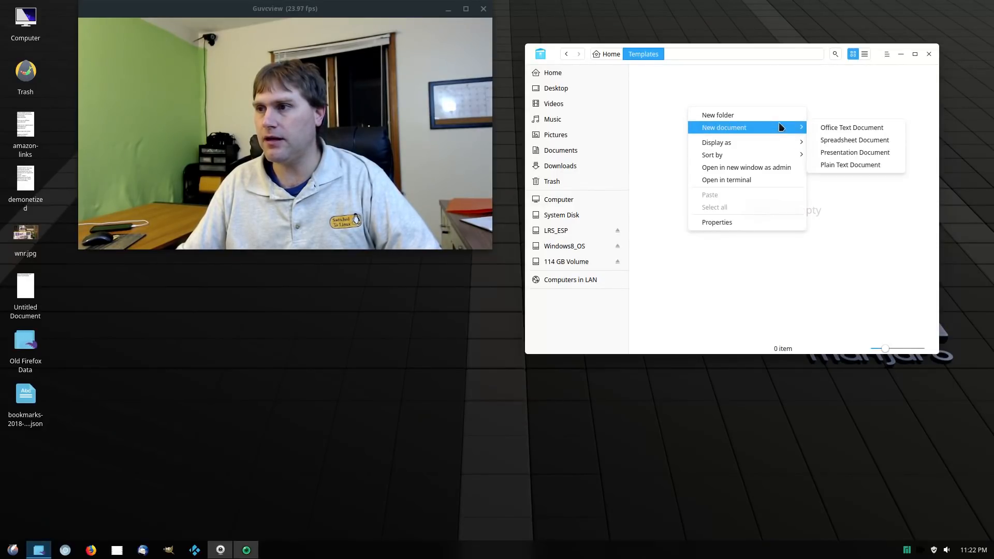
# Step: Create a new plain text document in Templates named 'HTML'
pyautogui.click(850, 164)
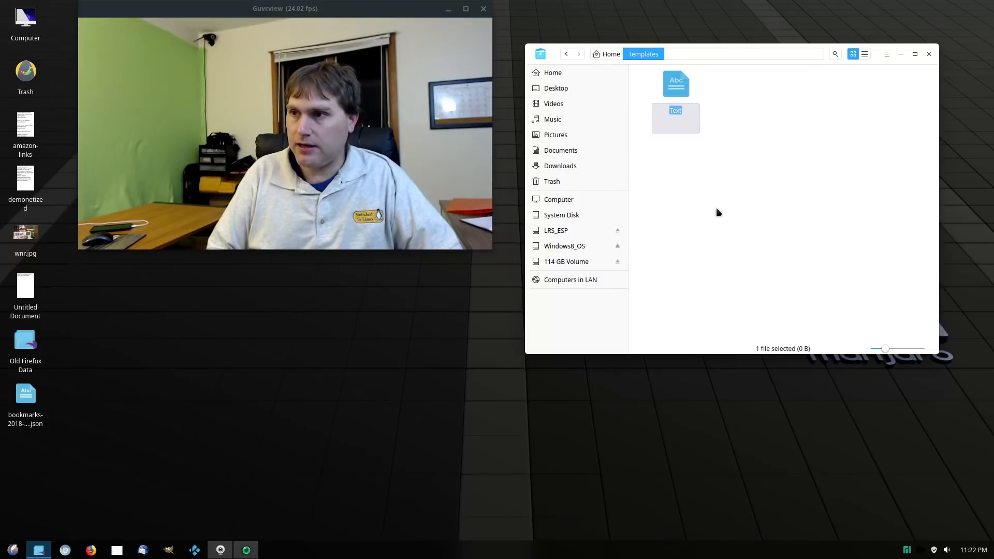
pyautogui.write('HTML File.html.t')
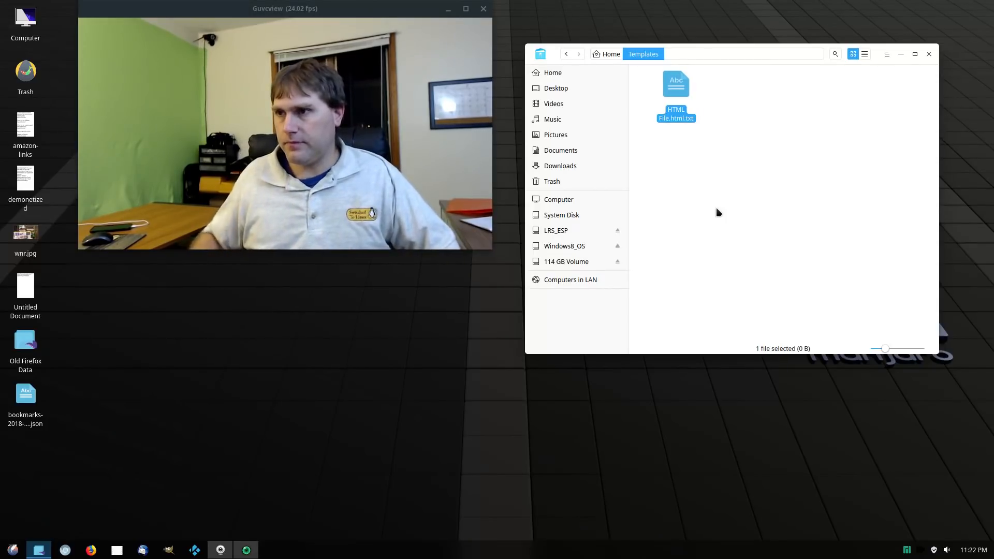
# Step: Review the properties of HTML File.html (0 B text file) and close them
pyautogui.rightClick(677, 85)
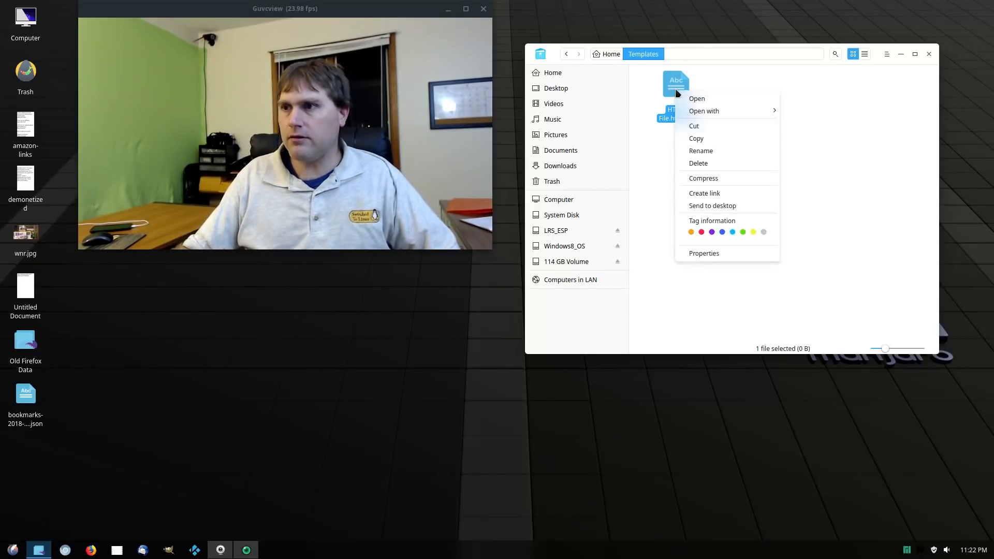
pyautogui.moveTo(689, 103)
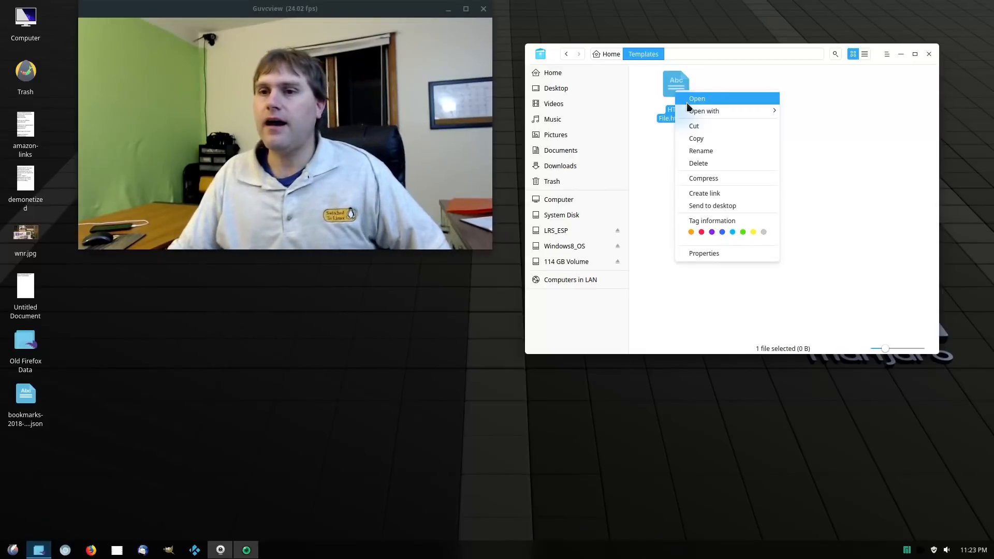
pyautogui.moveTo(684, 110)
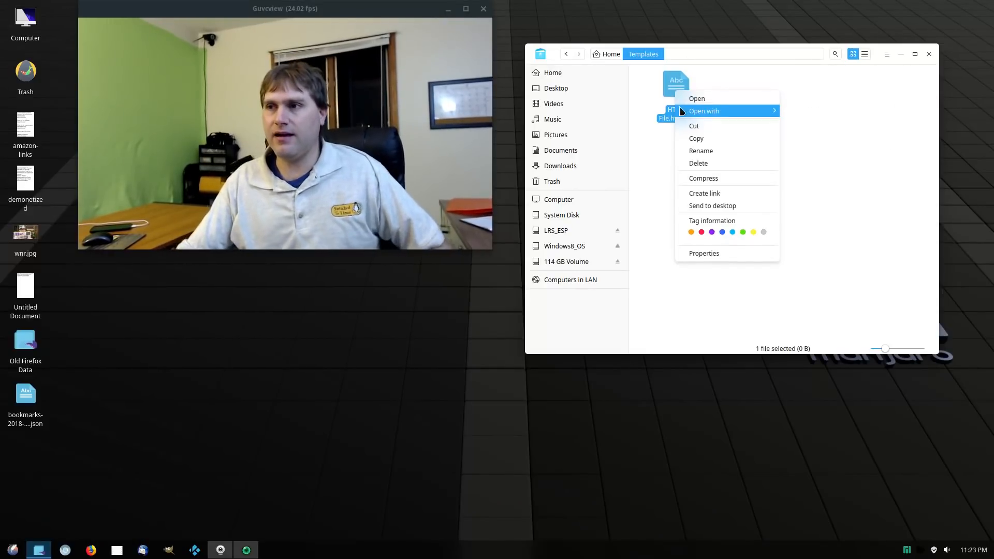
pyautogui.moveTo(718, 253)
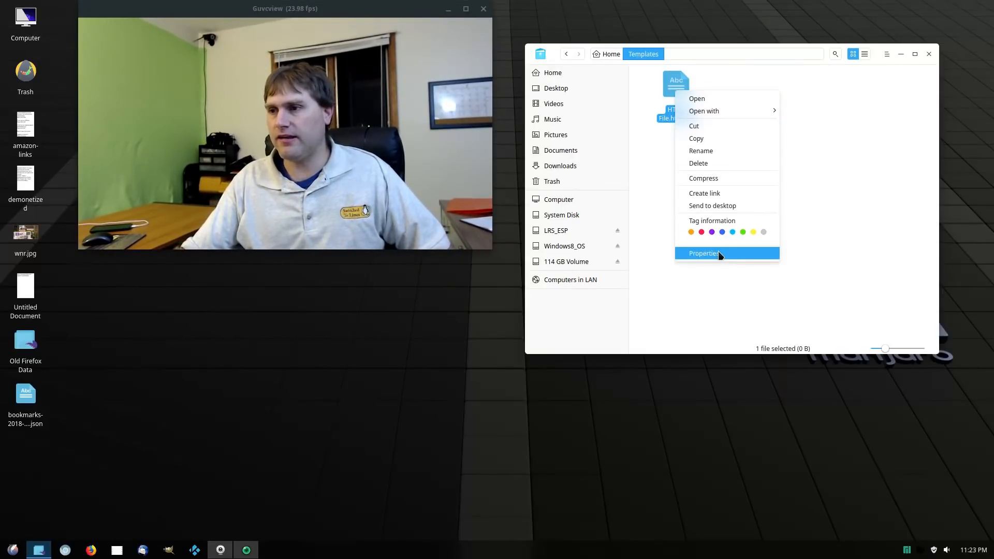
pyautogui.click(704, 253)
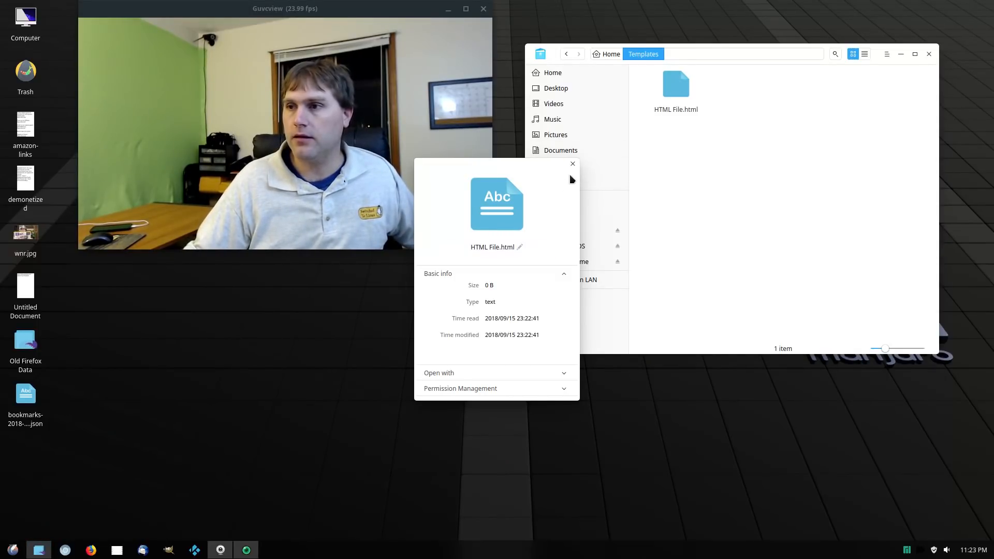
pyautogui.click(572, 164)
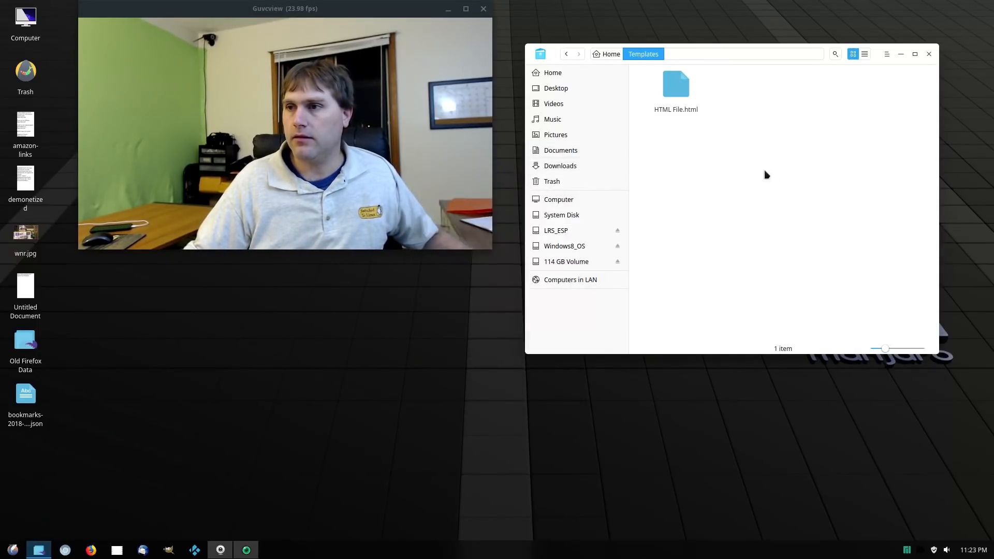
# Step: View the desktop's New document submenu, then return to the file manager
pyautogui.rightClick(416, 325)
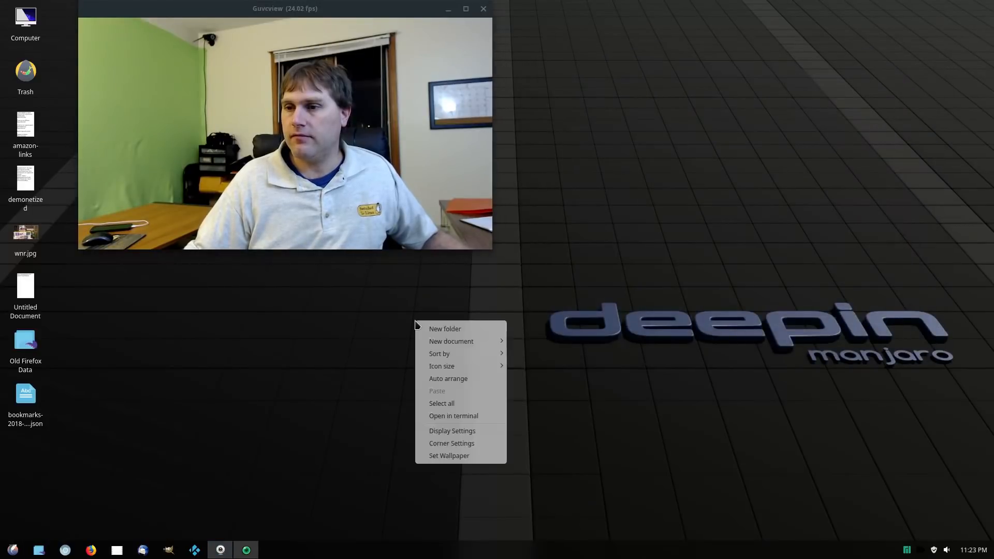
pyautogui.moveTo(451, 342)
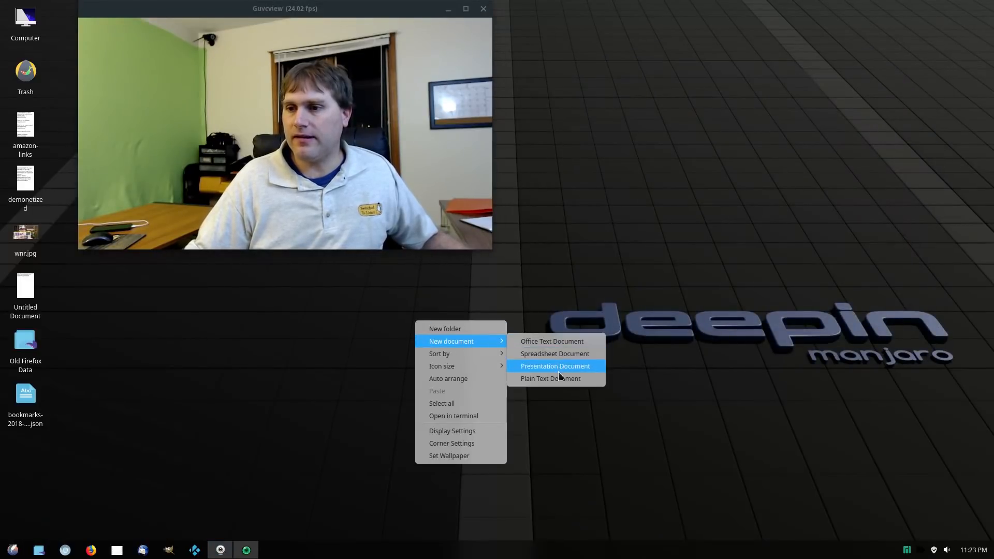
pyautogui.moveTo(478, 345)
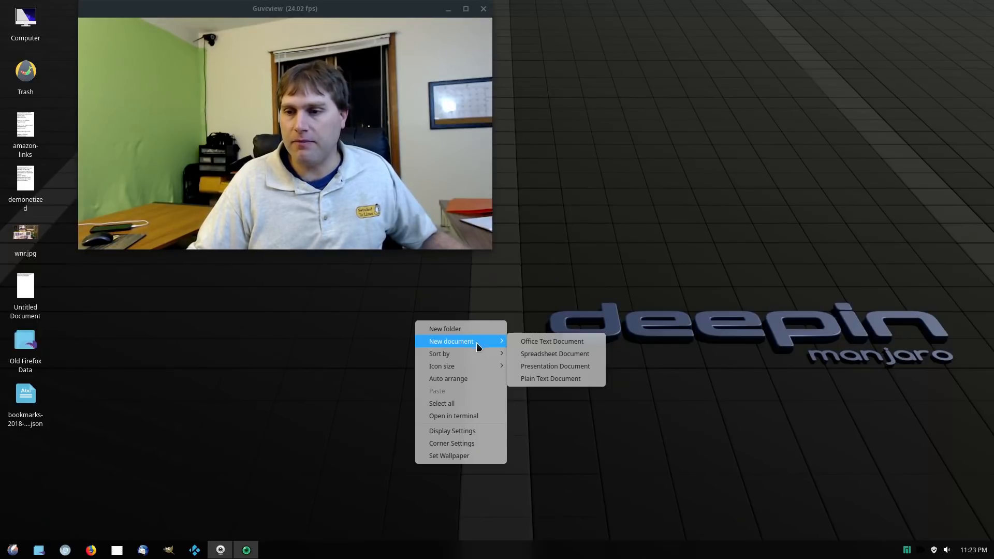
pyautogui.click(52, 541)
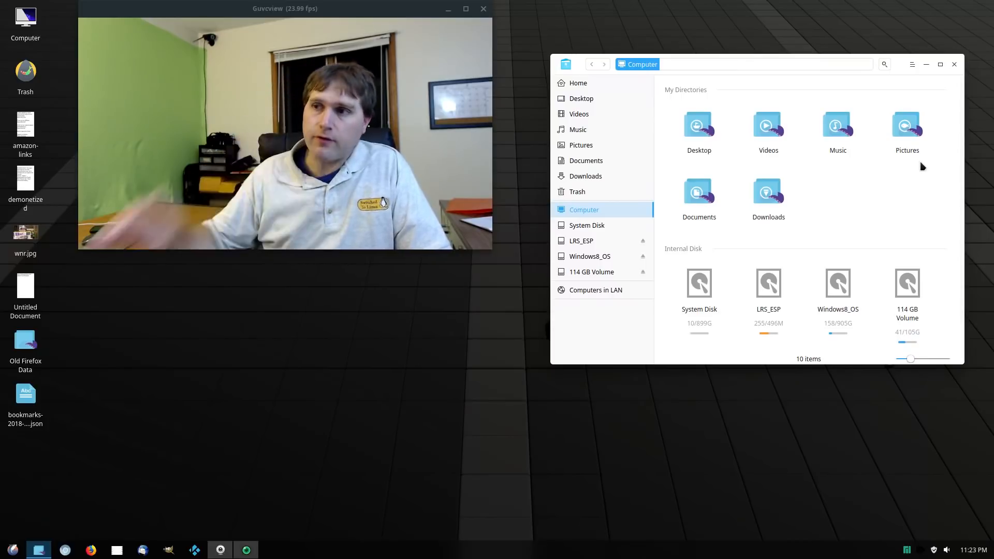
pyautogui.rightClick(769, 190)
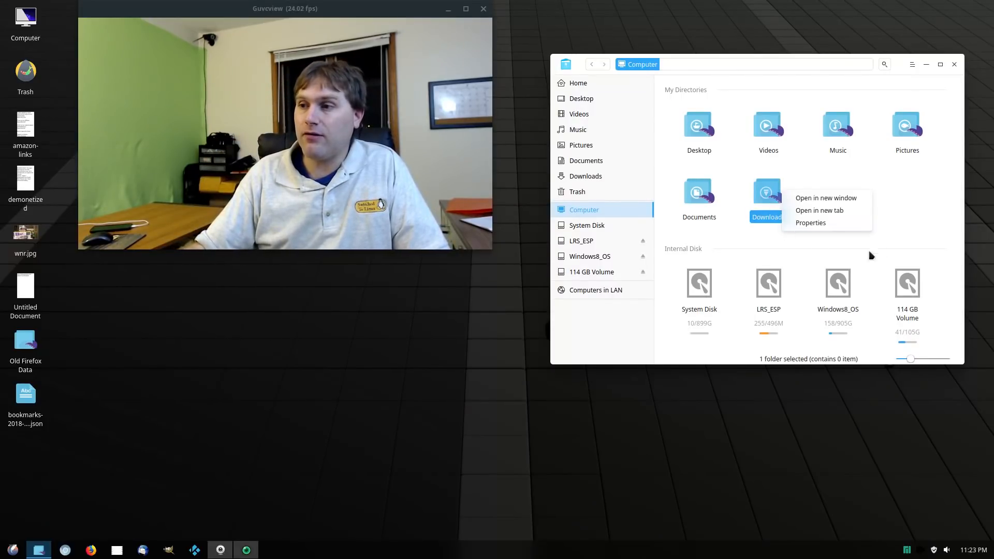
pyautogui.click(890, 214)
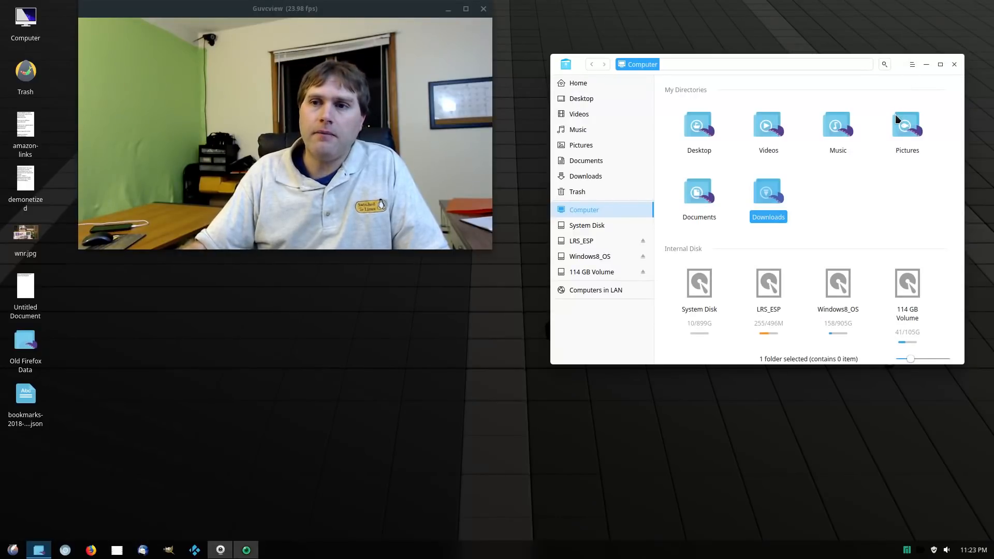
pyautogui.moveTo(918, 122)
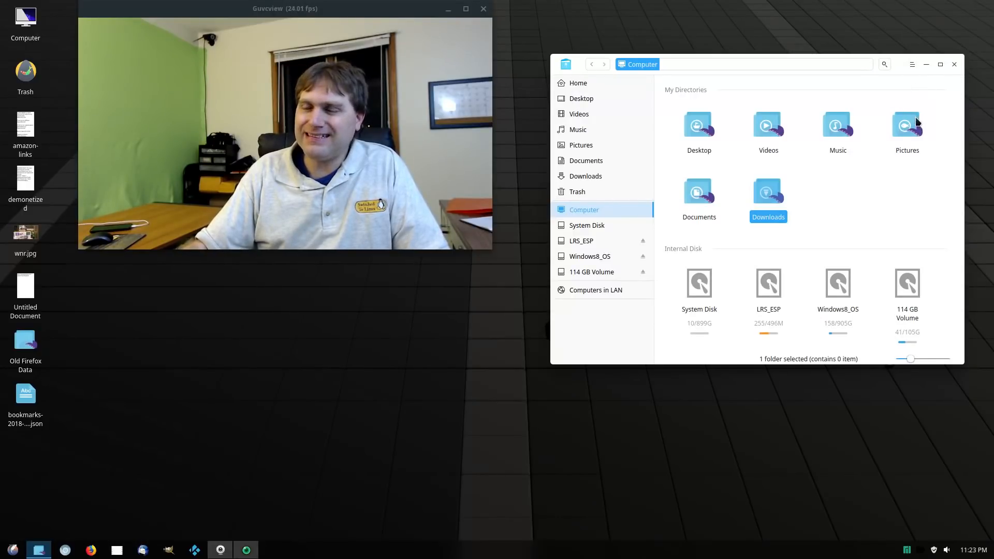
pyautogui.moveTo(901, 137)
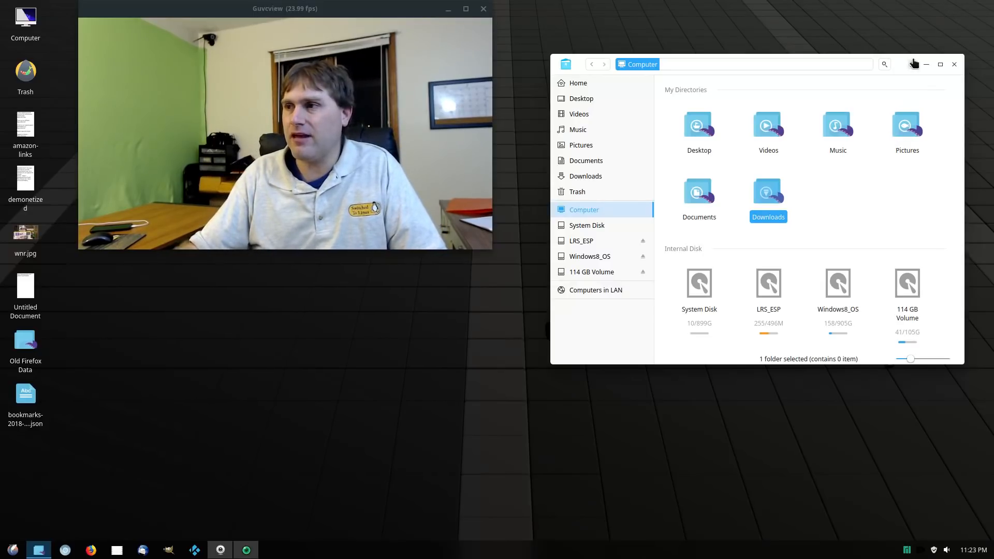
# Step: Reach the file manager's main menu and its Set share password entry
pyautogui.click(911, 65)
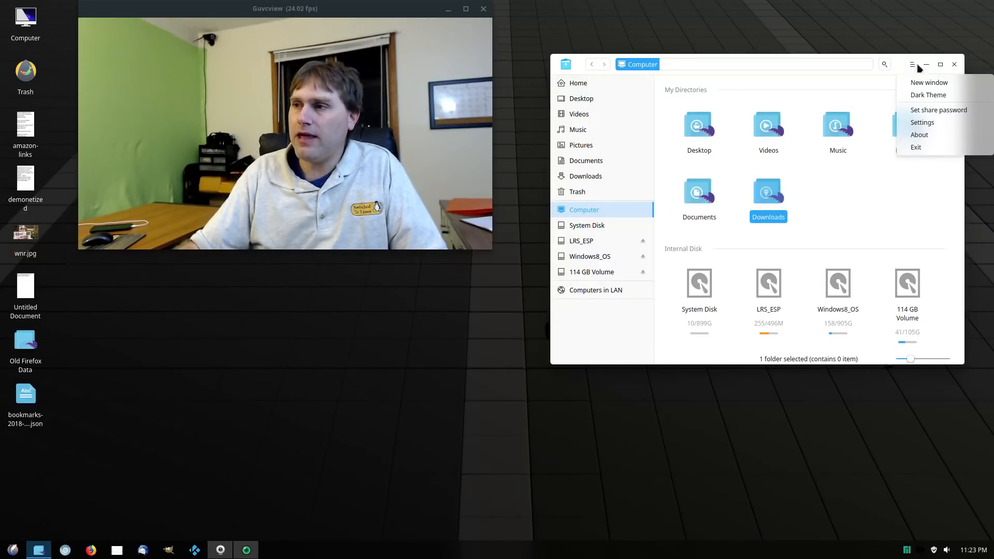
pyautogui.moveTo(936, 85)
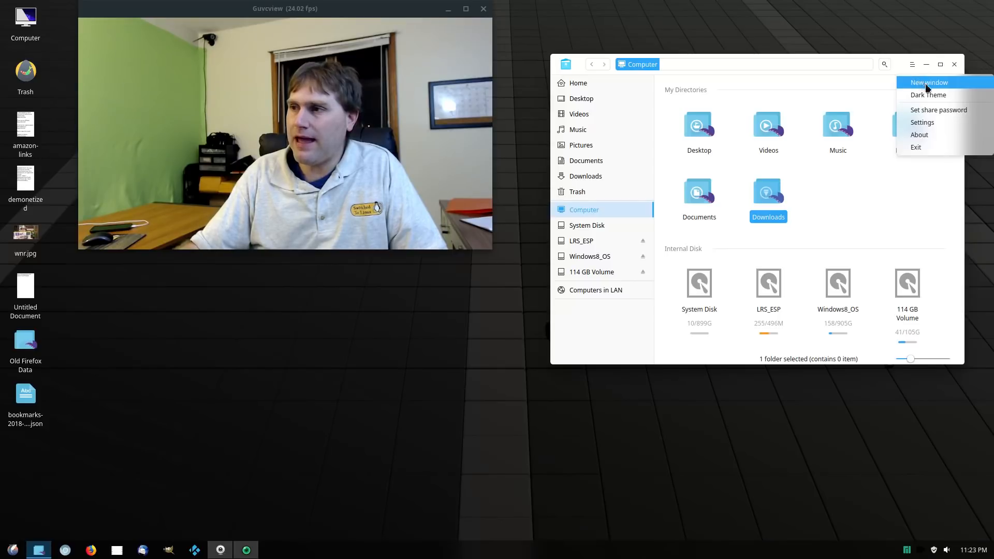
pyautogui.click(911, 64)
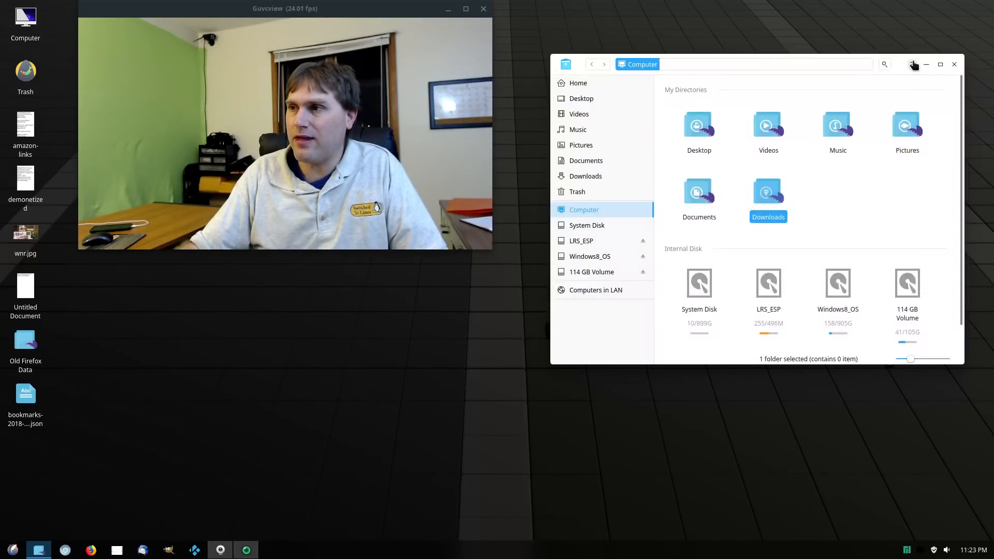
pyautogui.click(912, 64)
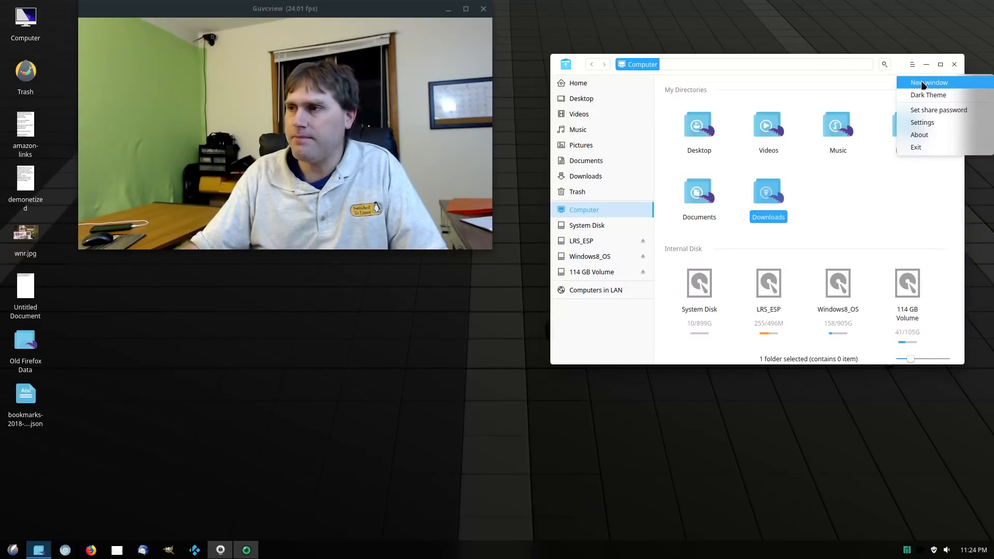
pyautogui.moveTo(947, 110)
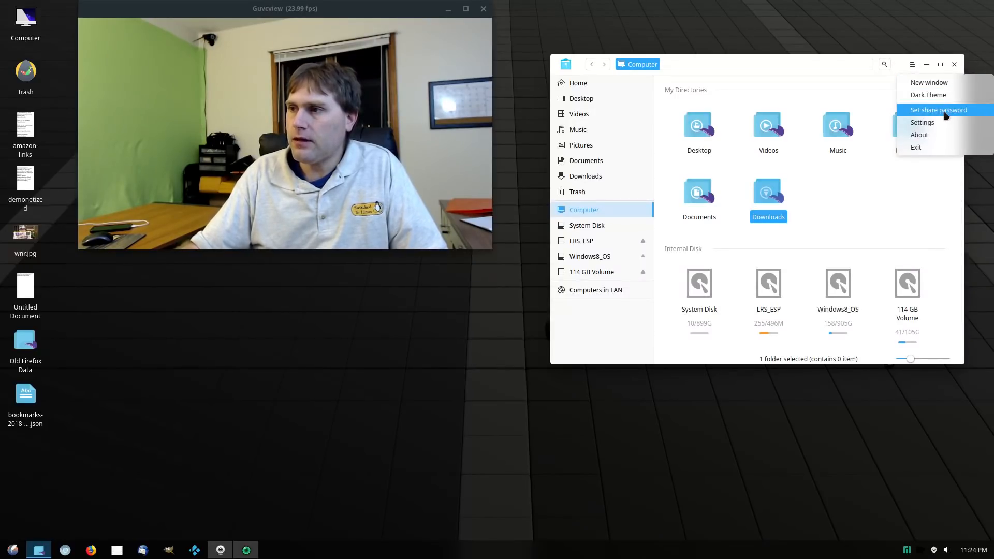
pyautogui.click(923, 122)
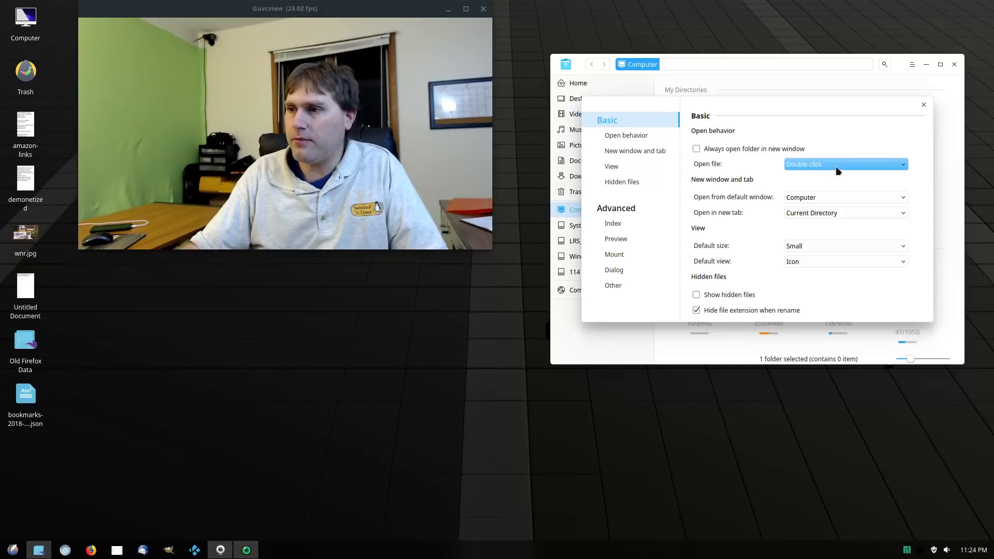
pyautogui.moveTo(807, 167)
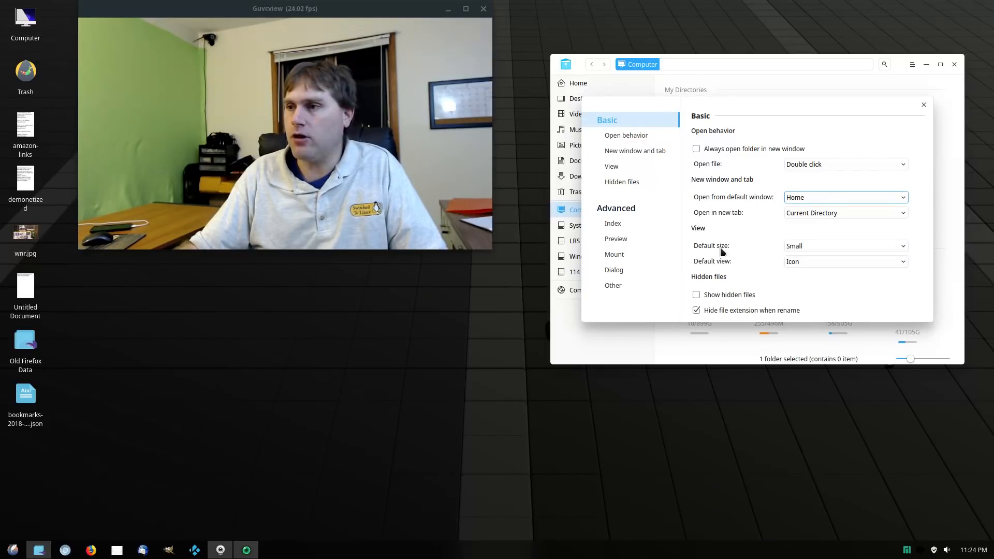
# Step: Make new file manager windows open at Home instead of Computer
pyautogui.click(844, 197)
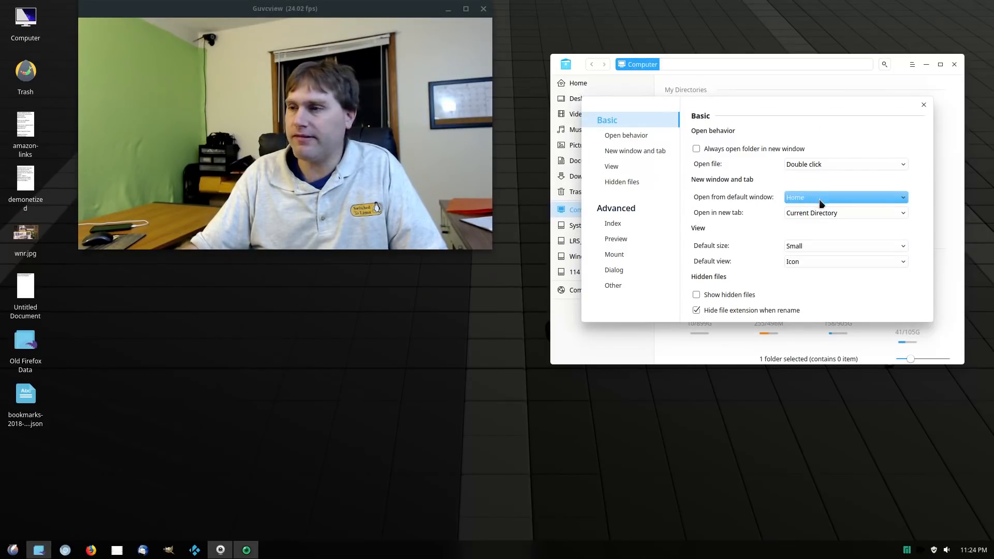
# Step: Show the actions for the Computer desktop shortcut (Open, Create link, Properties)
pyautogui.rightClick(25, 16)
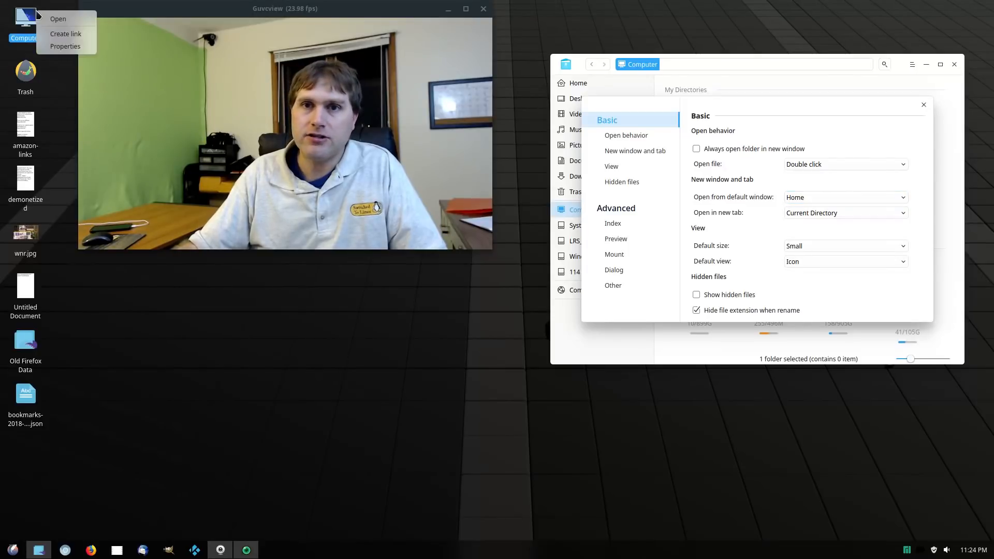
pyautogui.moveTo(38, 33)
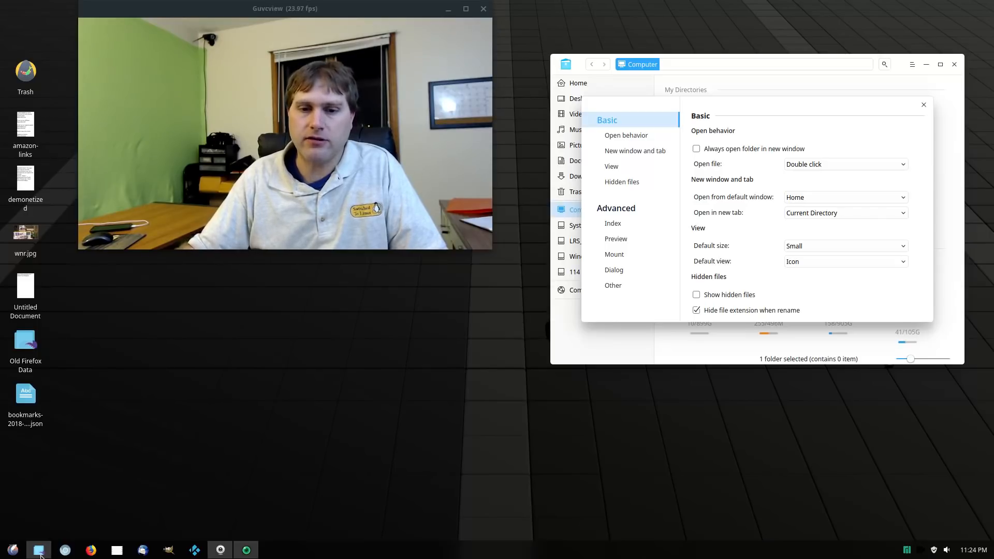
pyautogui.moveTo(849, 178)
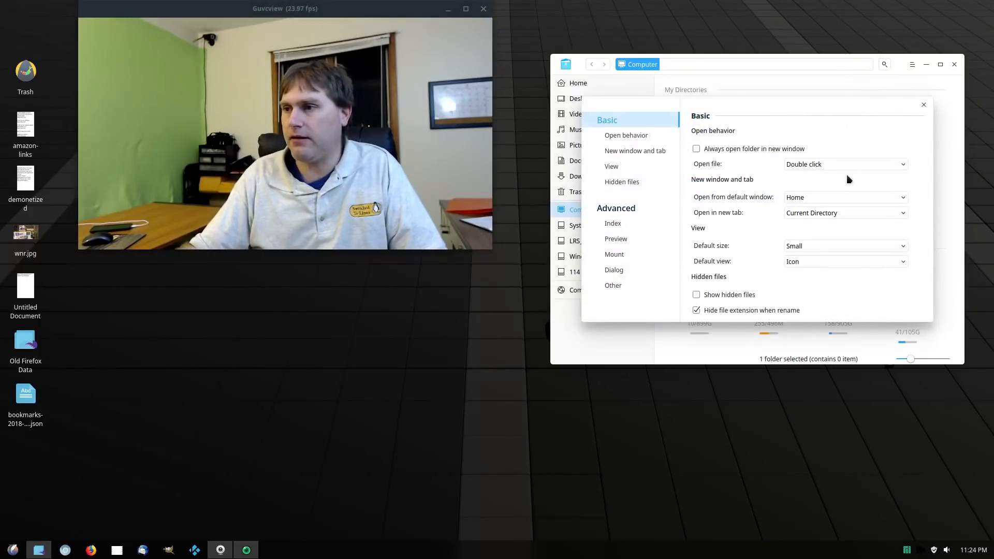
# Step: Turn off 'Hide file extension when rename' and 'Auto index internal disk', then move to the Advanced section
pyautogui.click(845, 213)
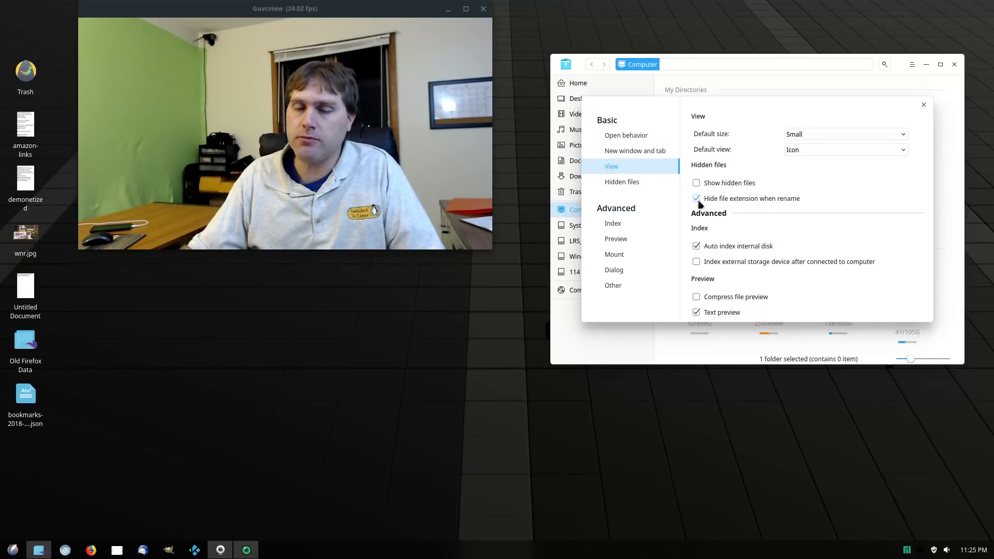
pyautogui.click(695, 197)
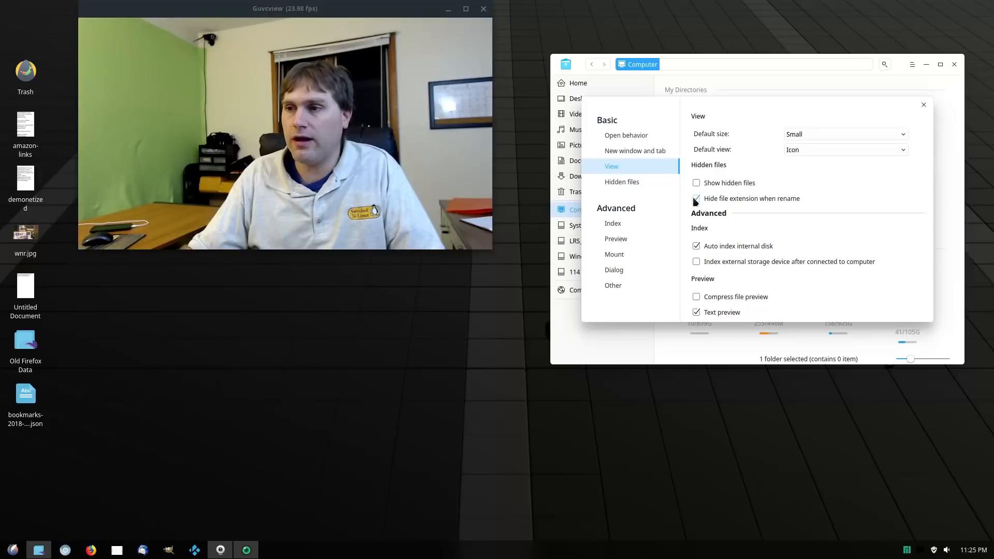
pyautogui.click(696, 199)
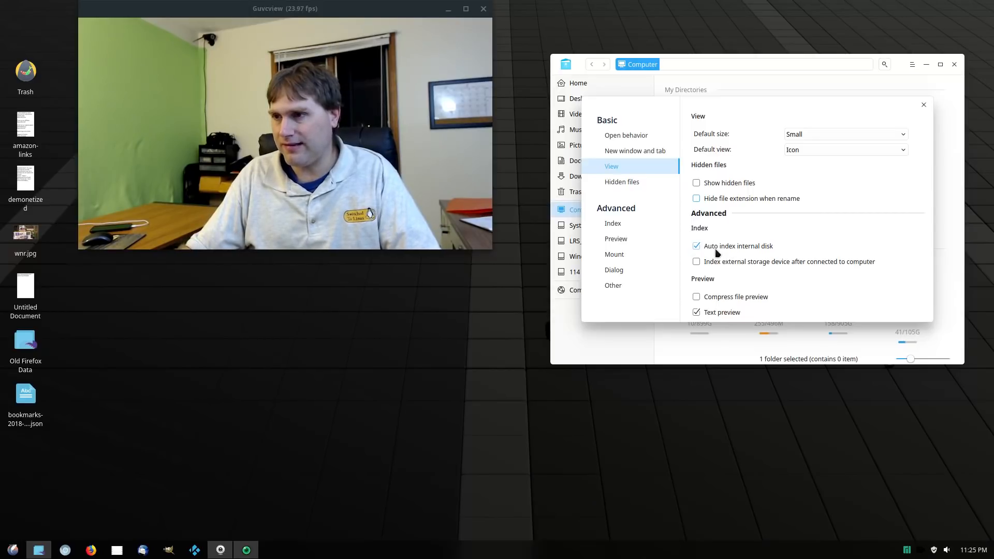
pyautogui.click(696, 247)
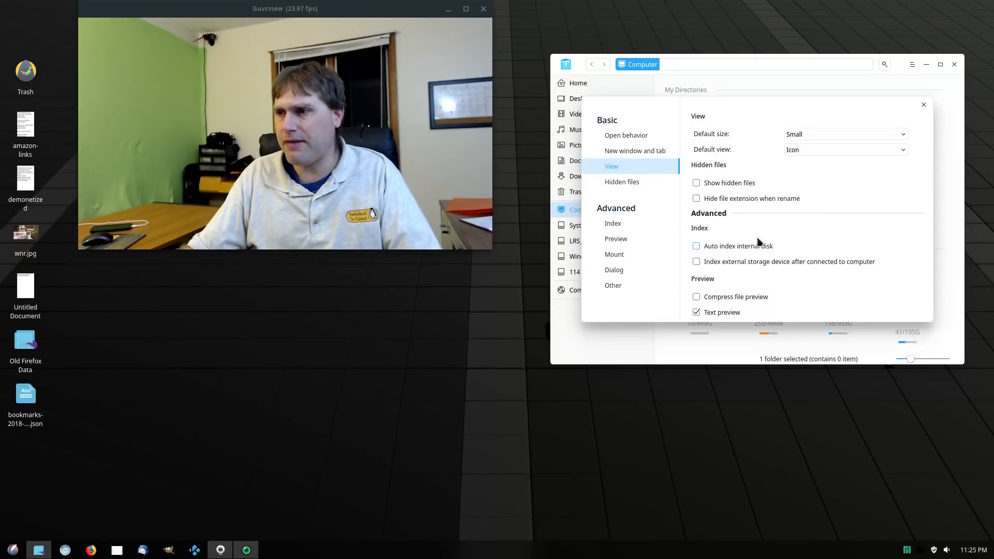
pyautogui.click(615, 207)
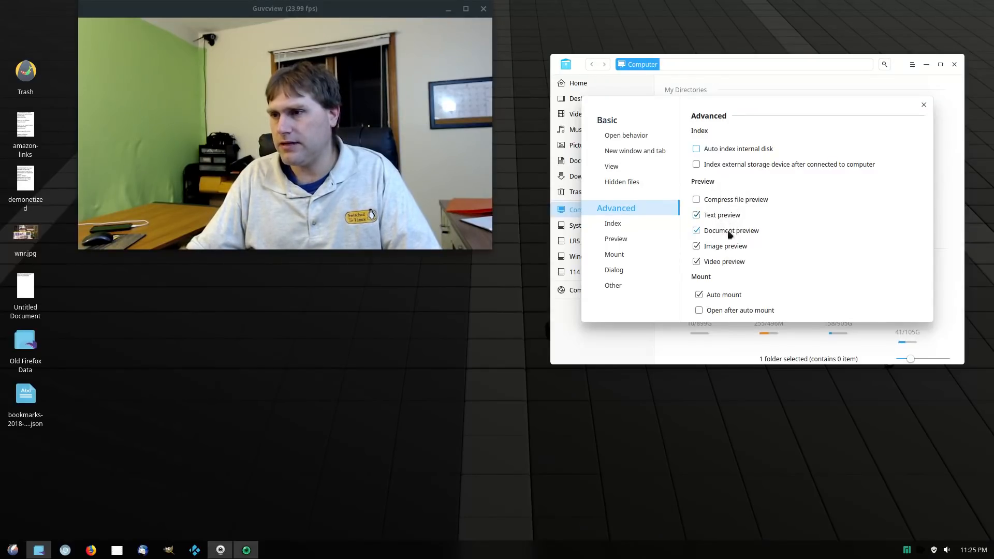
pyautogui.moveTo(734, 266)
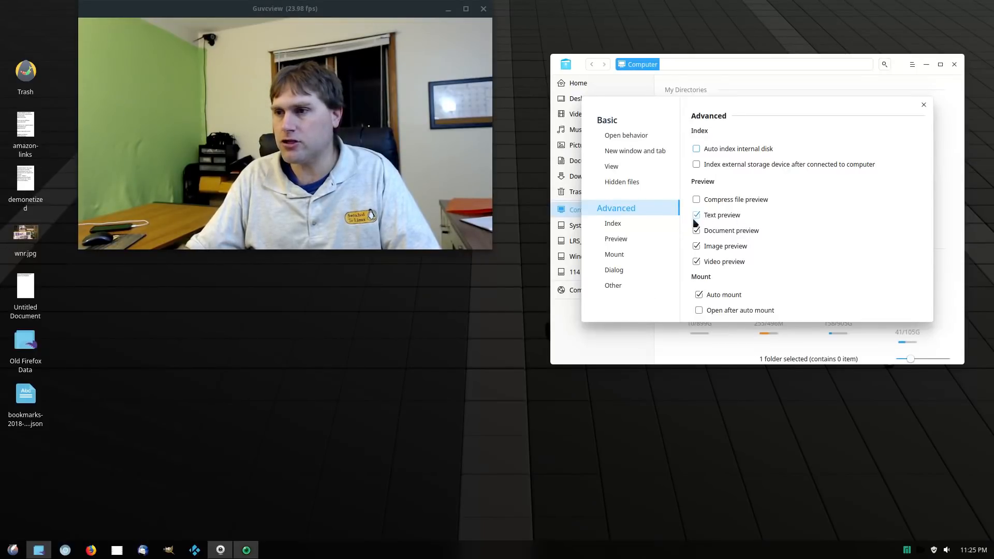
# Step: Toggle the Text preview option off and leave it enabled again
pyautogui.click(696, 215)
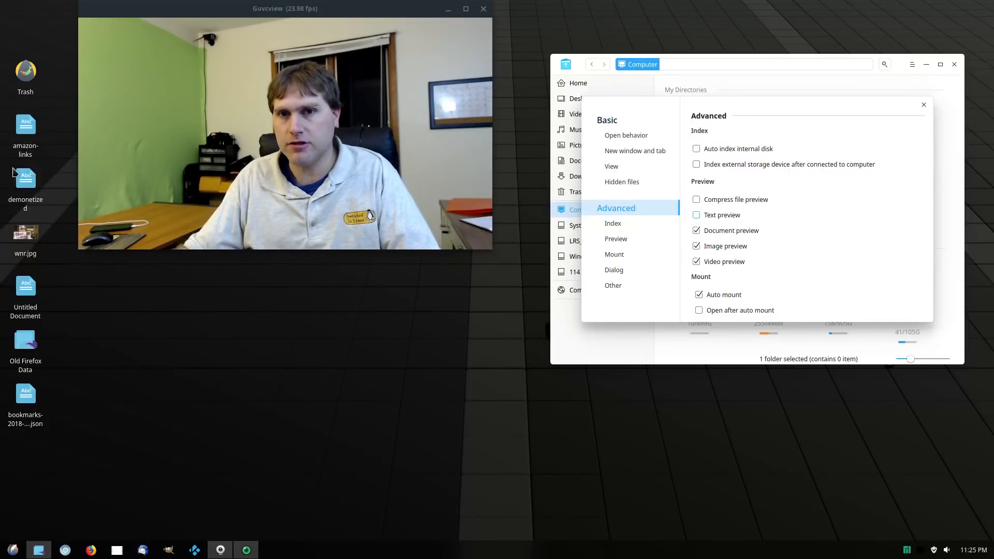
pyautogui.click(696, 216)
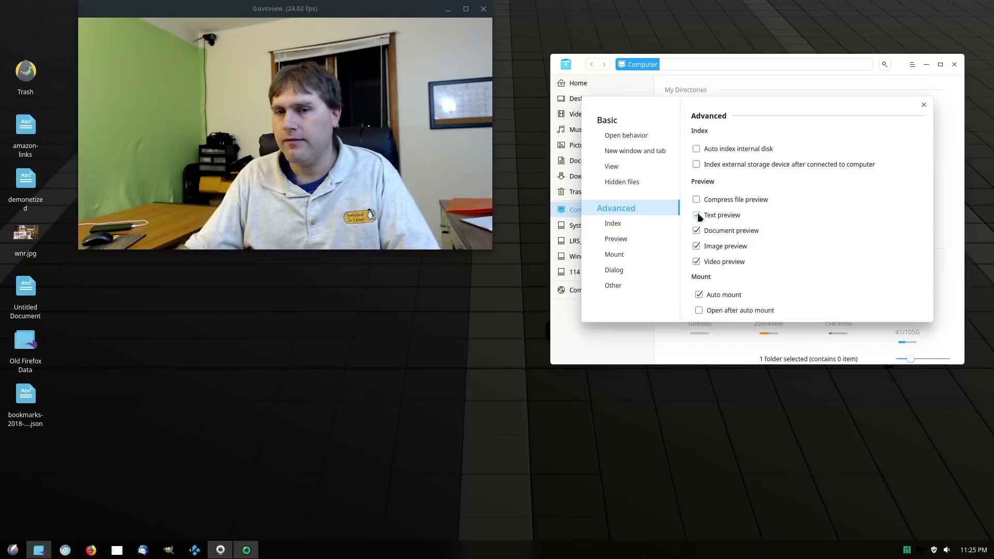
pyautogui.click(696, 215)
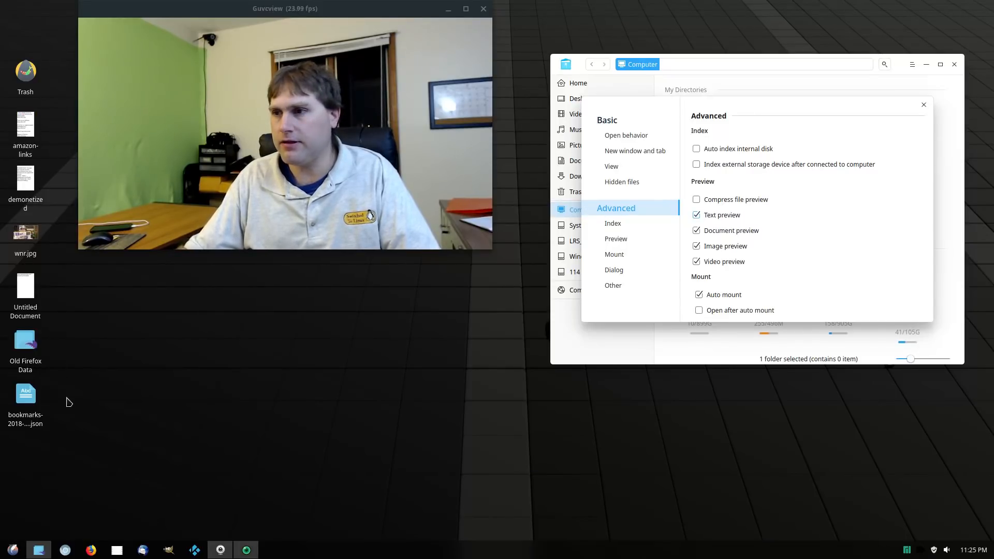
# Step: Browse the Mount settings, return to Advanced, and close the settings dialog
pyautogui.click(614, 255)
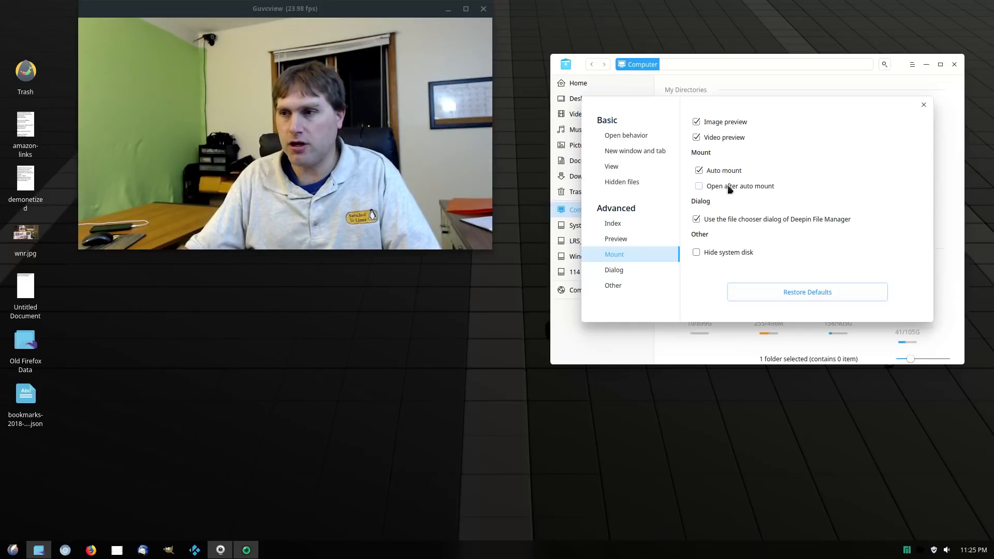
pyautogui.moveTo(733, 205)
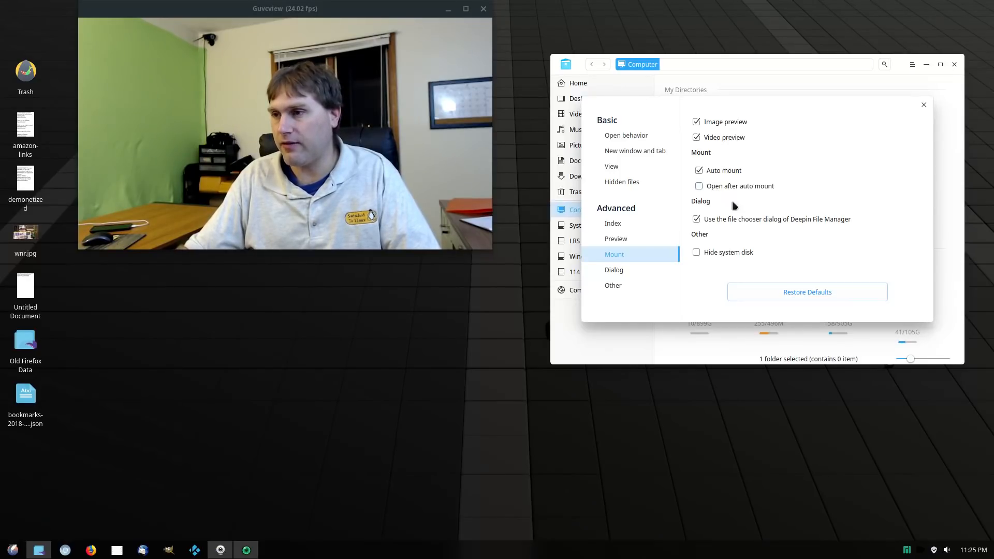
pyautogui.moveTo(783, 232)
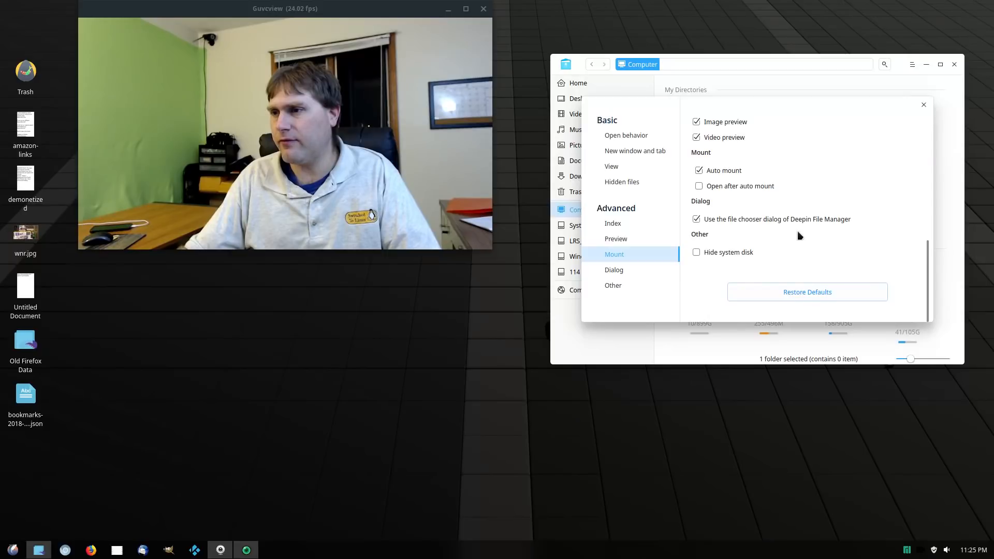
pyautogui.click(615, 208)
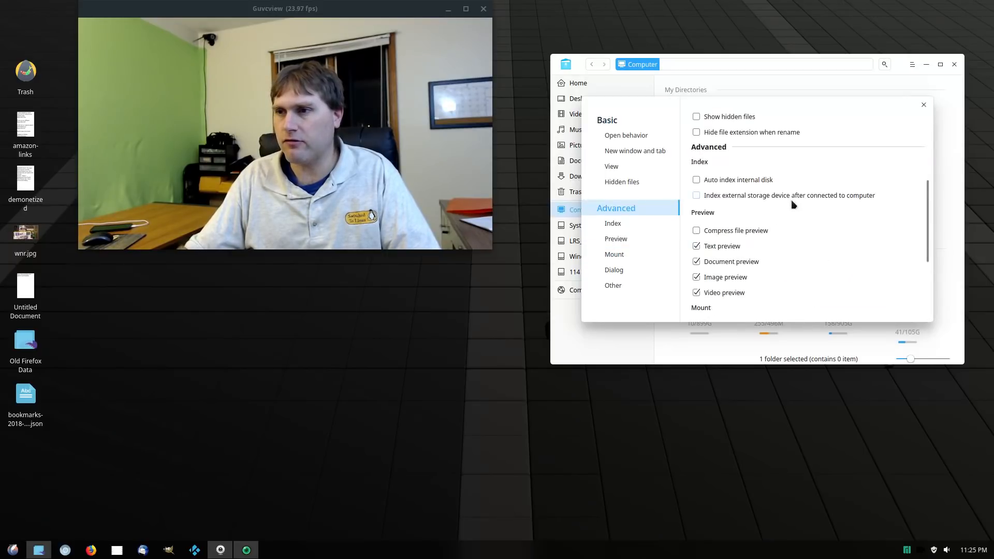
pyautogui.click(923, 104)
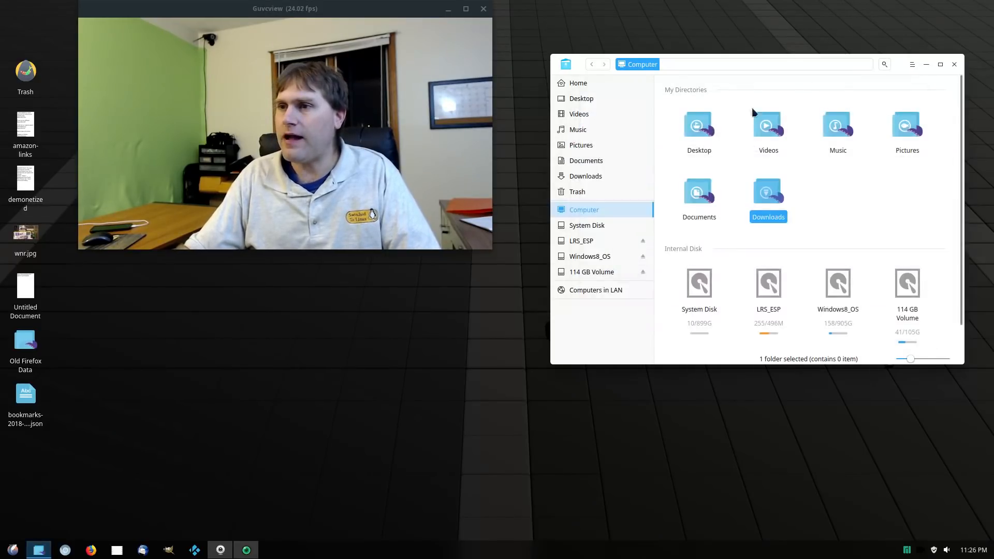
pyautogui.moveTo(816, 226)
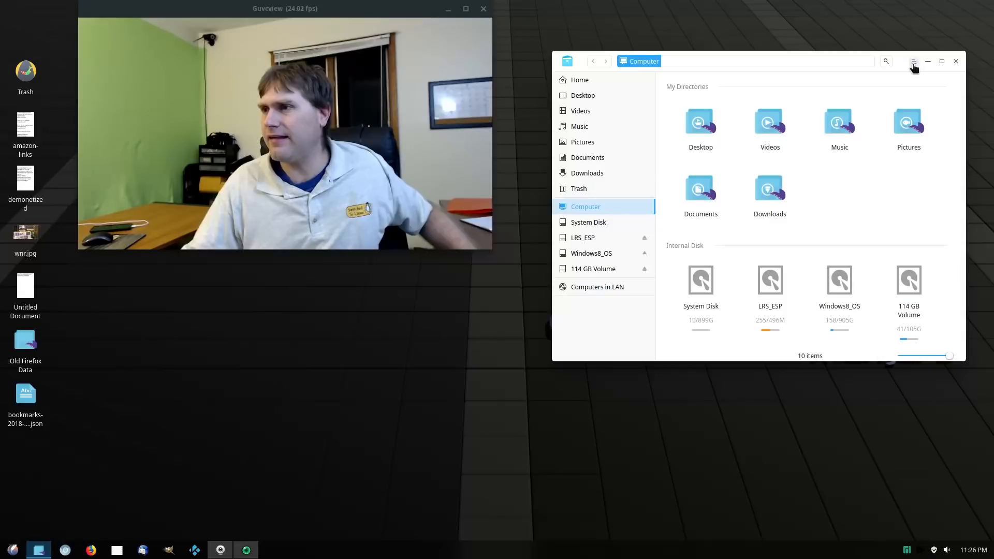
# Step: Shrink the folder and disk icons to the smallest size, then close the file manager window
pyautogui.click(913, 61)
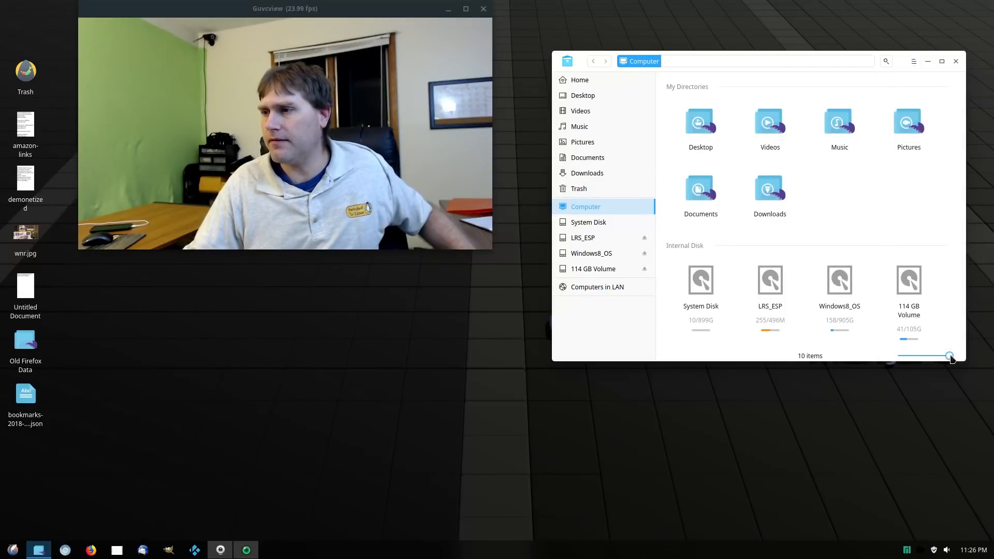
pyautogui.moveTo(951, 355); pyautogui.dragTo(911, 356)
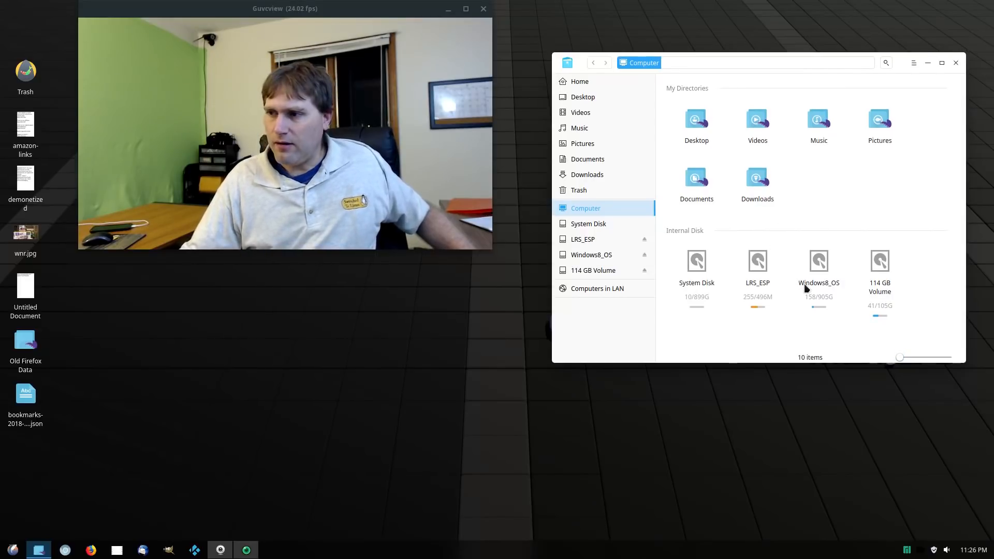
pyautogui.moveTo(766, 253)
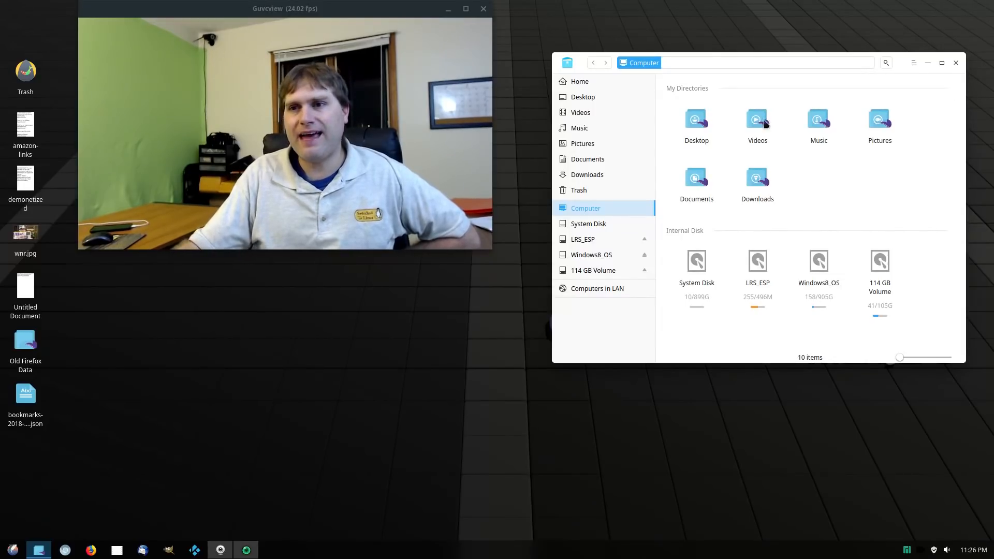
pyautogui.click(956, 63)
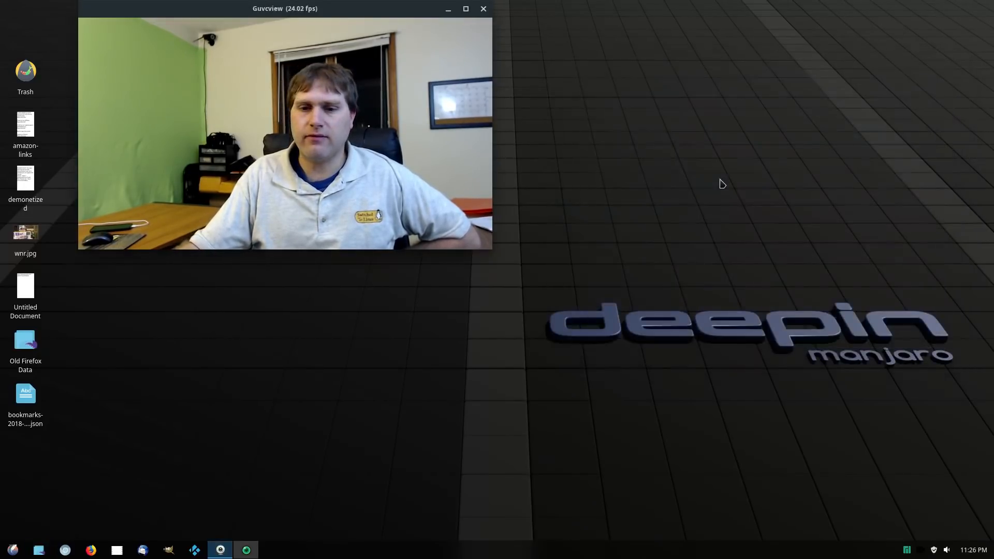
pyautogui.moveTo(315, 466)
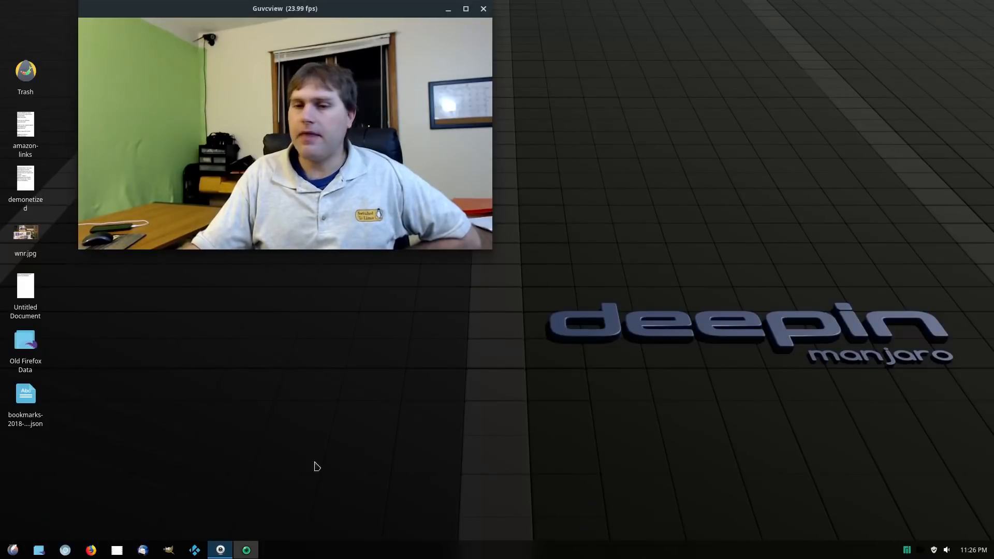
pyautogui.moveTo(52, 70)
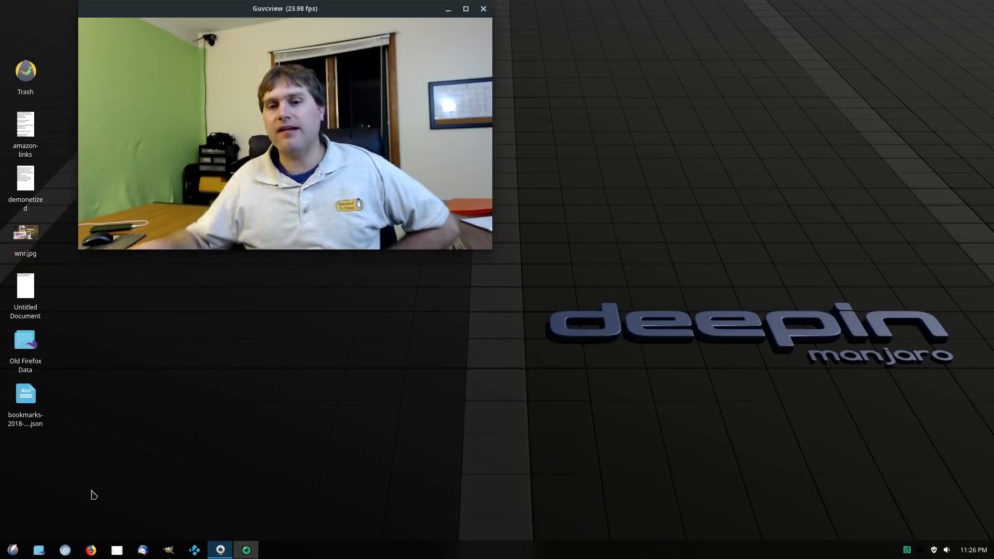
pyautogui.moveTo(93, 520)
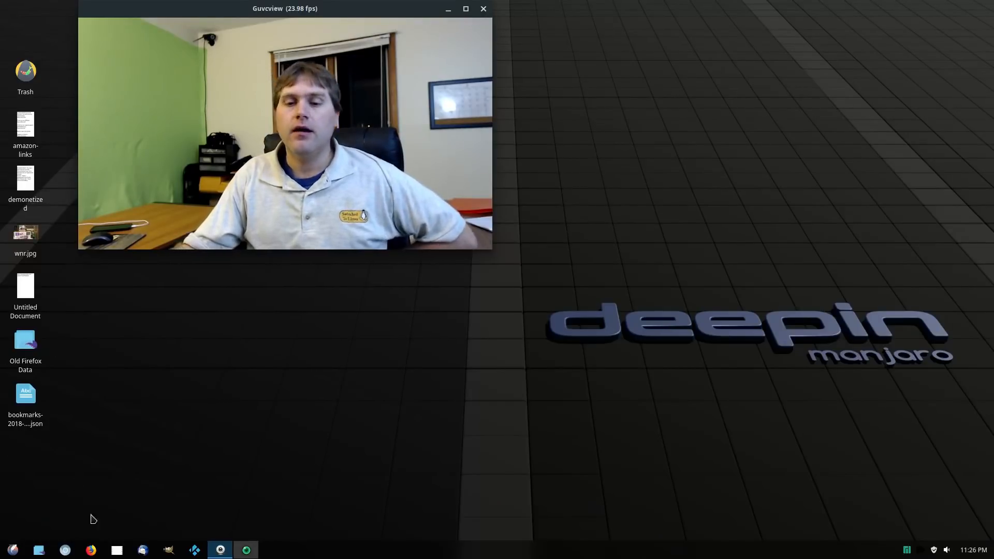
pyautogui.moveTo(105, 523)
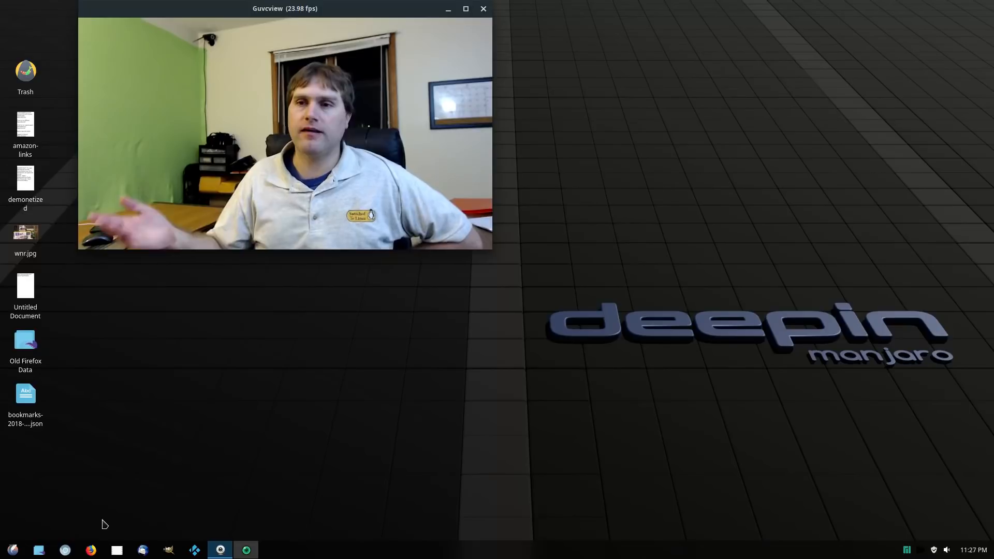
pyautogui.moveTo(98, 521)
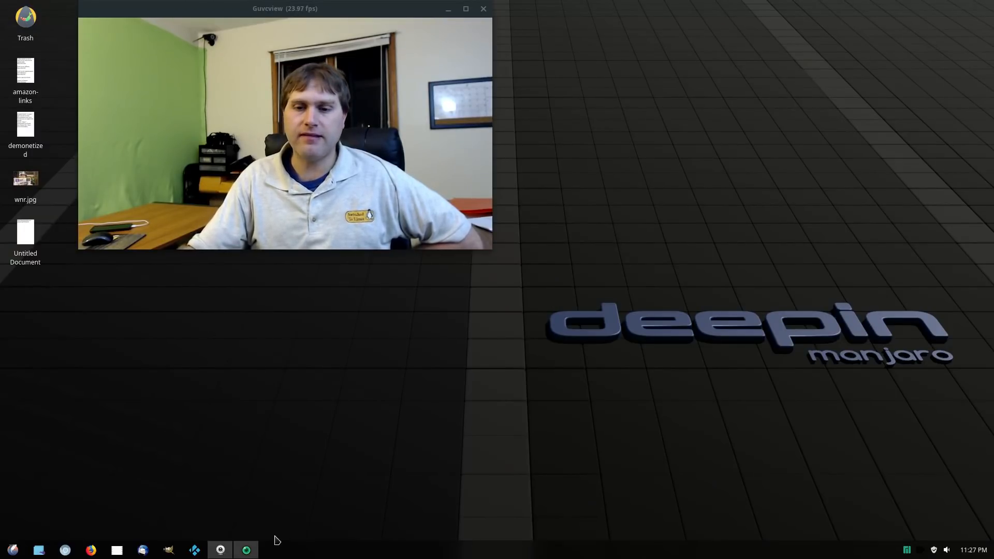
pyautogui.moveTo(150, 520)
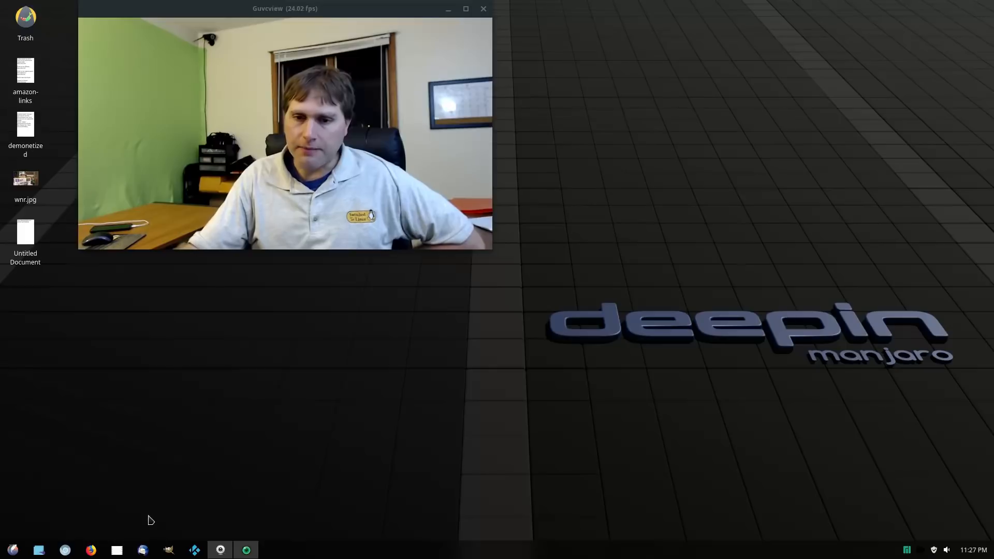
pyautogui.moveTo(195, 553)
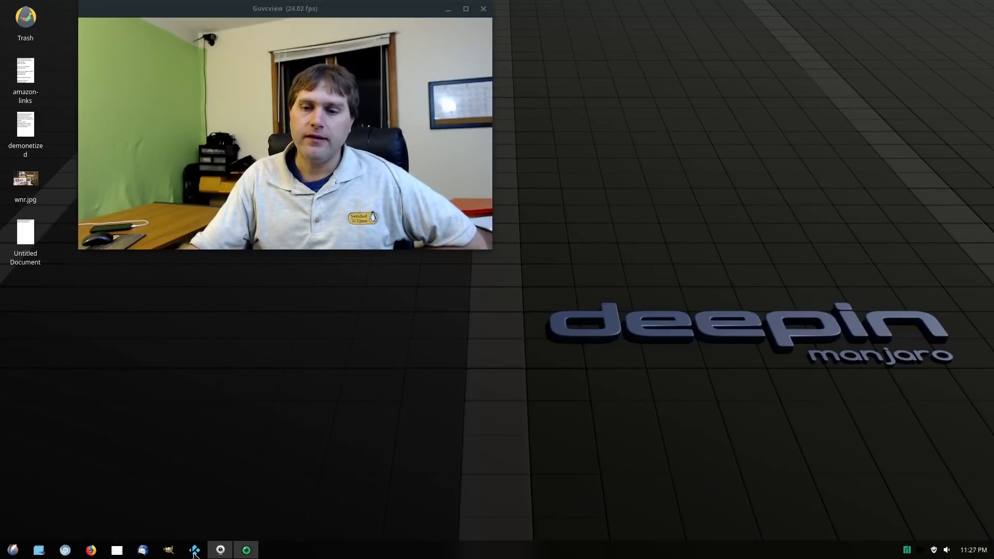
pyautogui.moveTo(195, 551)
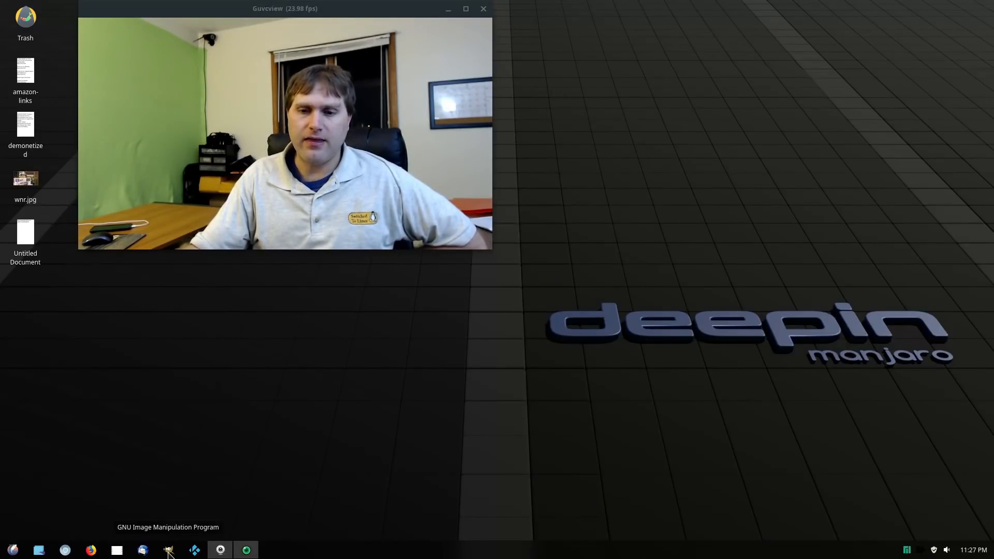
pyautogui.moveTo(143, 550)
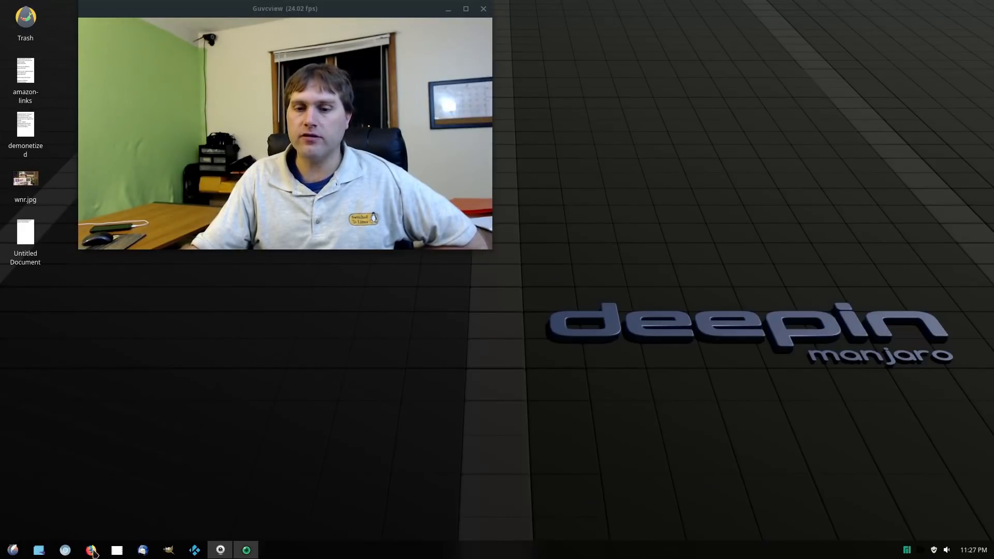
pyautogui.moveTo(11, 550)
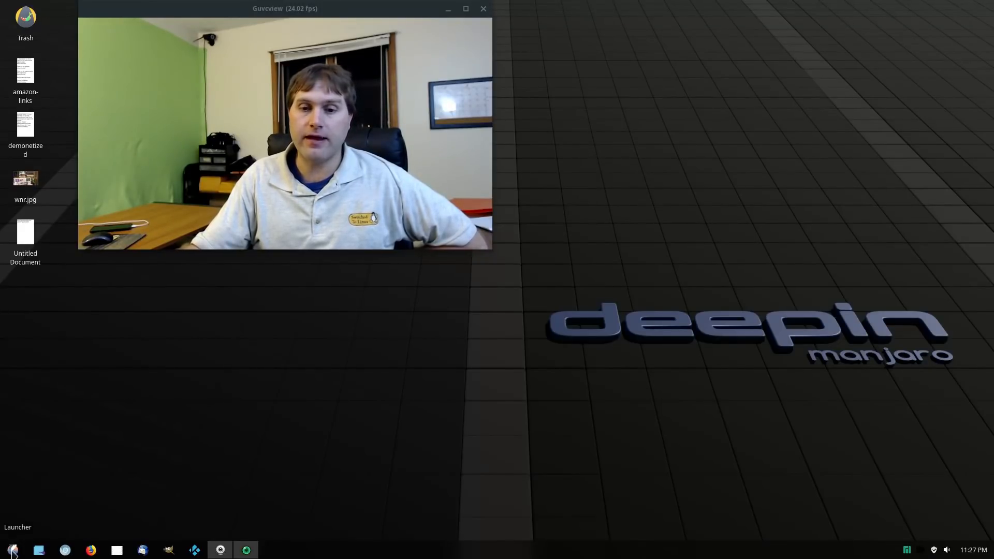
# Step: Browse the launcher's All Categories view through Graphics and scroll the System applications list
pyautogui.click(13, 551)
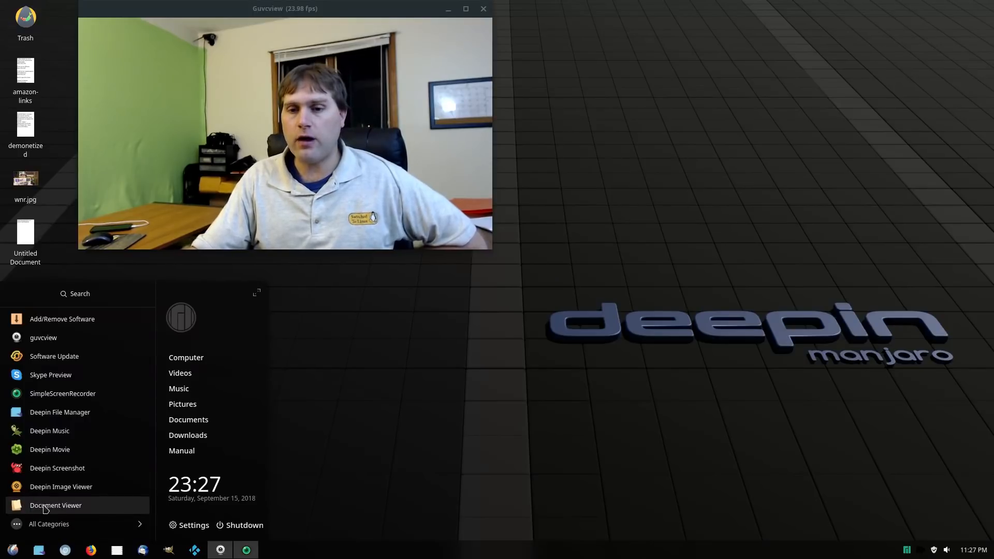
pyautogui.click(48, 524)
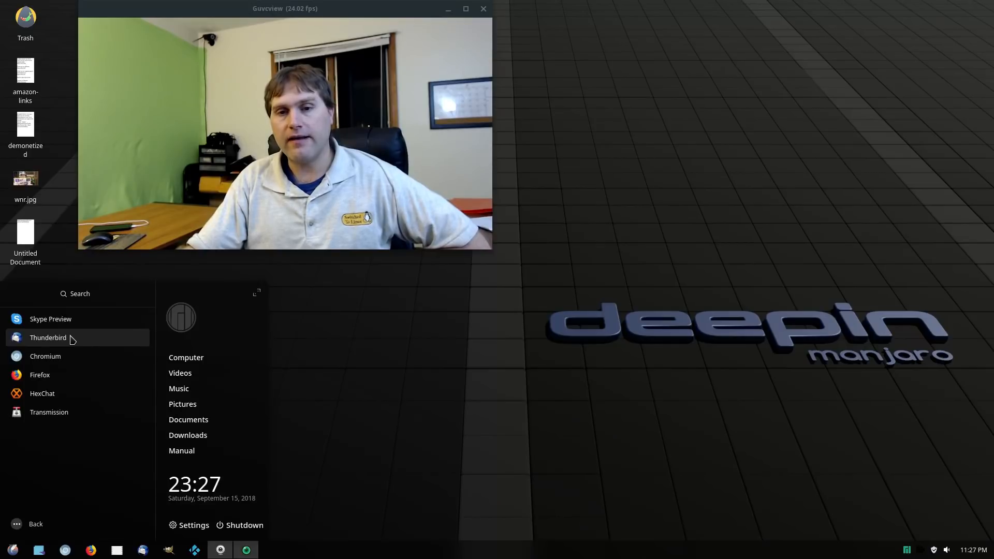
pyautogui.moveTo(101, 391)
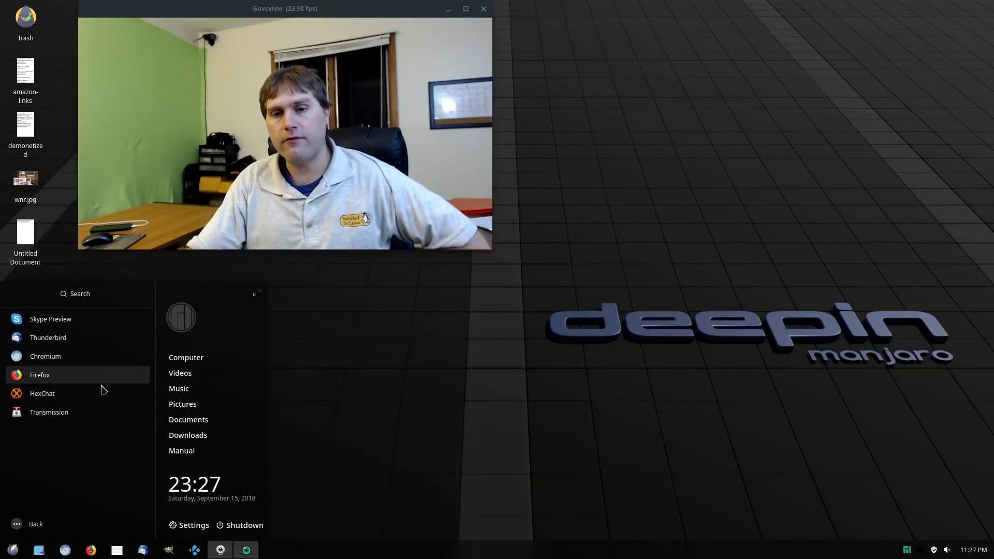
pyautogui.moveTo(49, 530)
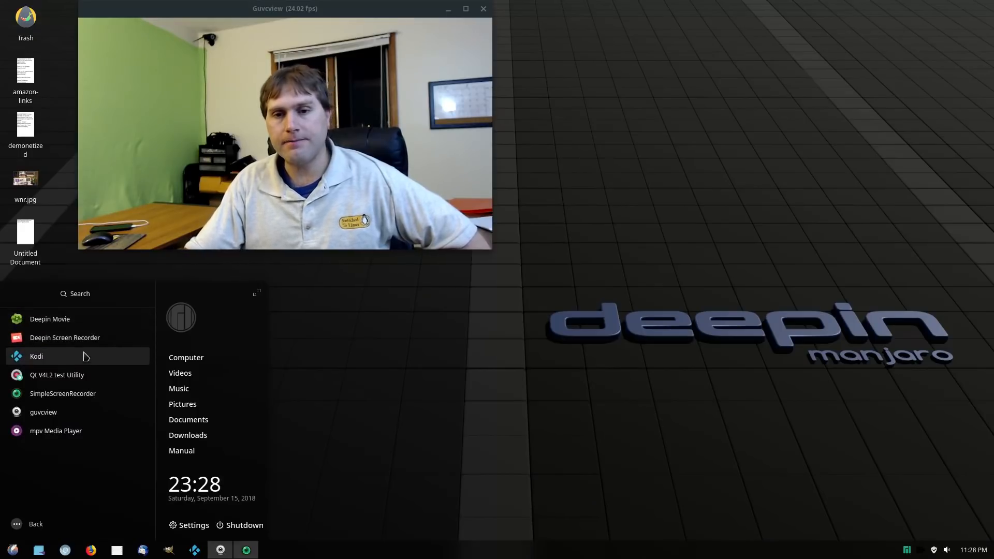
pyautogui.moveTo(90, 410)
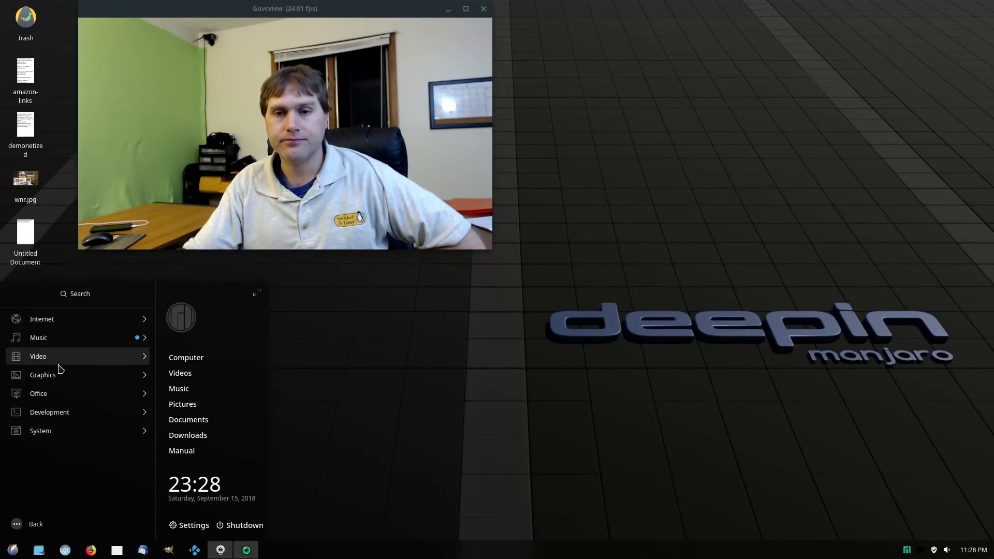
pyautogui.click(44, 375)
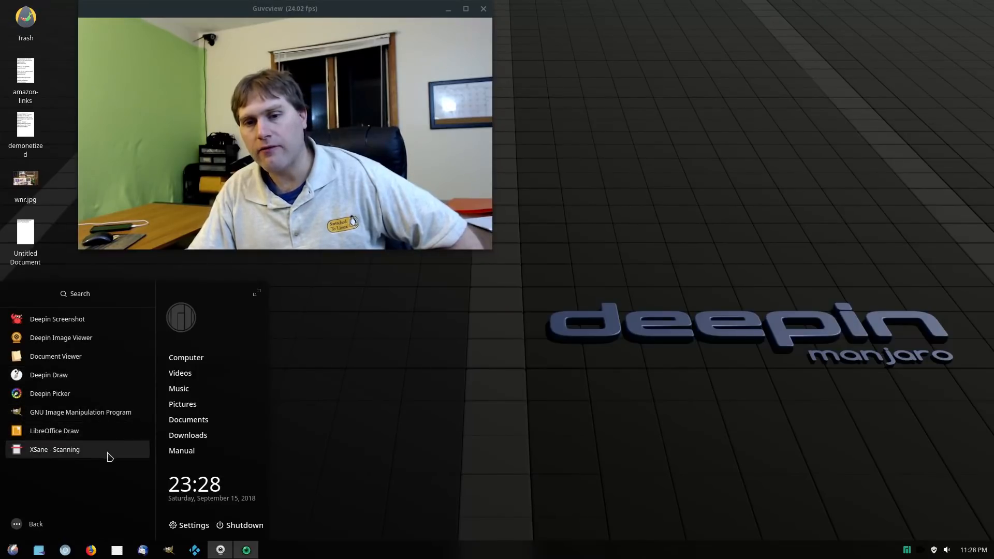
pyautogui.moveTo(105, 417)
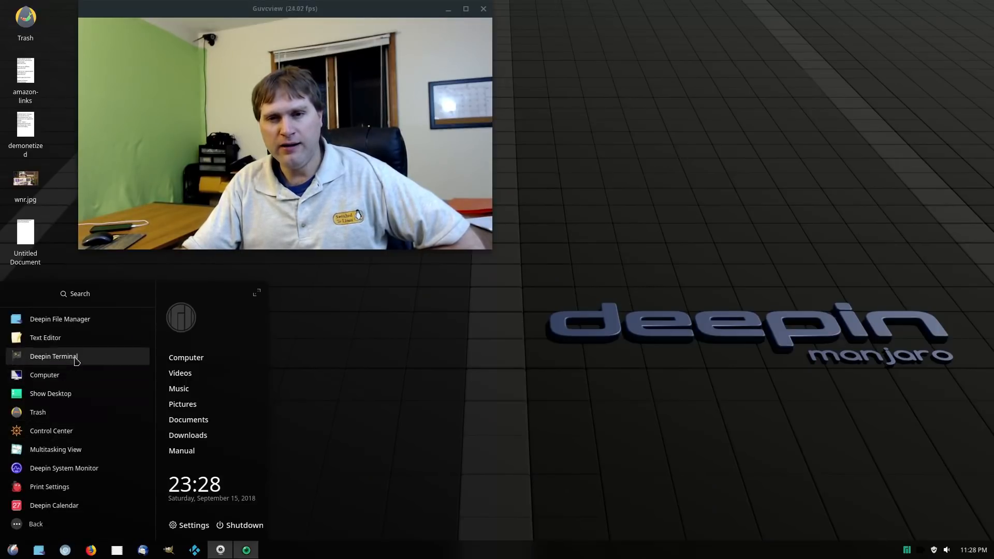
pyautogui.moveTo(85, 332)
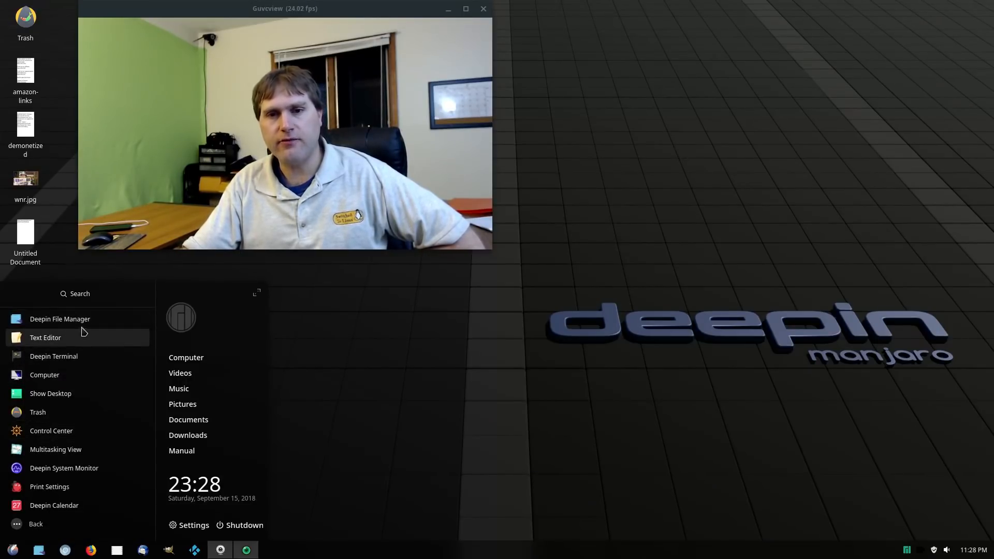
pyautogui.scroll(-3)
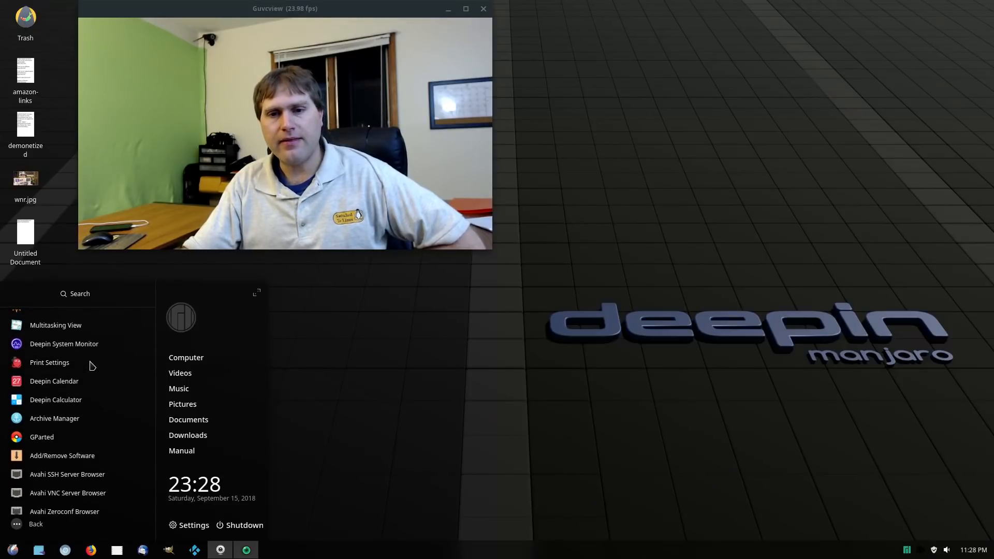
pyautogui.scroll(-3)
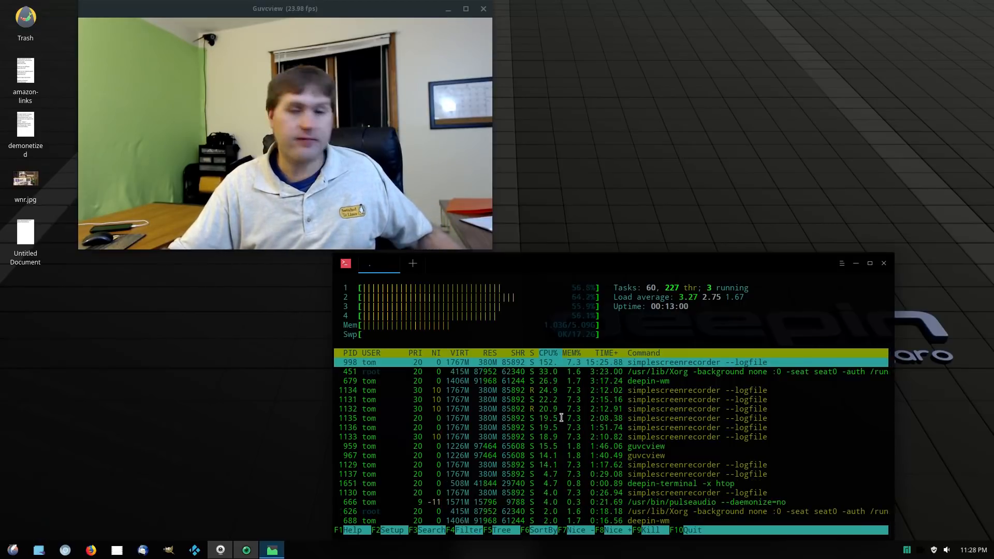
# Step: Quit htop with q, closing its terminal window
pyautogui.press('q')
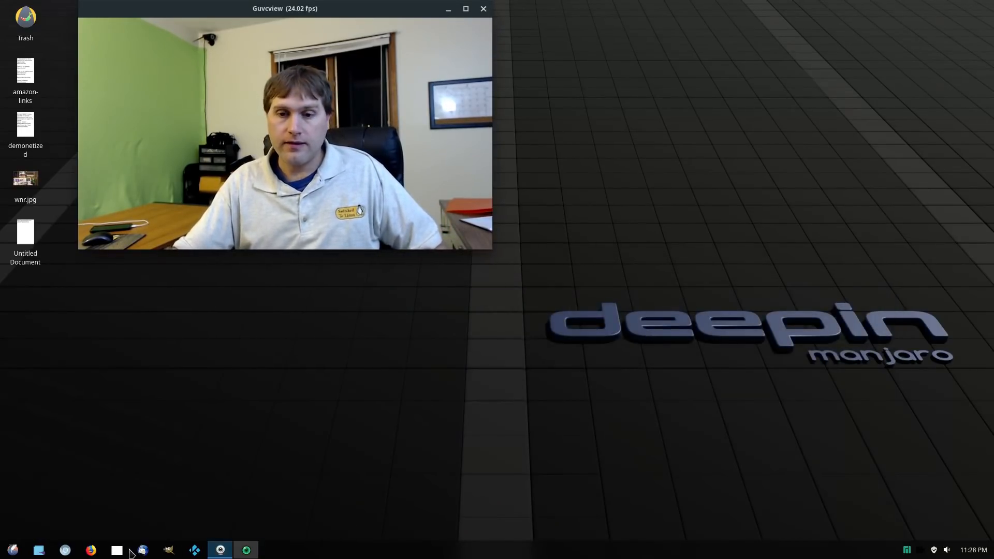
pyautogui.click(12, 550)
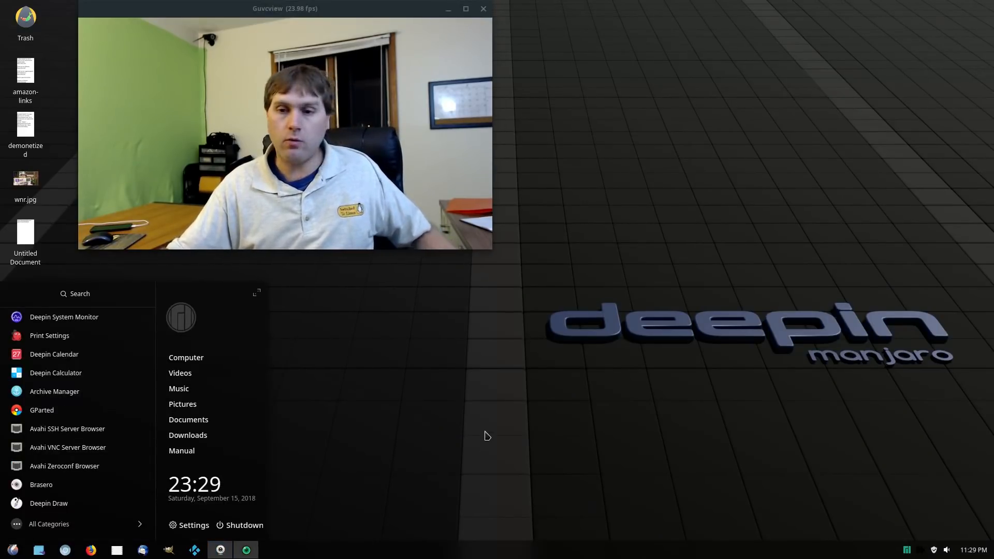
pyautogui.click(486, 436)
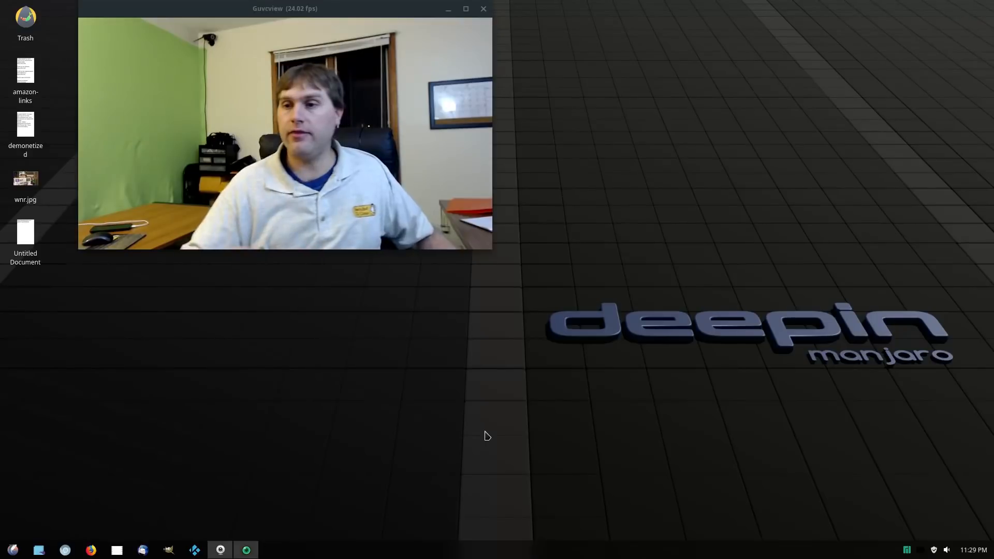
pyautogui.click(271, 549)
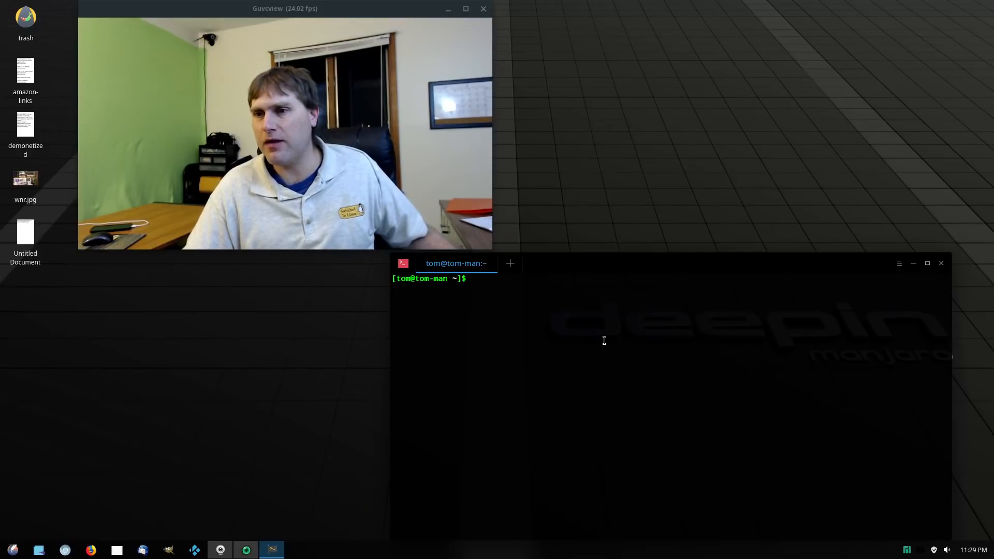
pyautogui.write('exit')
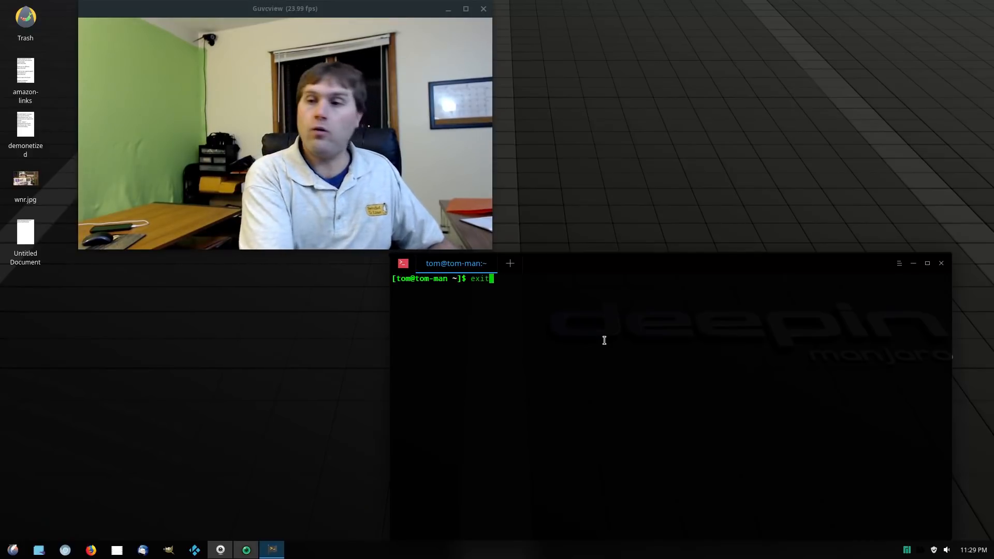
pyautogui.press('Return')
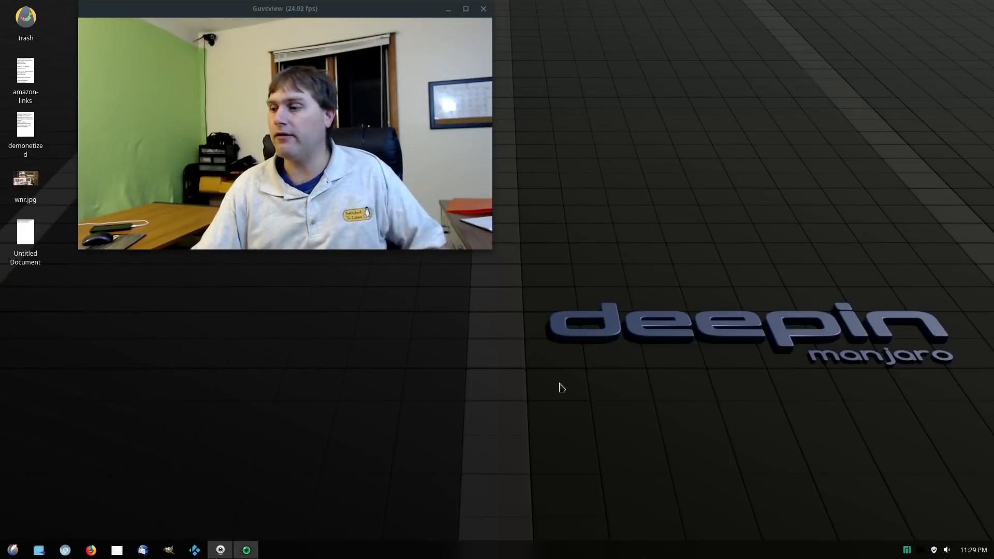
pyautogui.moveTo(859, 535)
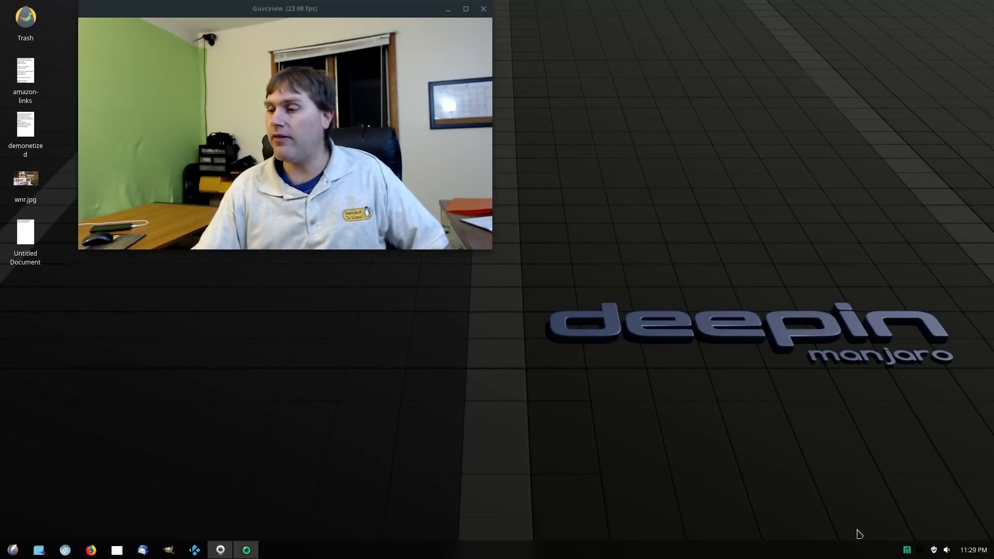
pyautogui.moveTo(910, 551)
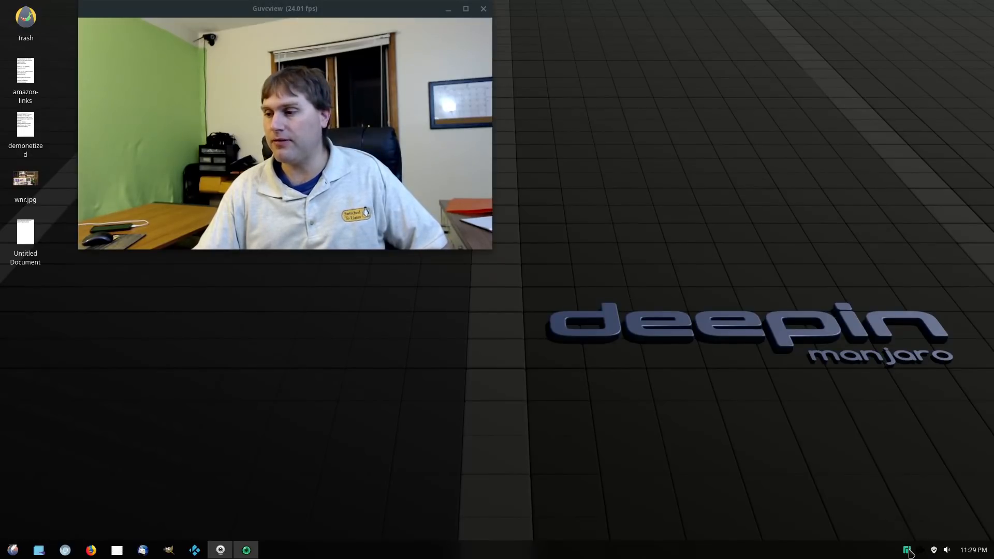
pyautogui.moveTo(643, 460)
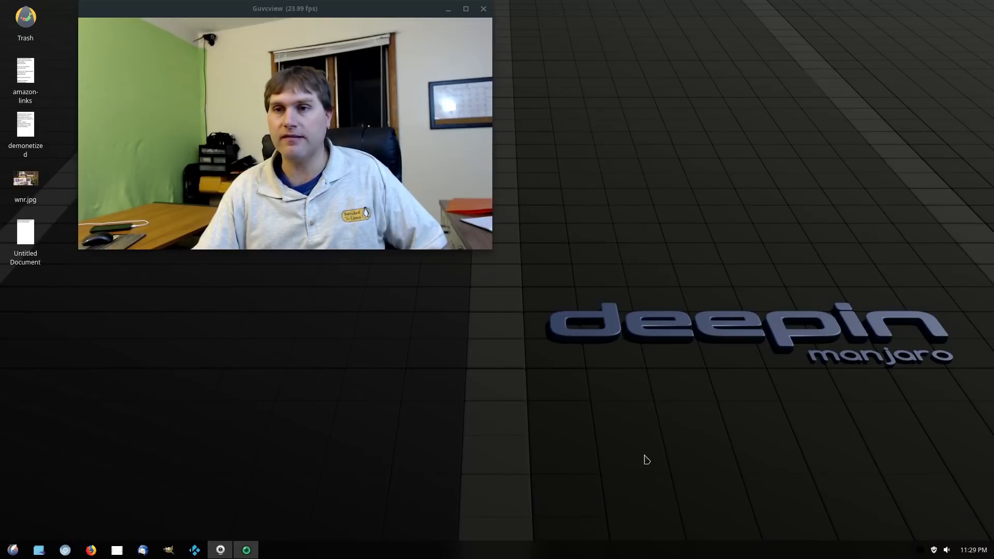
pyautogui.click(271, 550)
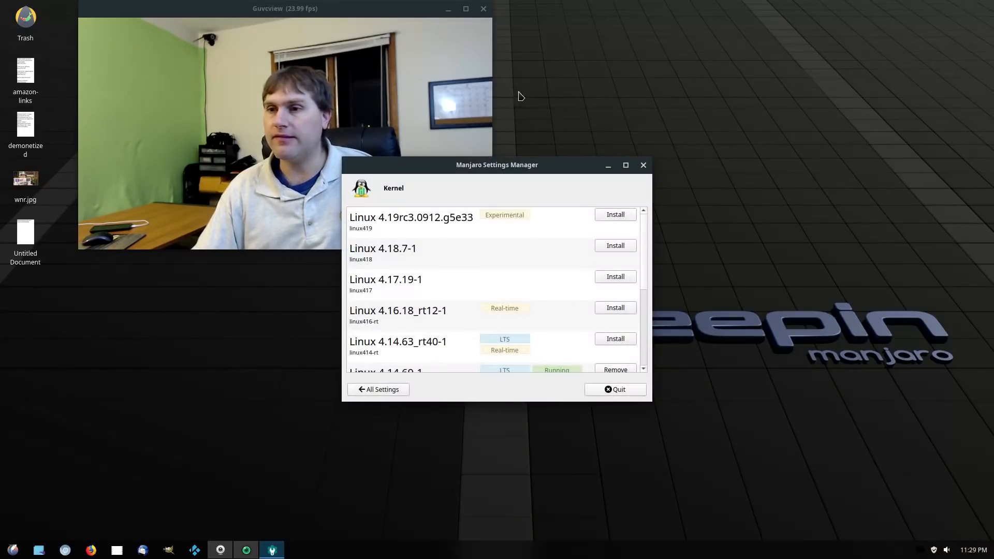
pyautogui.moveTo(497, 164); pyautogui.dragTo(722, 140)
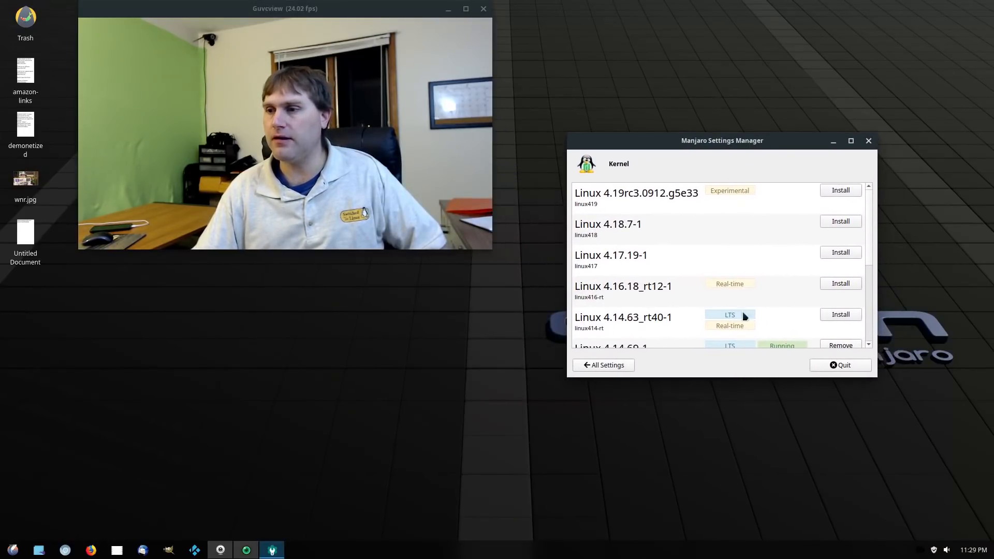
pyautogui.scroll(-3)
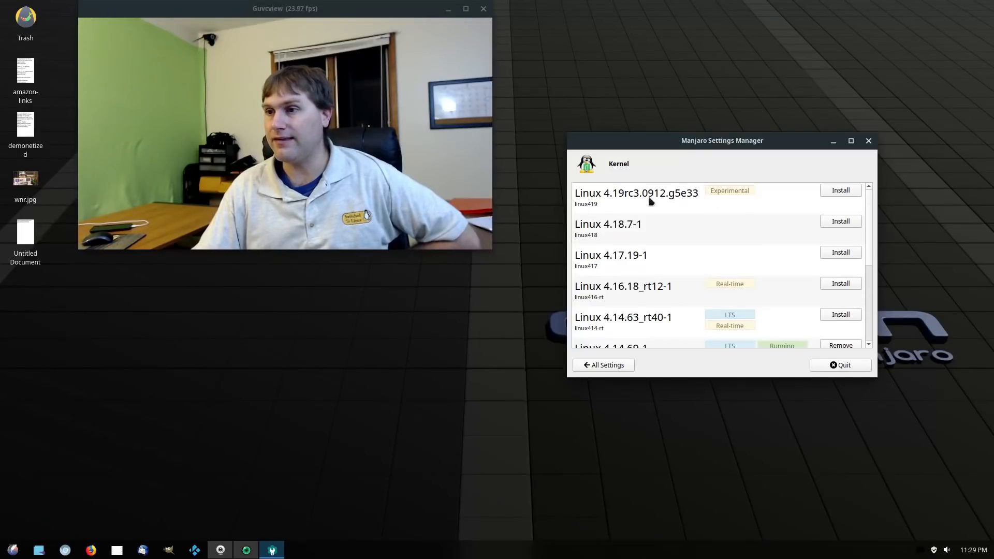
pyautogui.moveTo(640, 267)
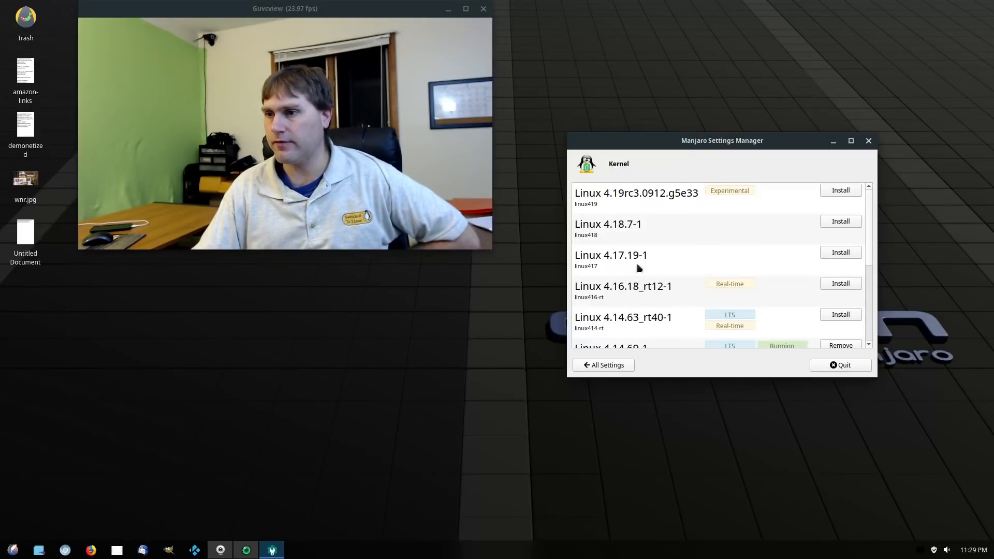
pyautogui.scroll(-3)
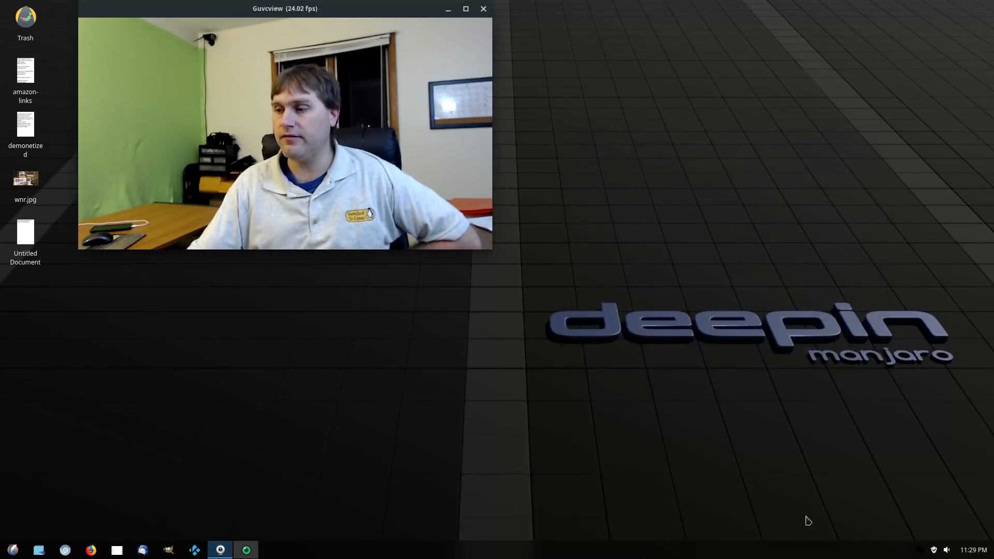
# Step: Search the launcher for 'sof' and launch the Pamac package manager
pyautogui.click(13, 550)
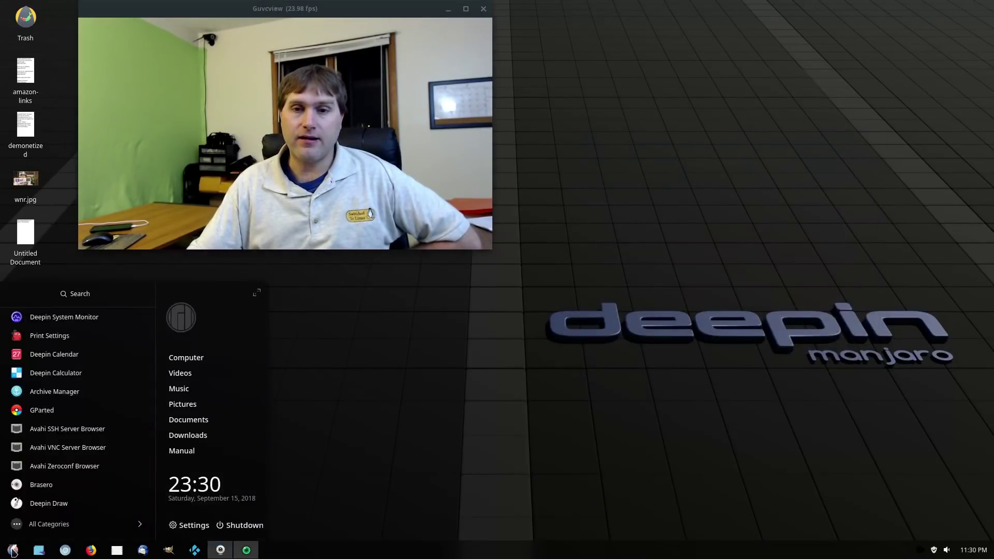
pyautogui.write('sof')
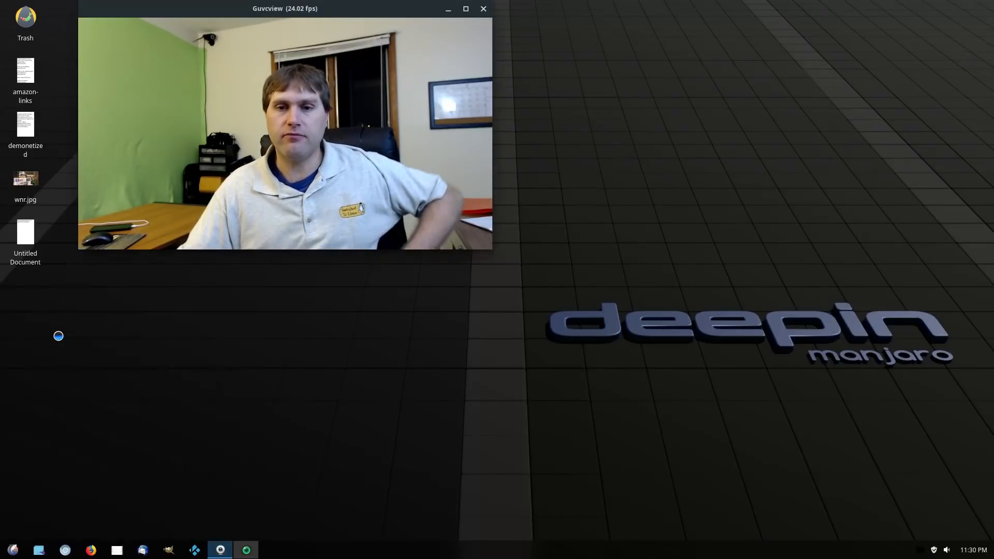
pyautogui.click(272, 550)
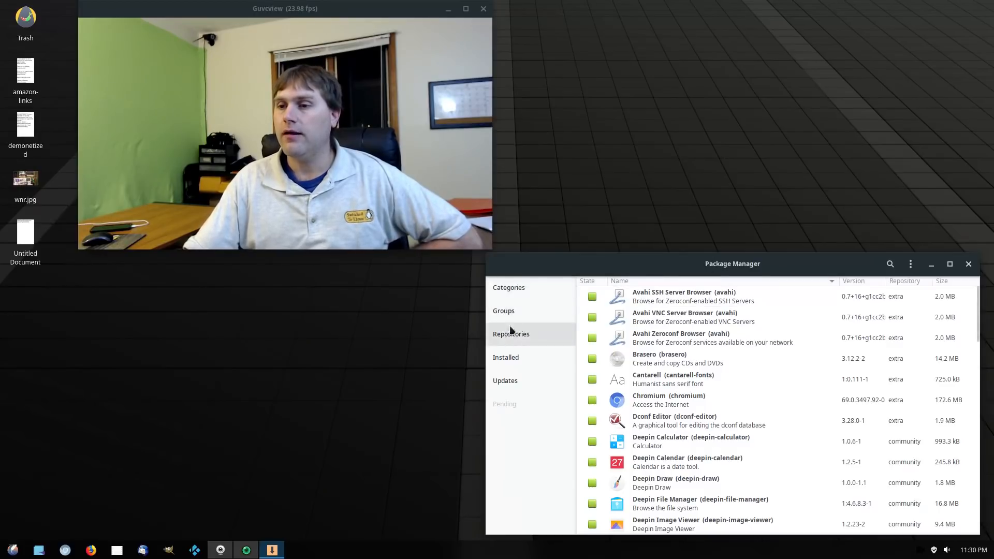
# Step: Browse the Groups and Installed package views, returning to the main page each time
pyautogui.click(503, 310)
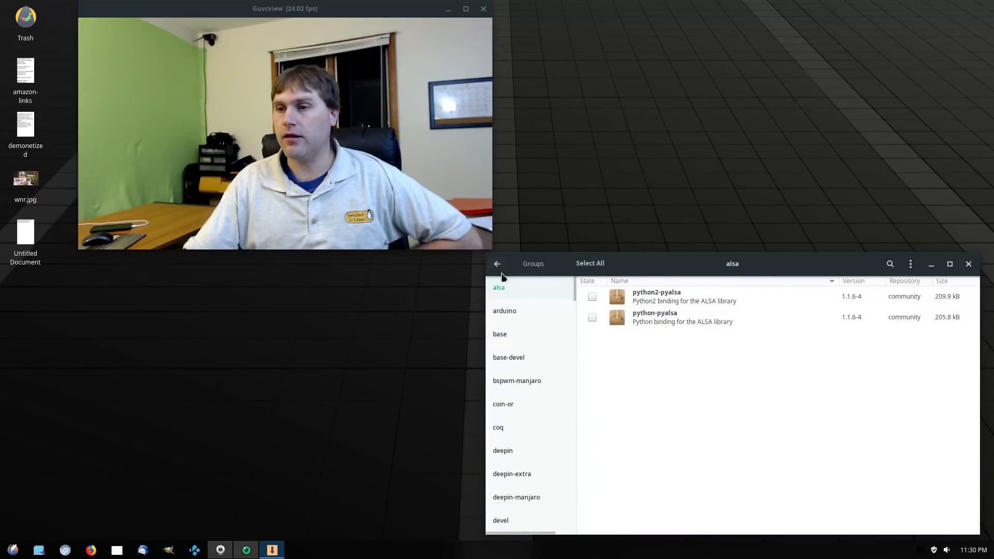
pyautogui.click(497, 264)
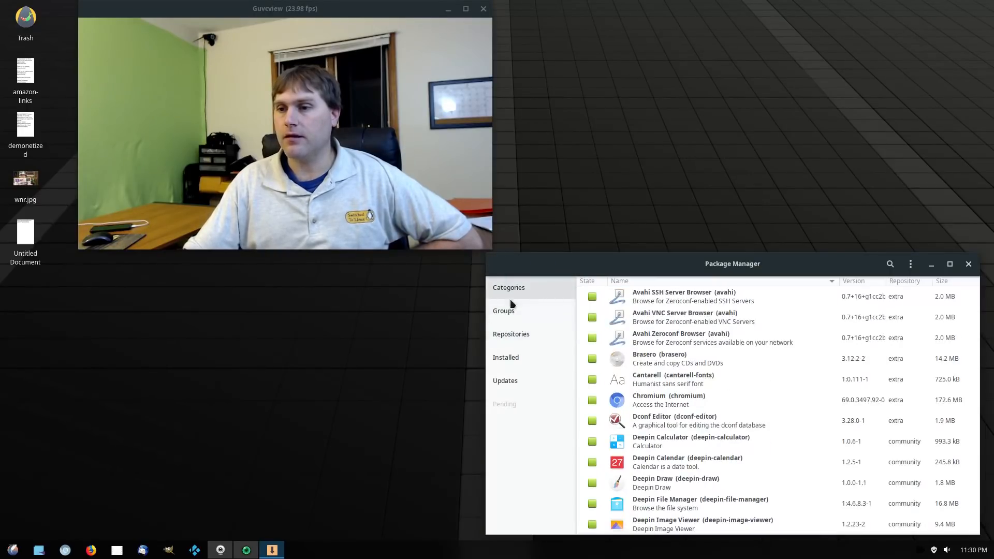
pyautogui.click(505, 357)
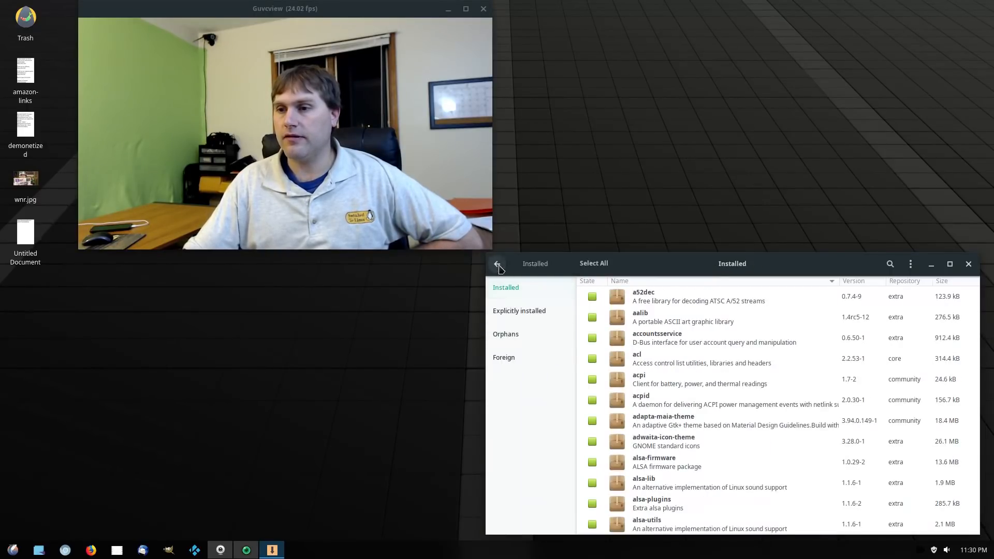
pyautogui.click(497, 265)
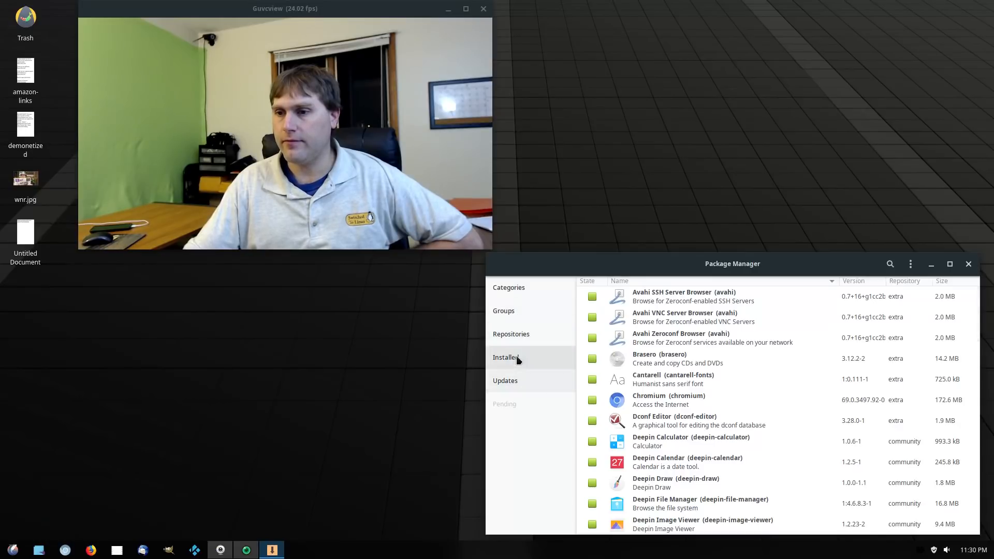
# Step: Browse the core, extra, community and multilib repositories, then switch to the Categories view
pyautogui.click(511, 334)
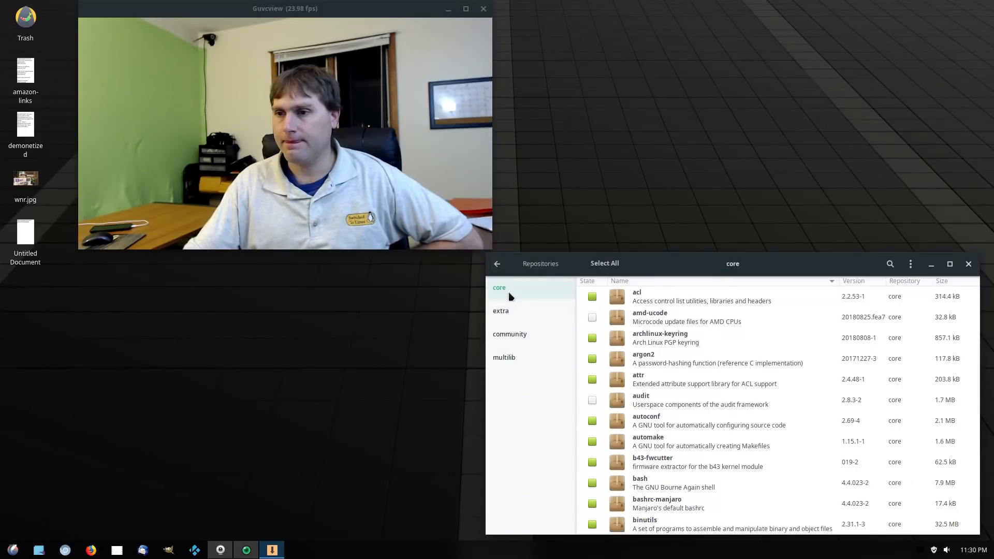
pyautogui.click(501, 310)
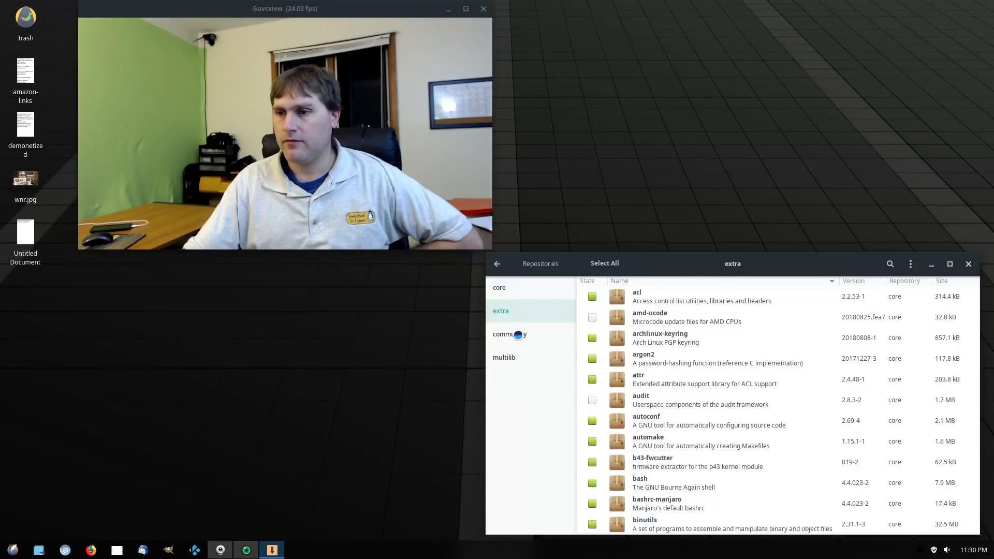
pyautogui.click(509, 334)
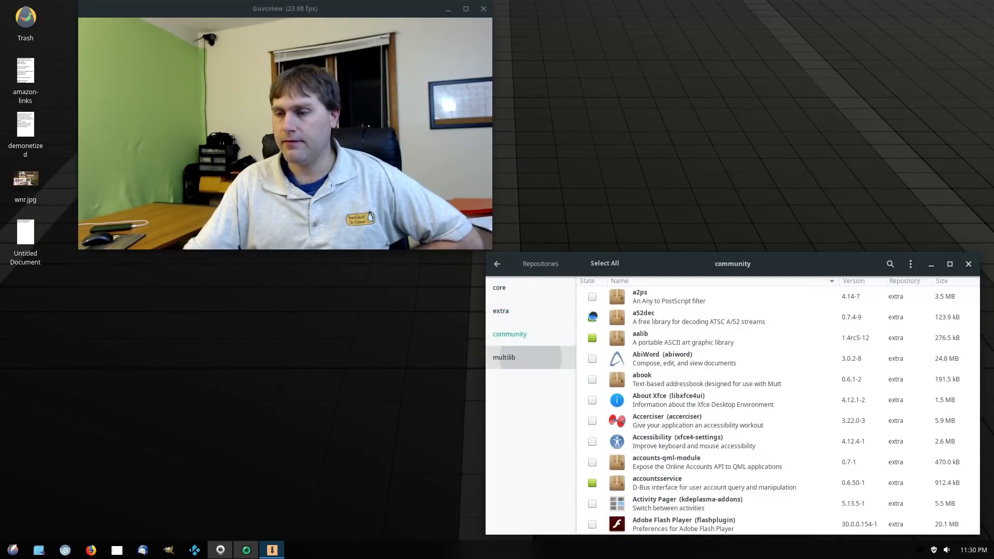
pyautogui.click(505, 358)
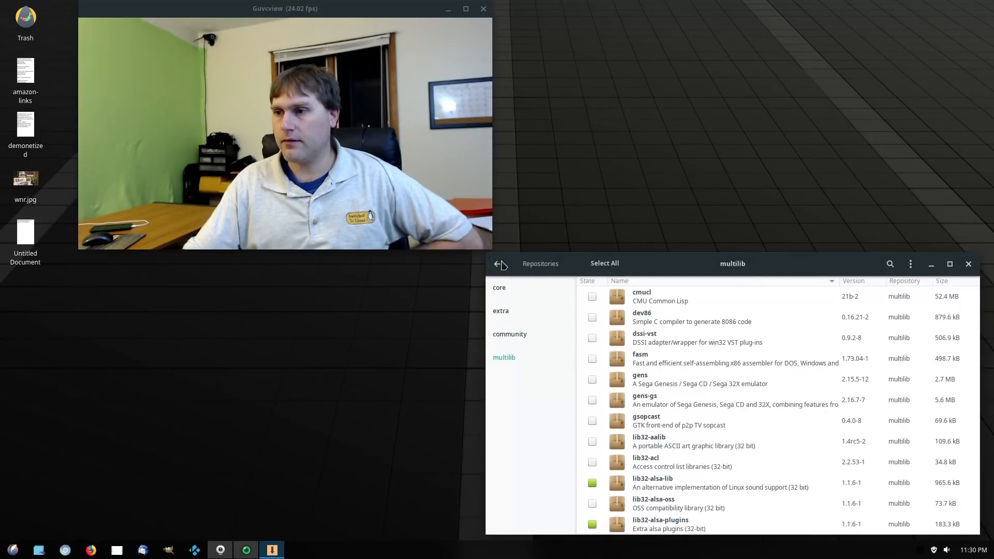
pyautogui.click(500, 264)
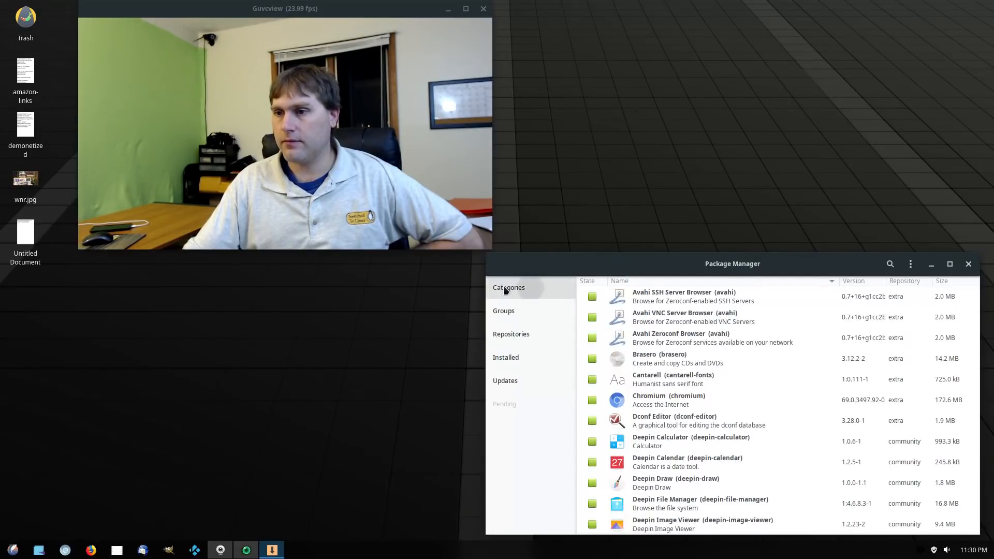
pyautogui.click(508, 288)
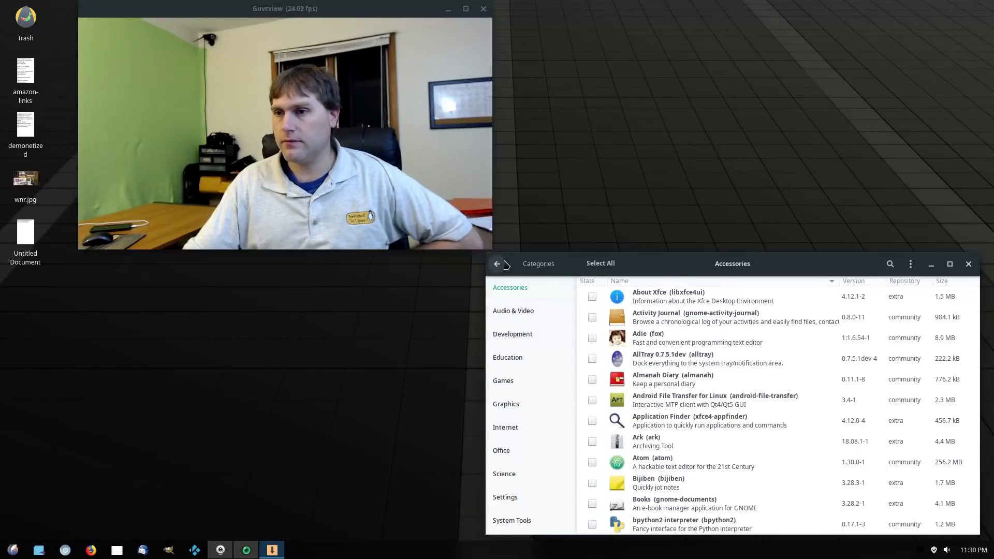
# Step: Unlock the Pamac Preferences from the ⋮ menu by confirming the password
pyautogui.click(910, 264)
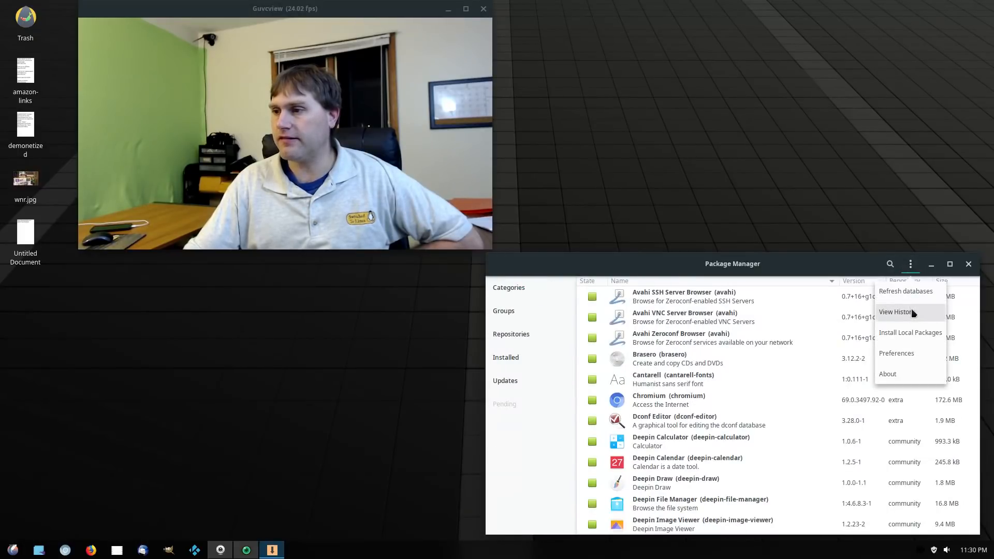
pyautogui.click(905, 291)
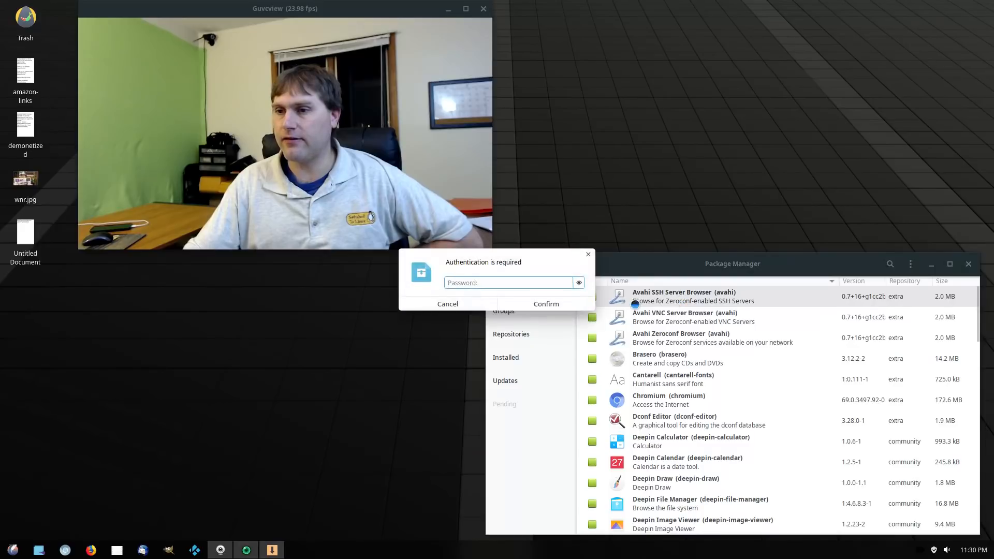
pyautogui.write('••')
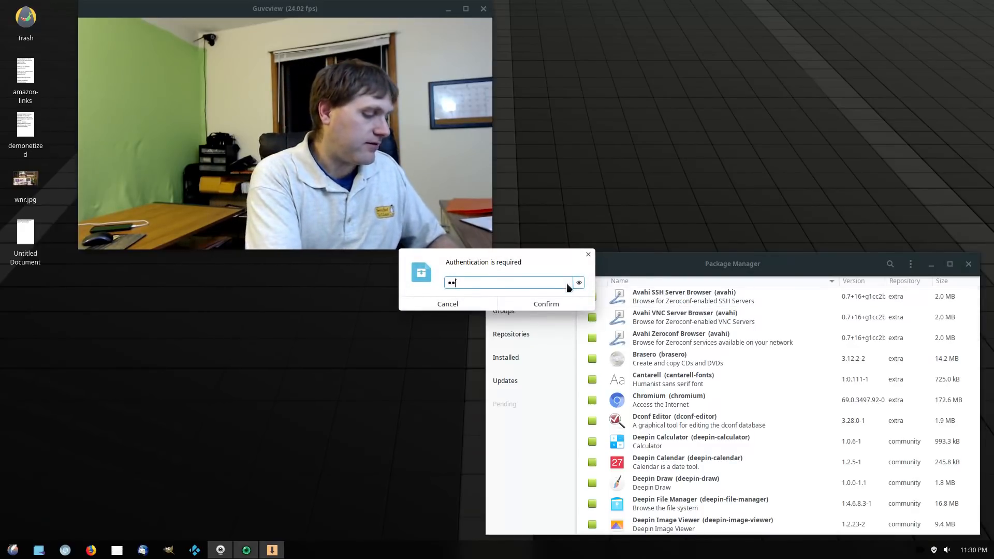
pyautogui.write('password')
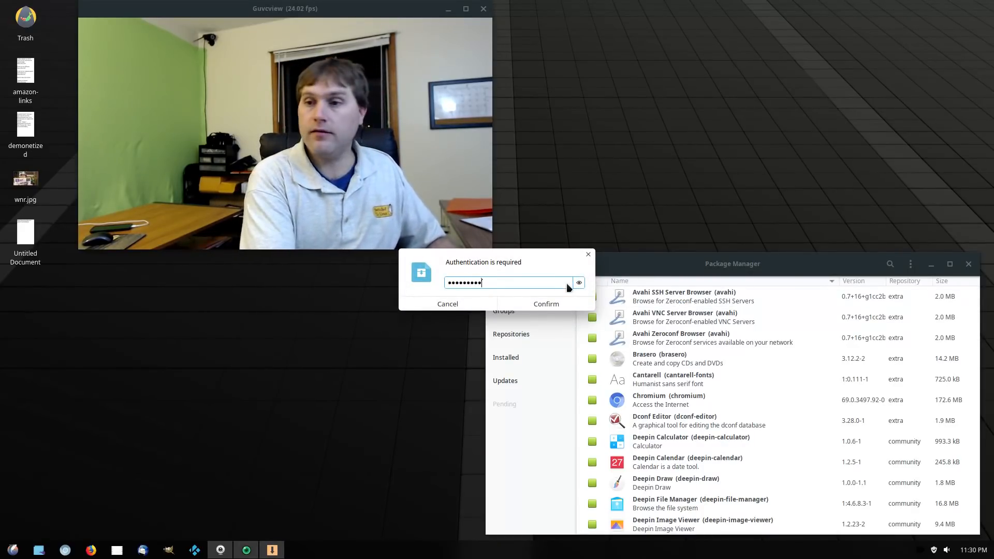
pyautogui.click(547, 304)
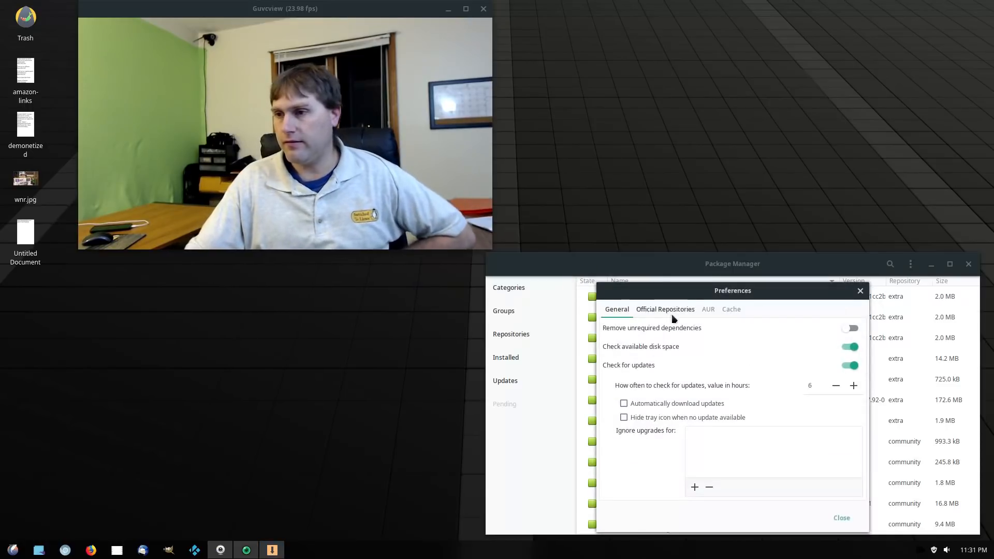
# Step: Review the AUR, Official Repositories and General preference tabs, then close Preferences
pyautogui.click(708, 308)
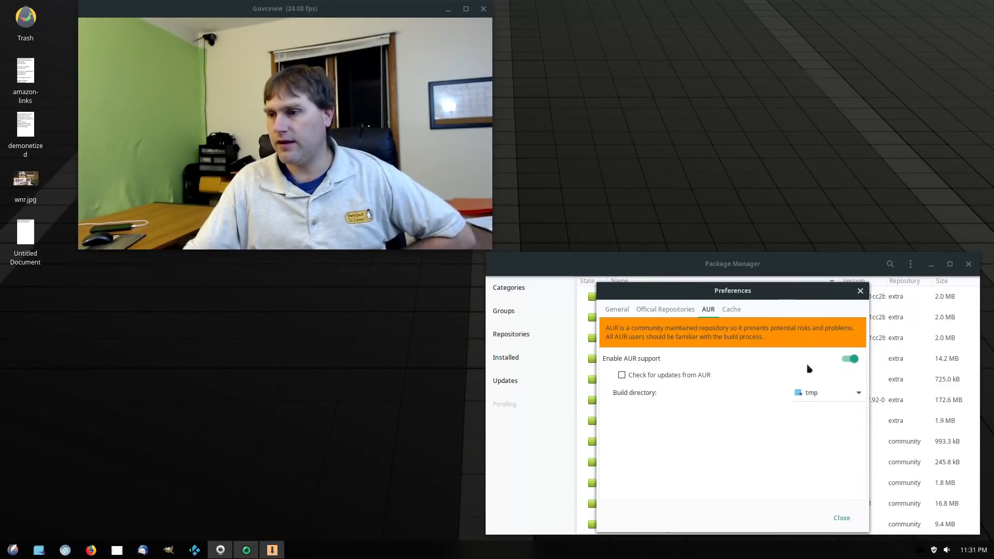
pyautogui.click(665, 308)
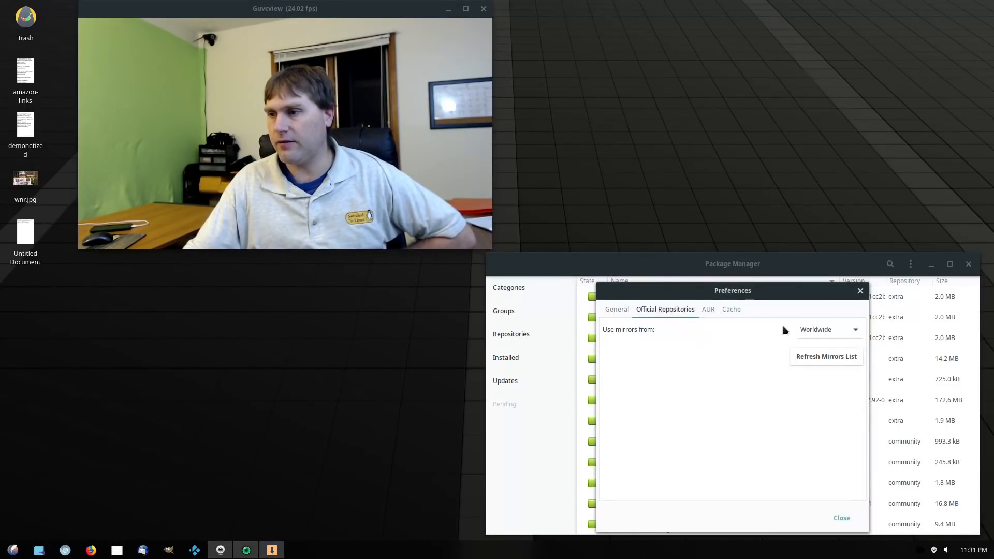
pyautogui.click(616, 309)
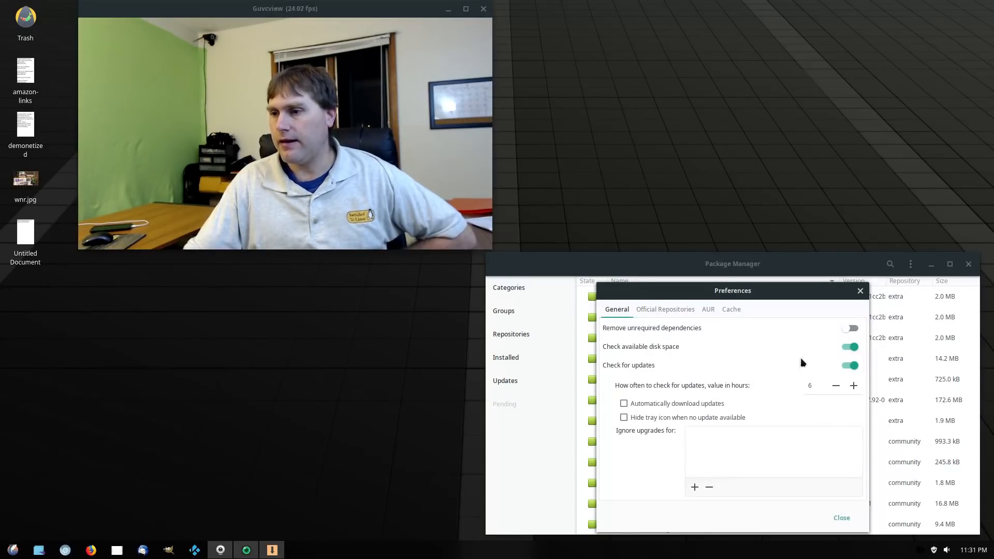
pyautogui.click(841, 518)
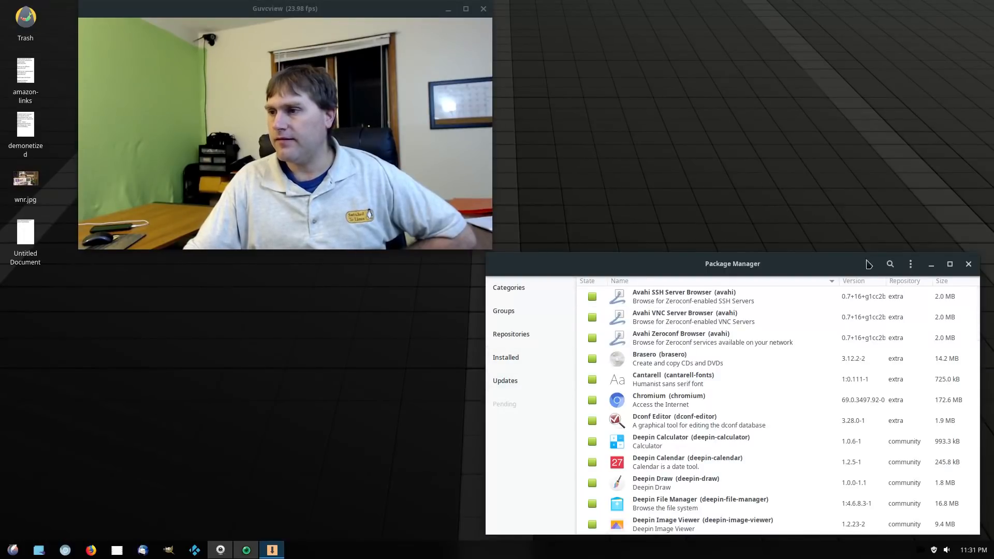
# Step: Close the Package Manager window, leaving the desktop showing
pyautogui.click(968, 264)
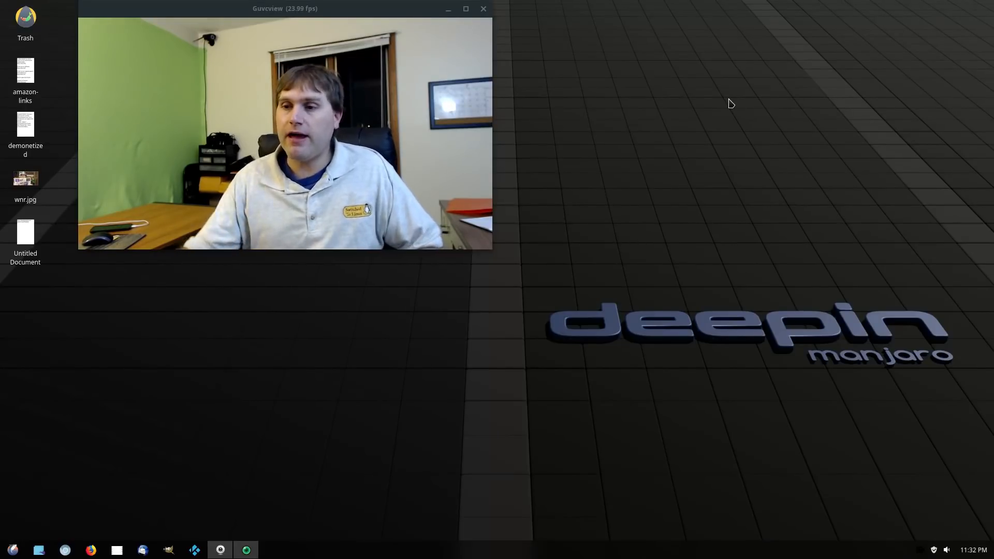
pyautogui.moveTo(549, 448)
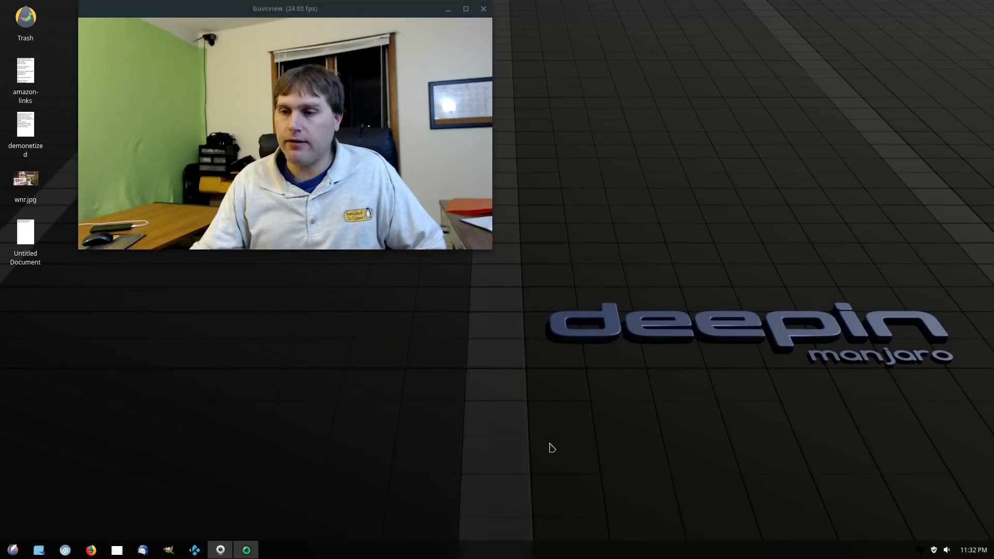
pyautogui.rightClick(550, 448)
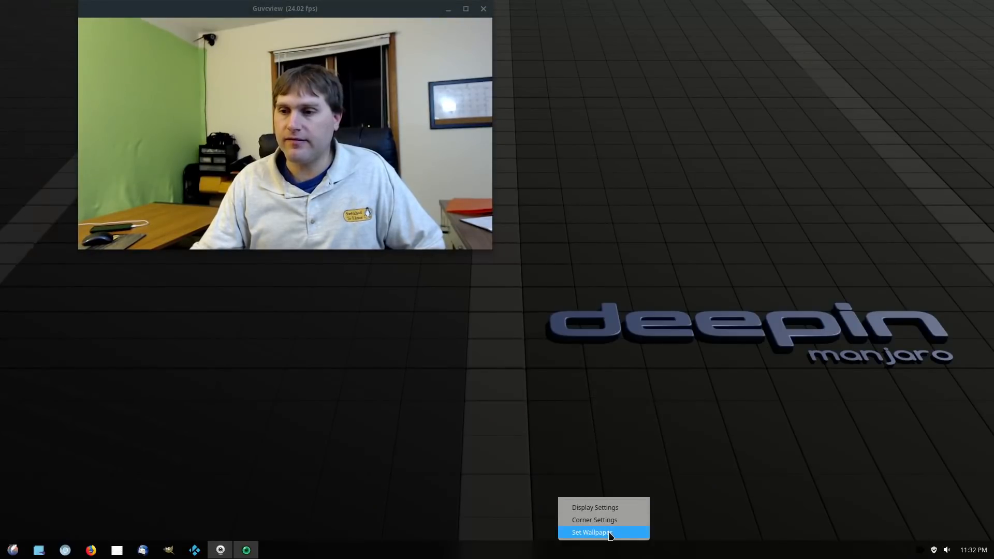
pyautogui.click(603, 532)
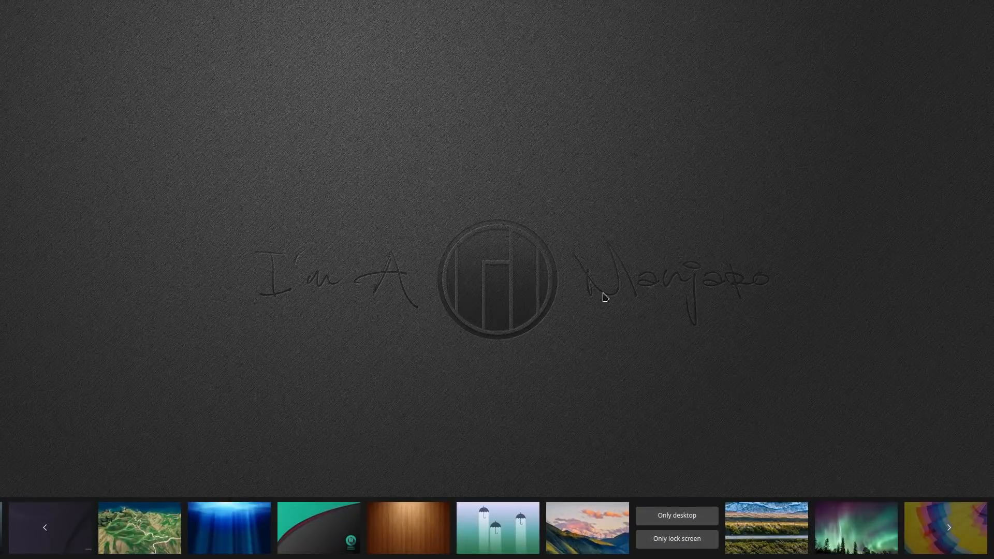
pyautogui.moveTo(480, 393)
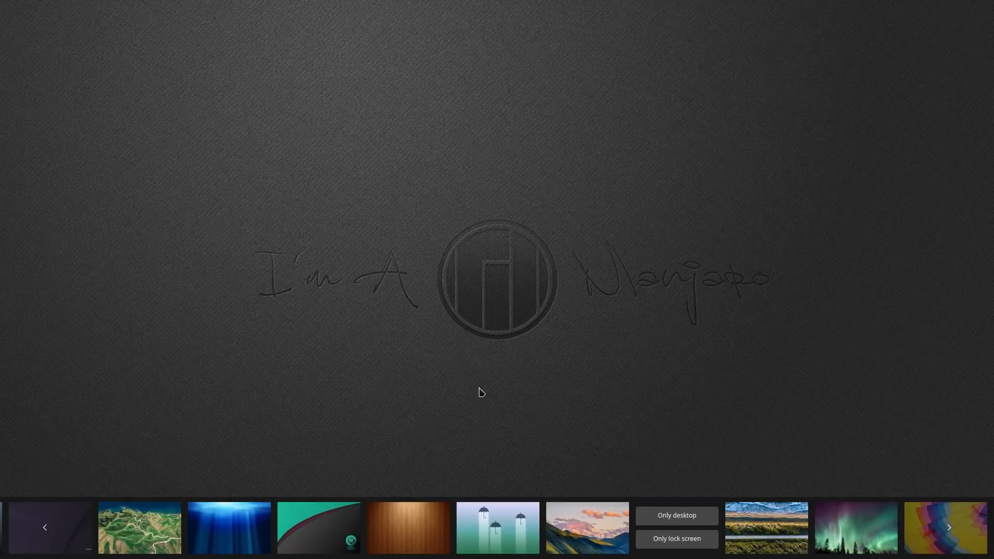
pyautogui.click(408, 527)
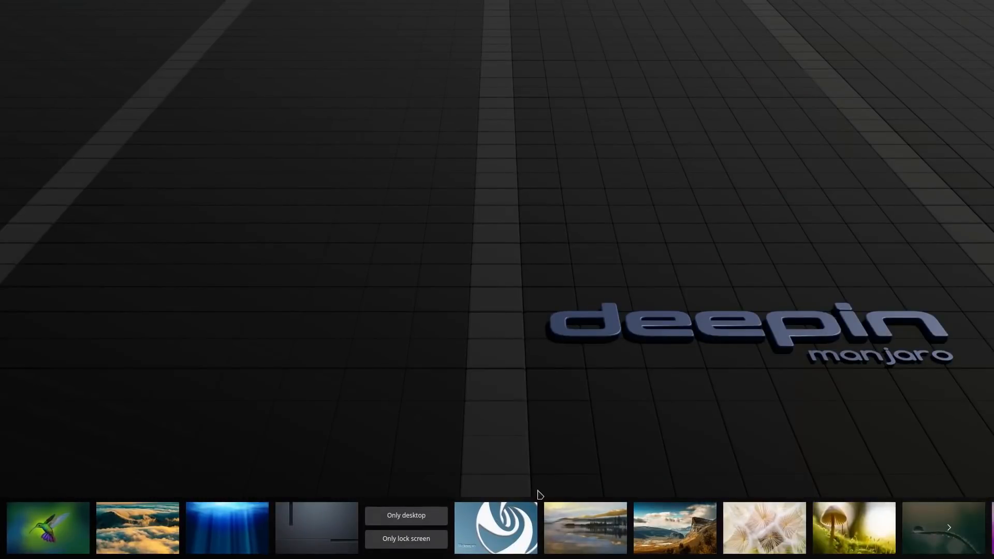
pyautogui.moveTo(398, 494)
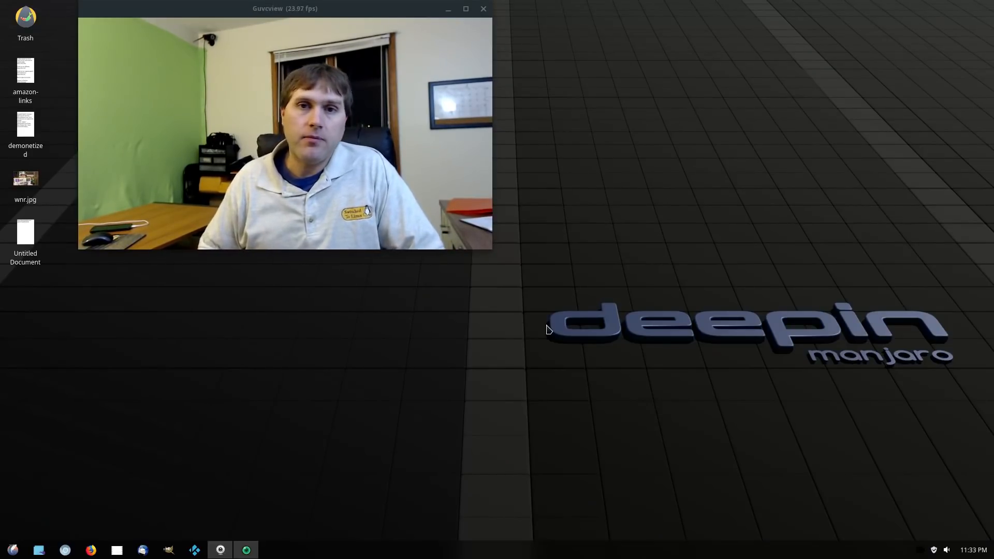
pyautogui.moveTo(305, 283)
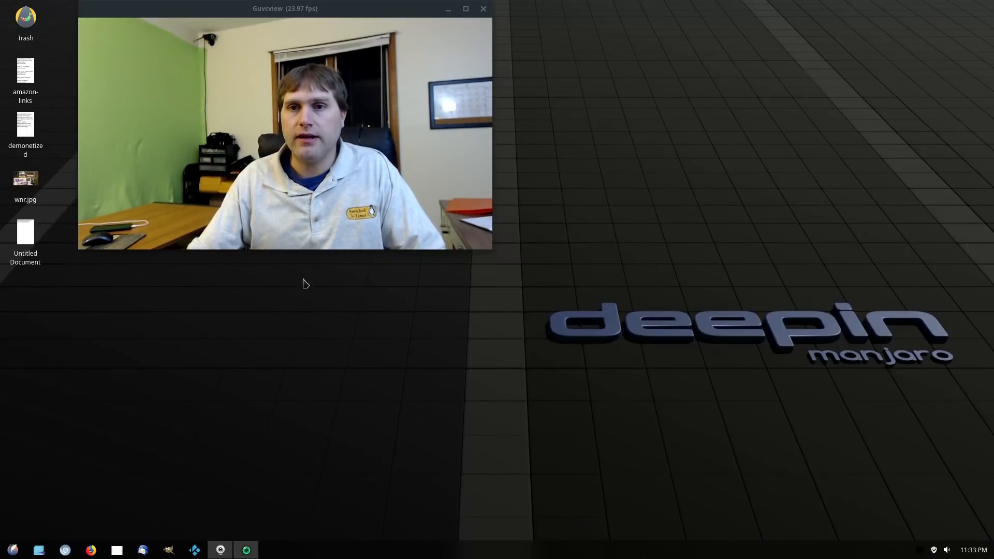